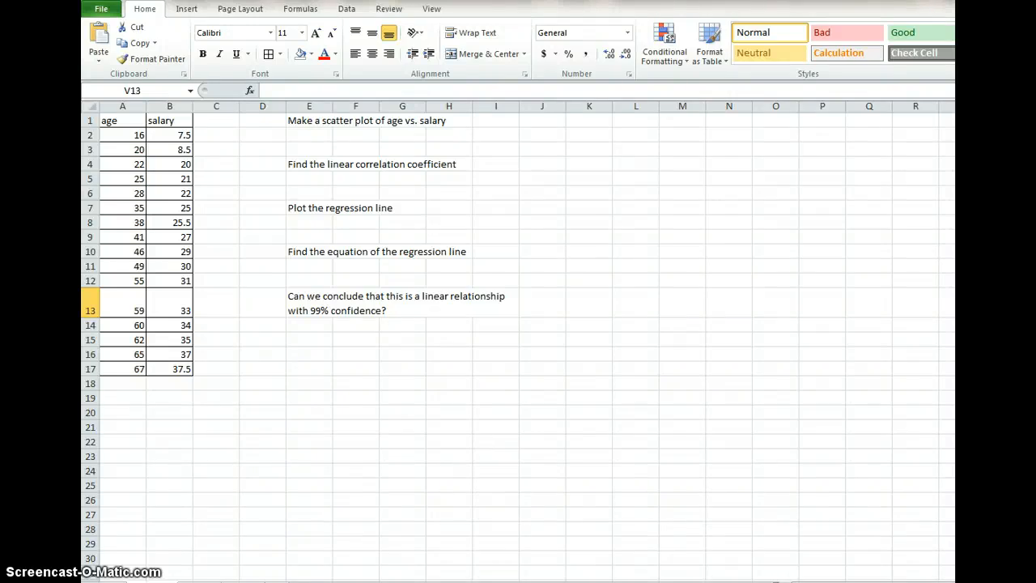
mouse_move(135, 561)
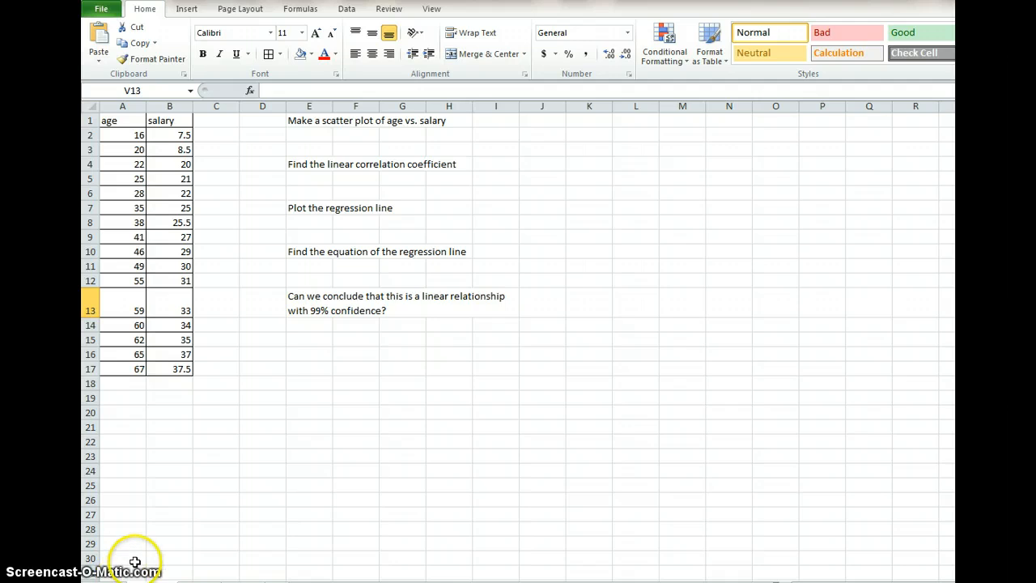
mouse_move(119, 139)
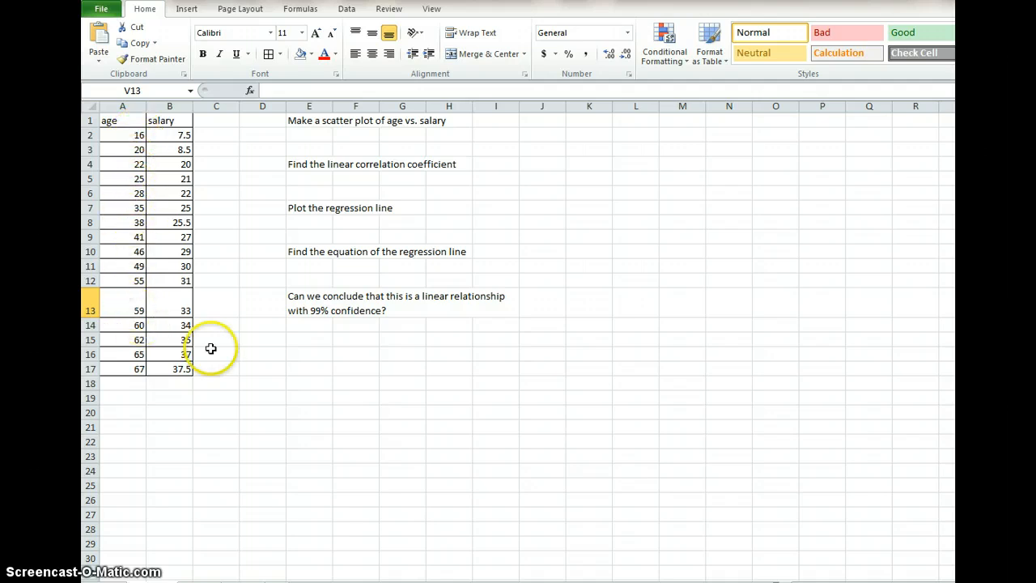
mouse_move(172, 261)
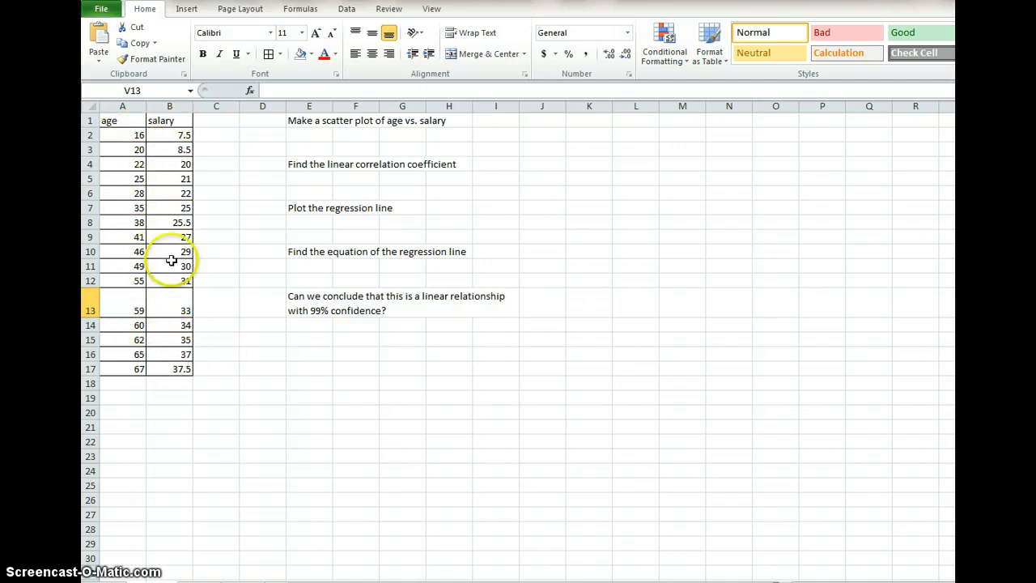
mouse_move(309, 122)
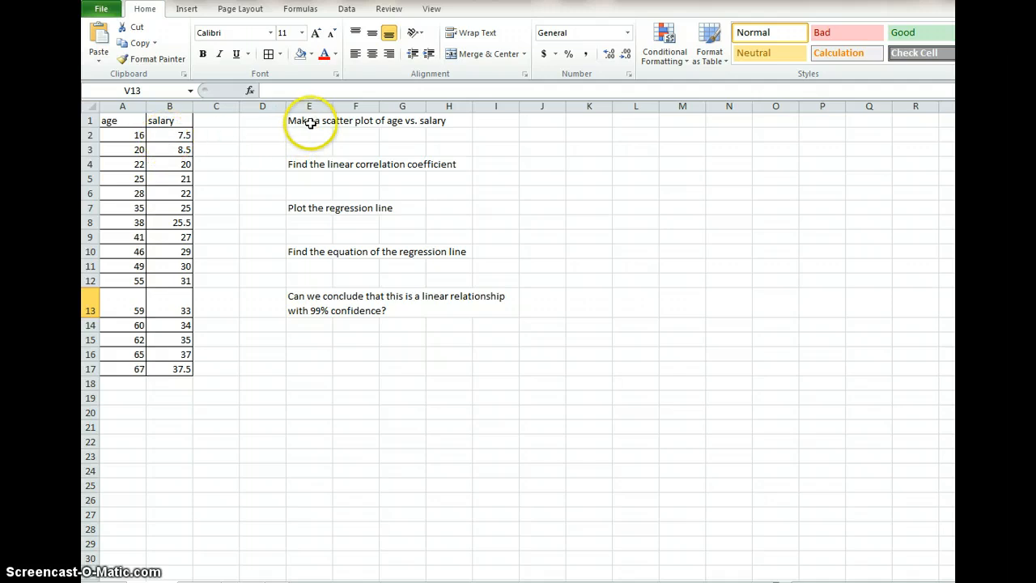
mouse_move(391, 120)
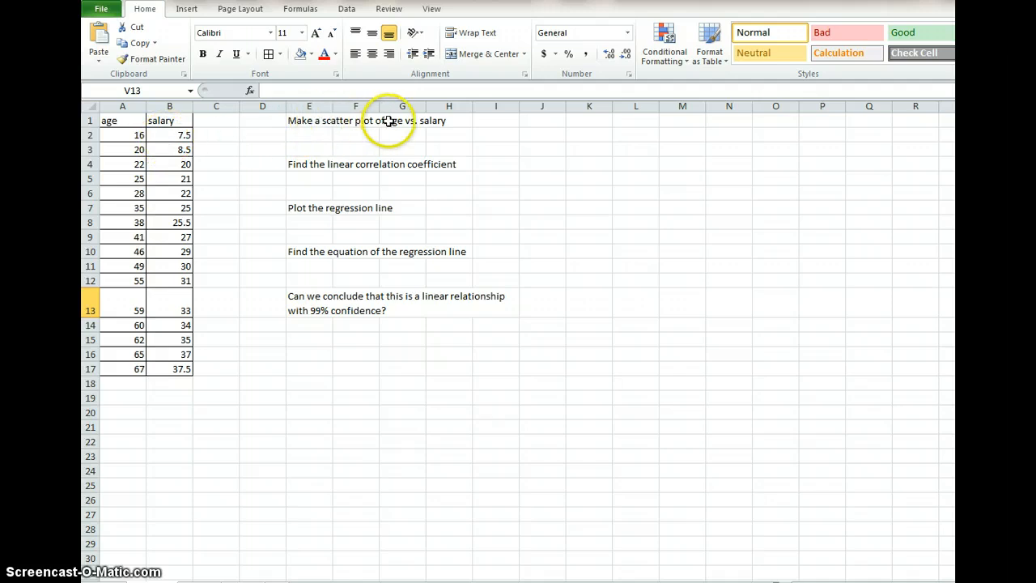
mouse_move(378, 162)
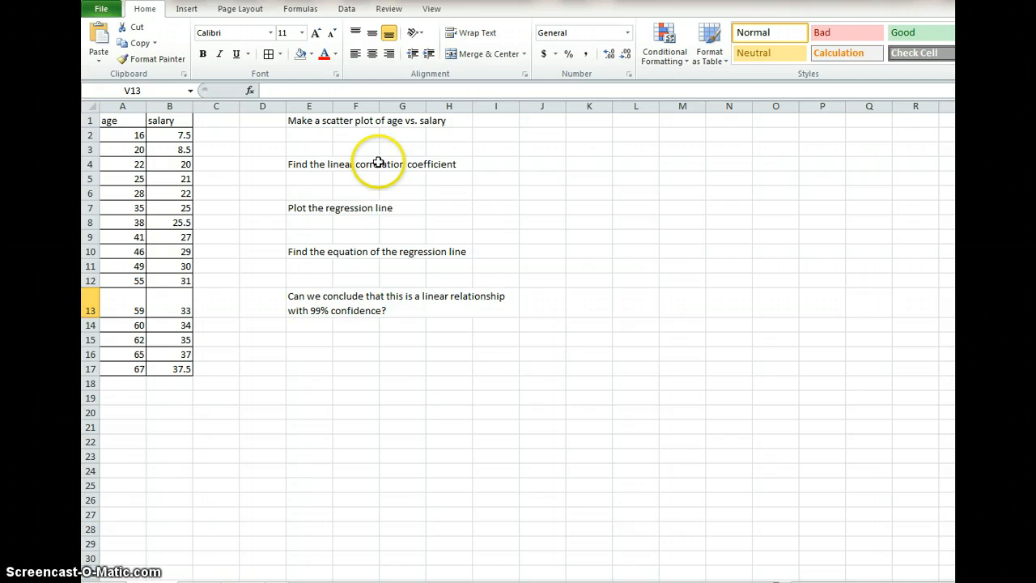
mouse_move(314, 207)
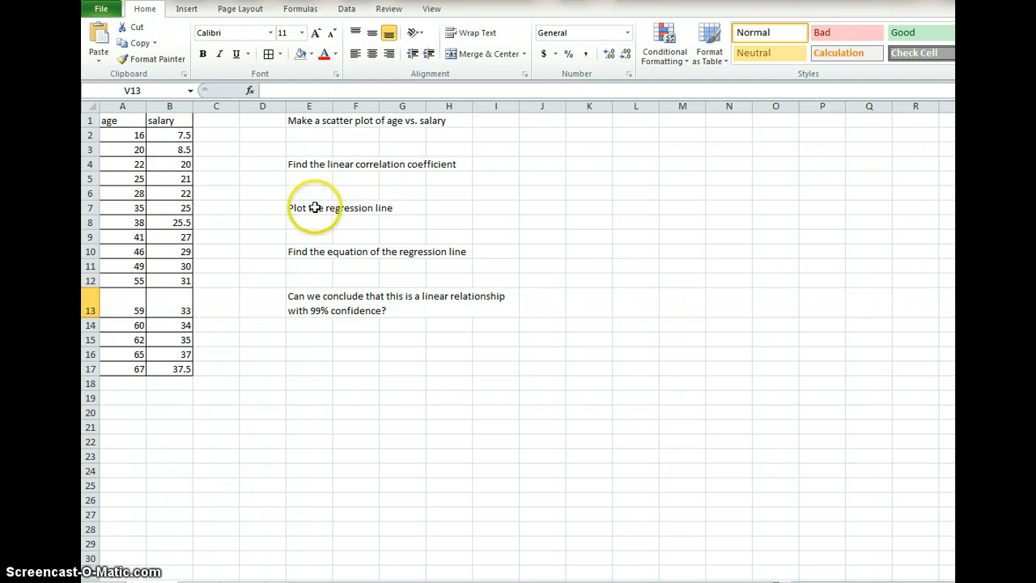
mouse_move(330, 254)
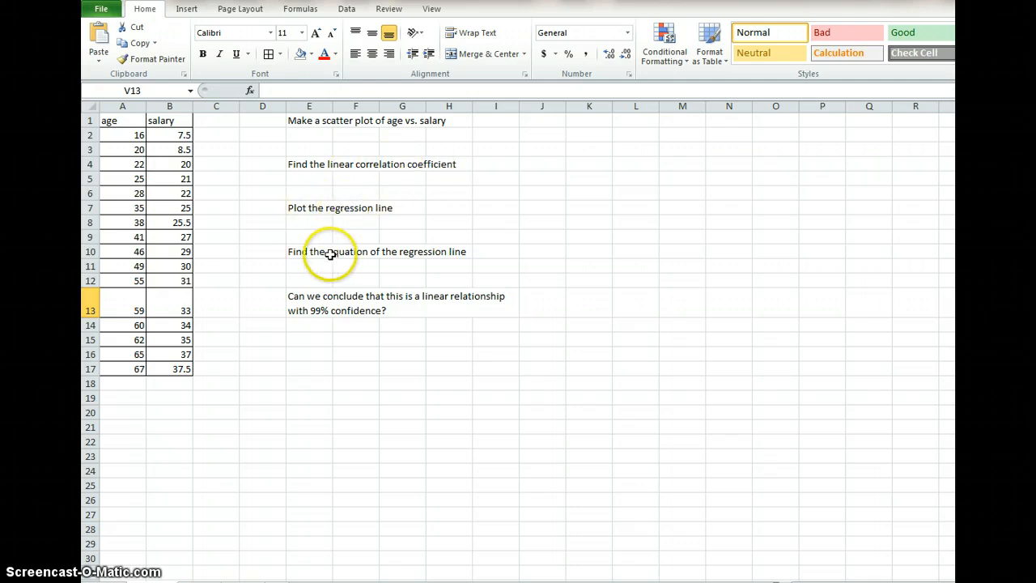
mouse_move(353, 291)
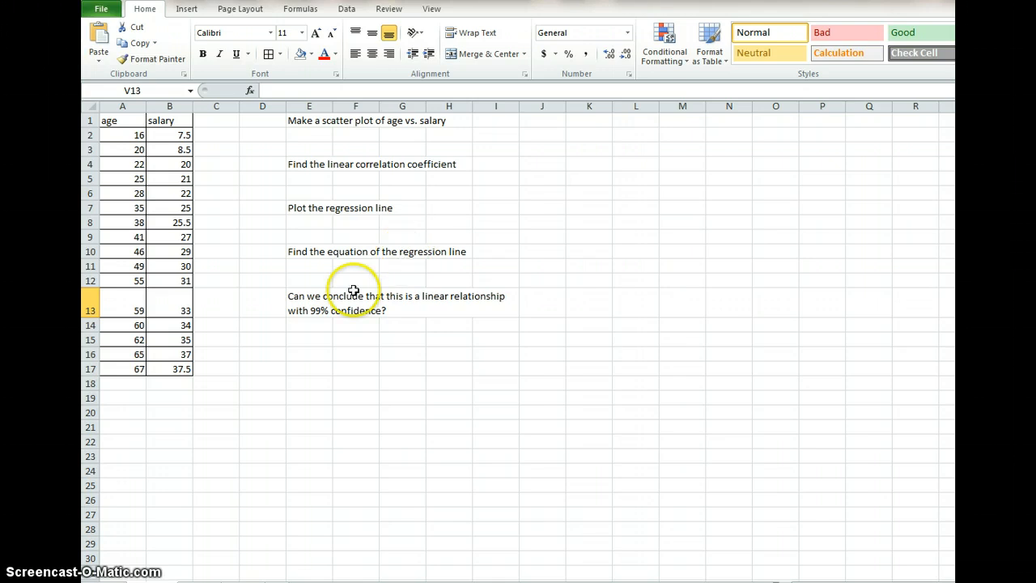
mouse_move(340, 306)
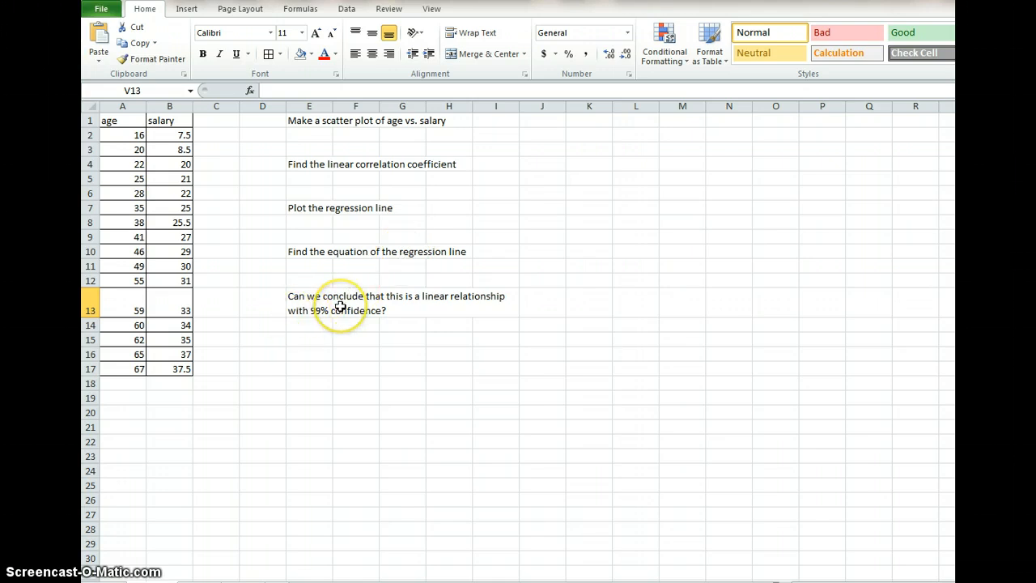
mouse_move(343, 304)
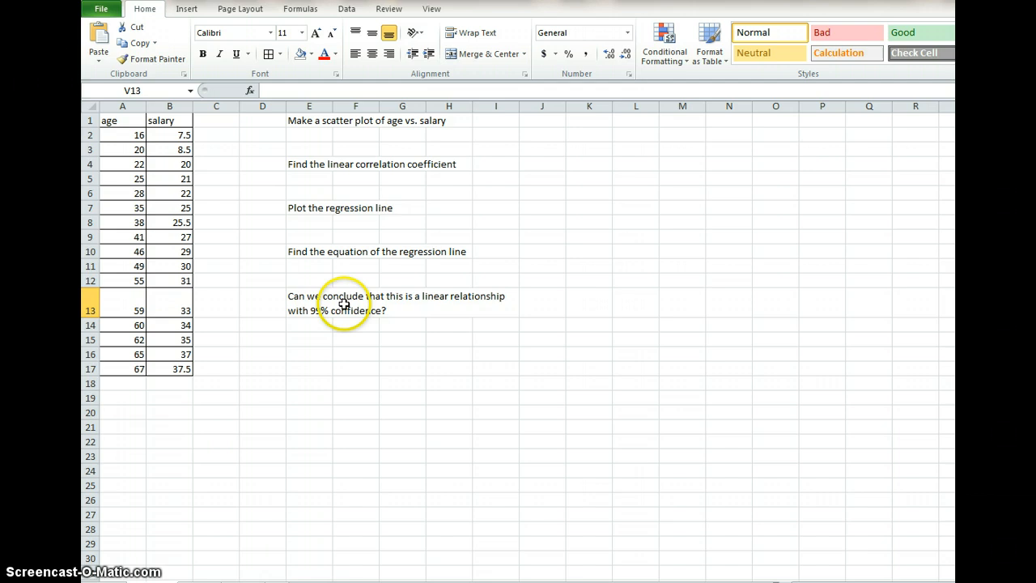
mouse_move(324, 308)
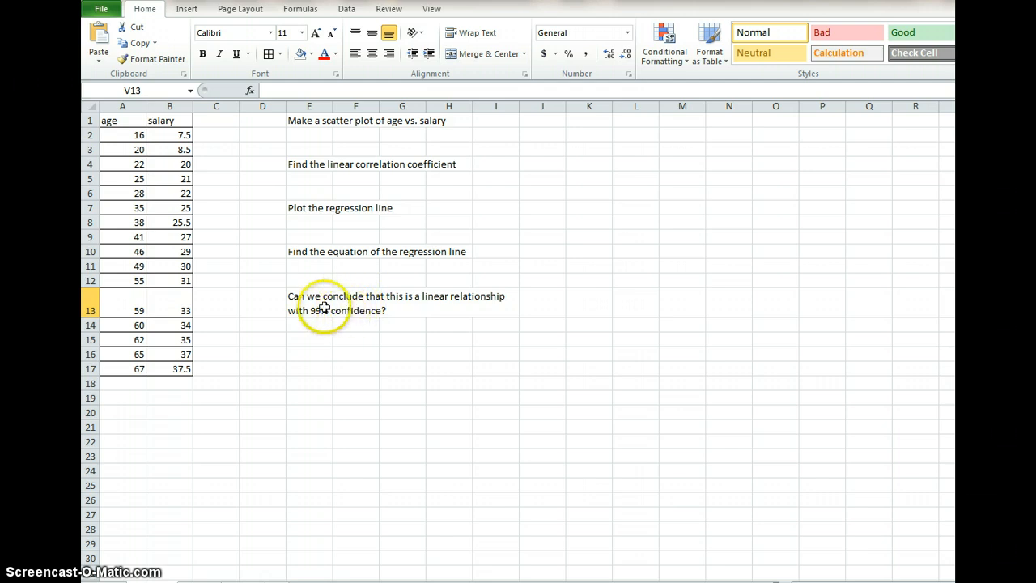
mouse_move(330, 311)
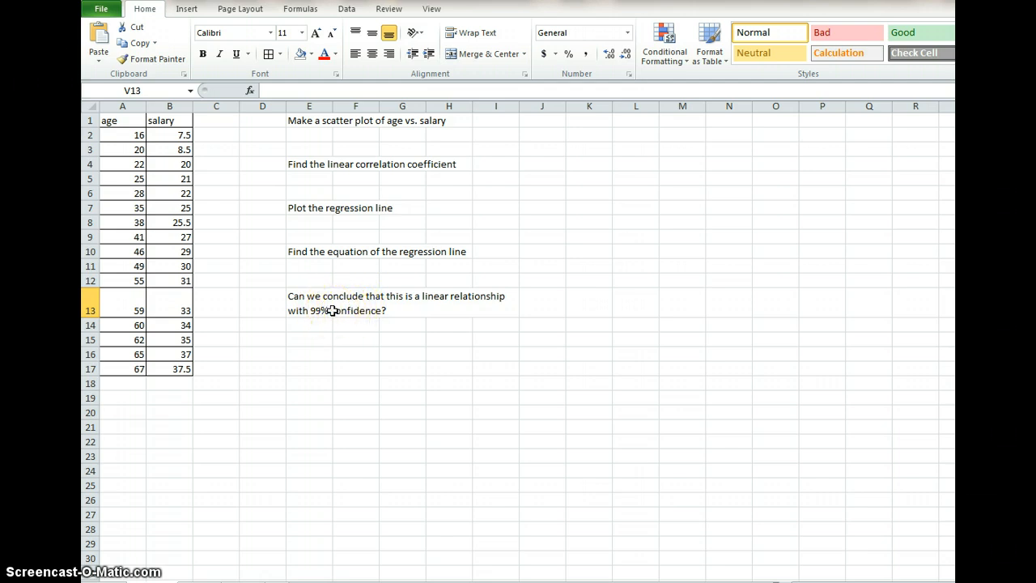
mouse_move(330, 139)
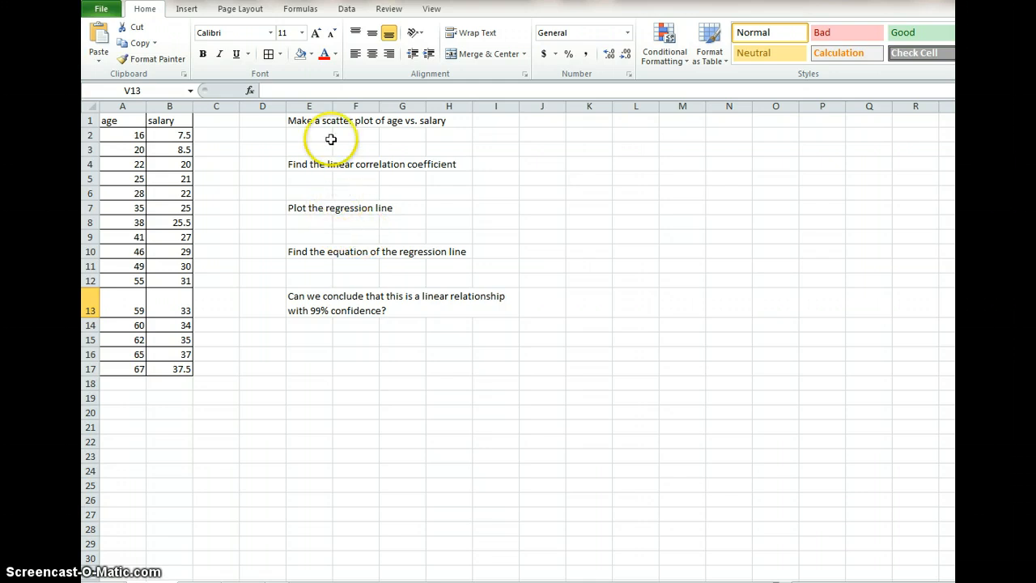
mouse_move(320, 136)
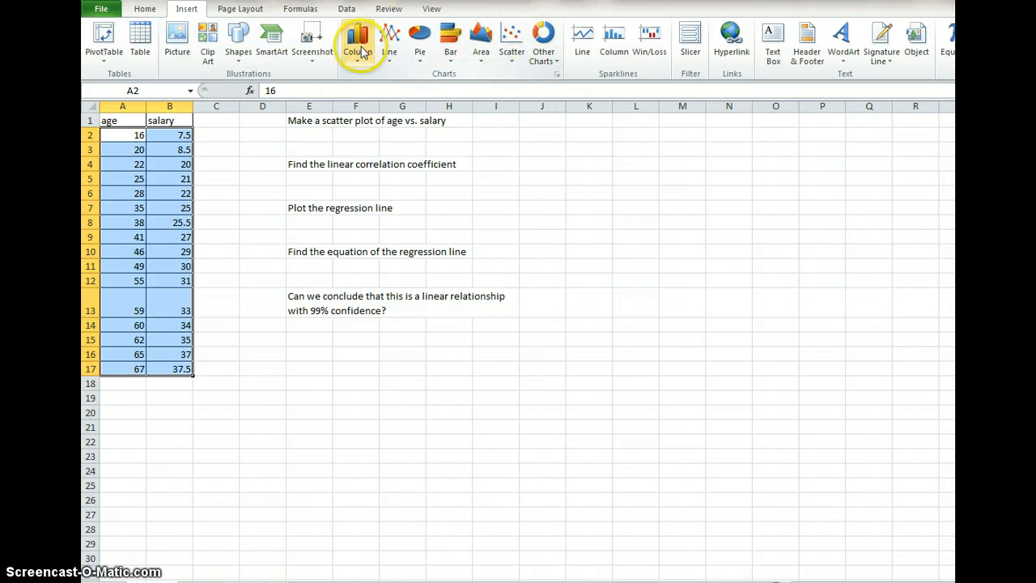
Insert a markers-only scatter plot of the selected age and salary data.
click(512, 39)
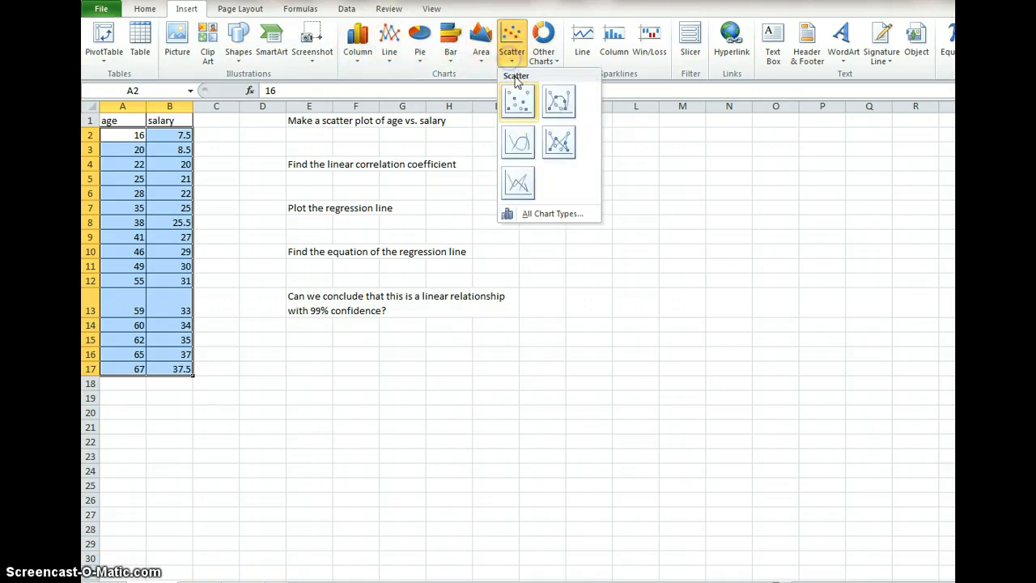
click(518, 100)
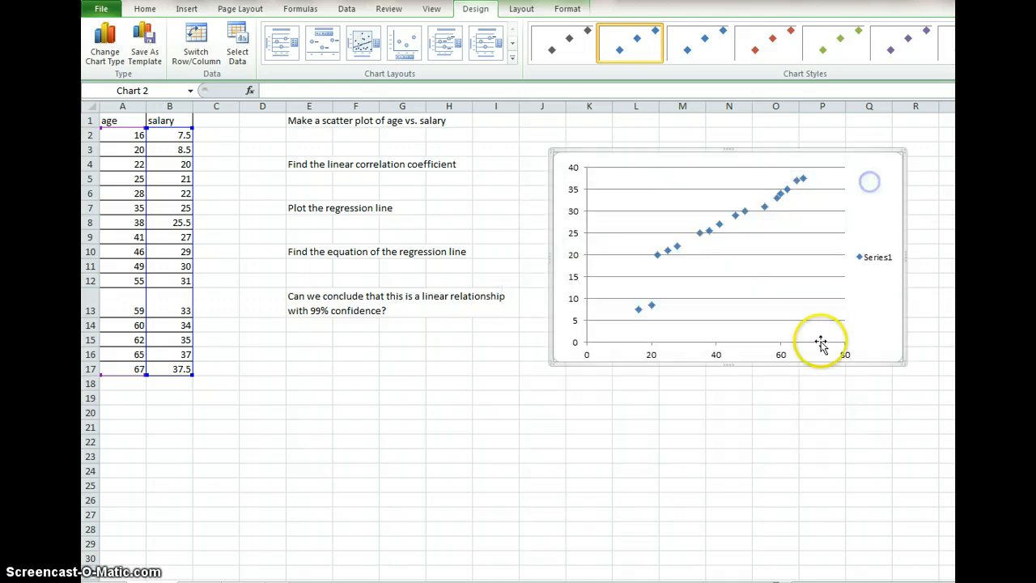
click(731, 272)
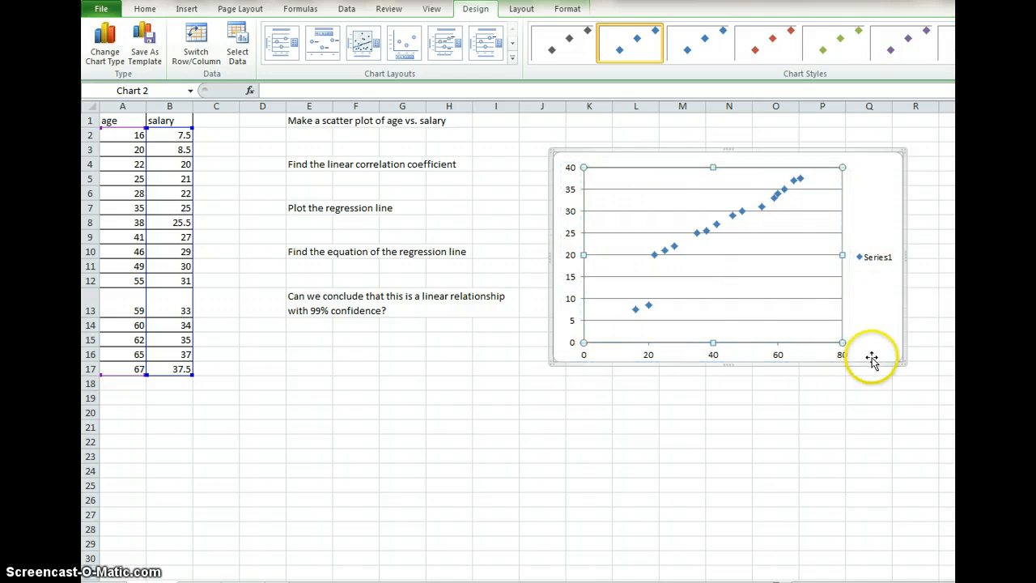
right_click(871, 358)
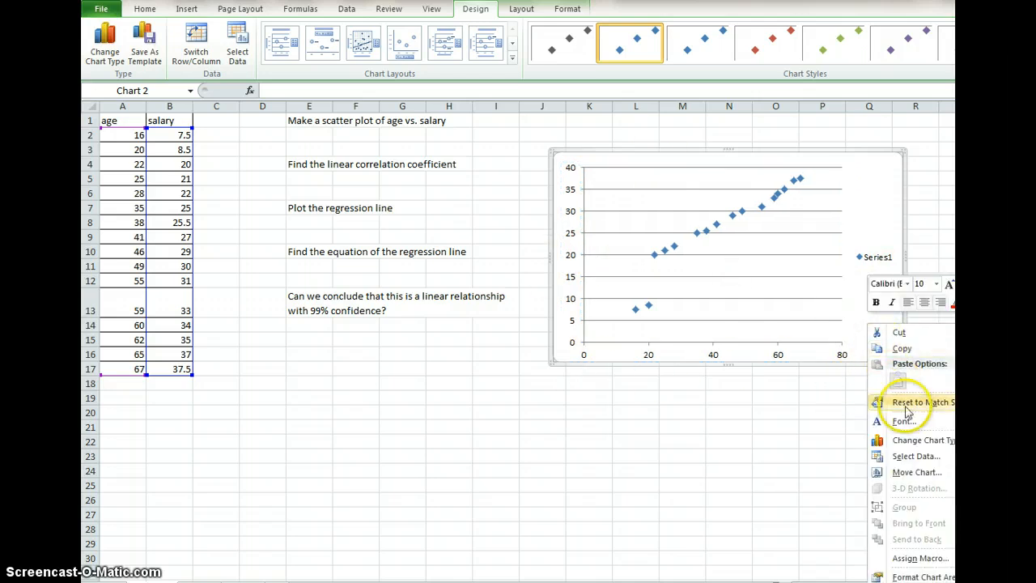
mouse_move(915, 477)
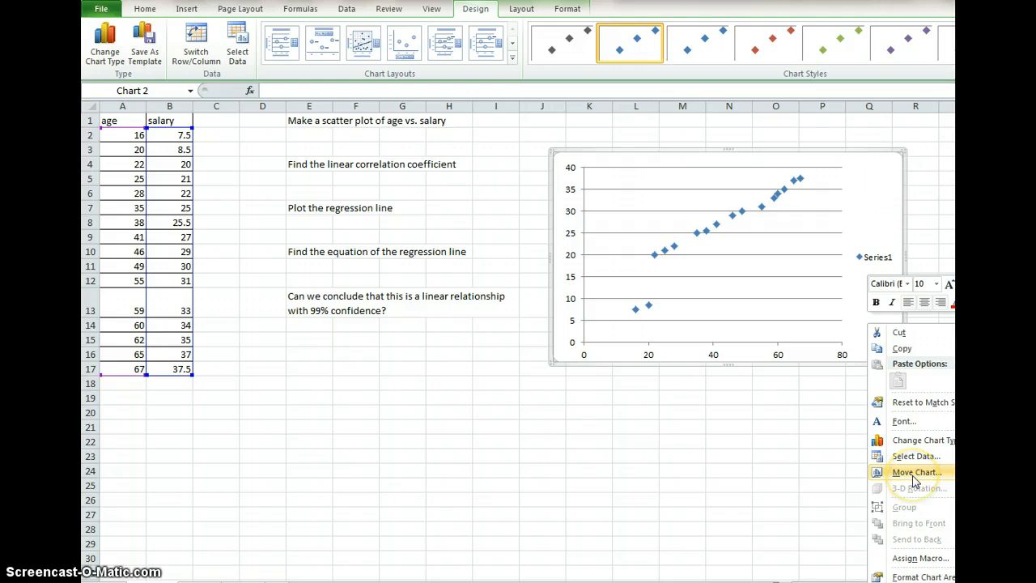
click(916, 473)
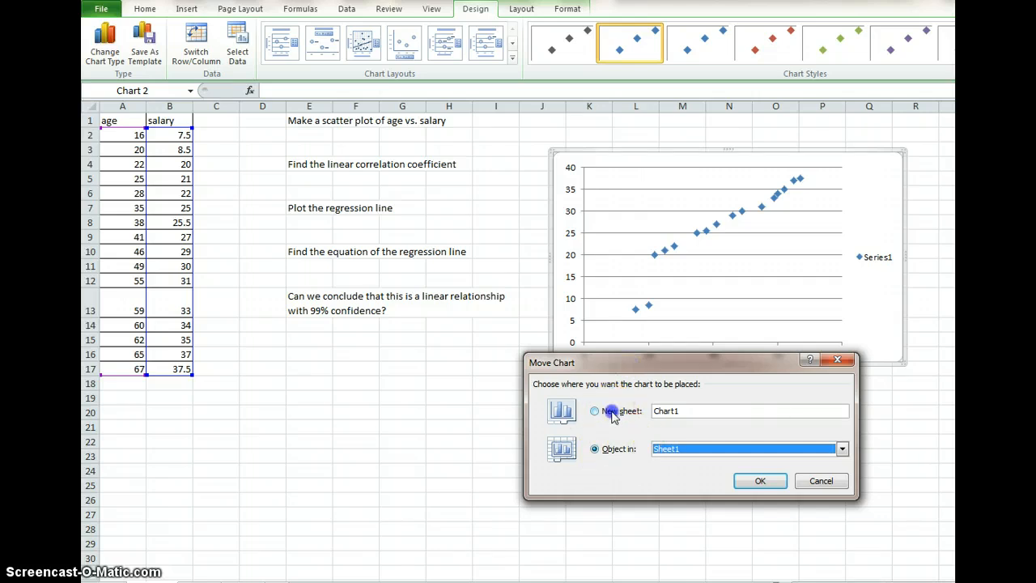
click(596, 411)
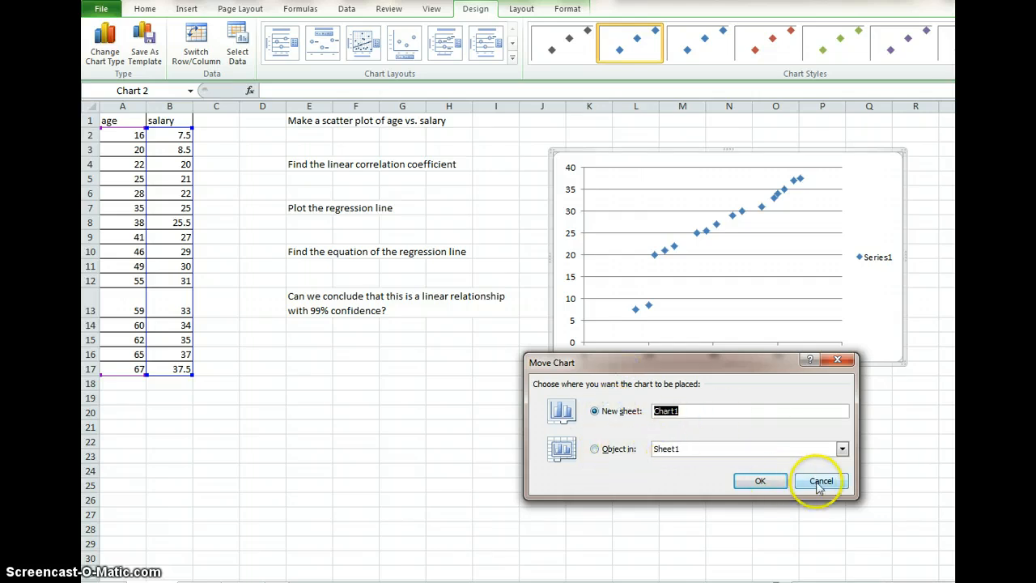
click(818, 479)
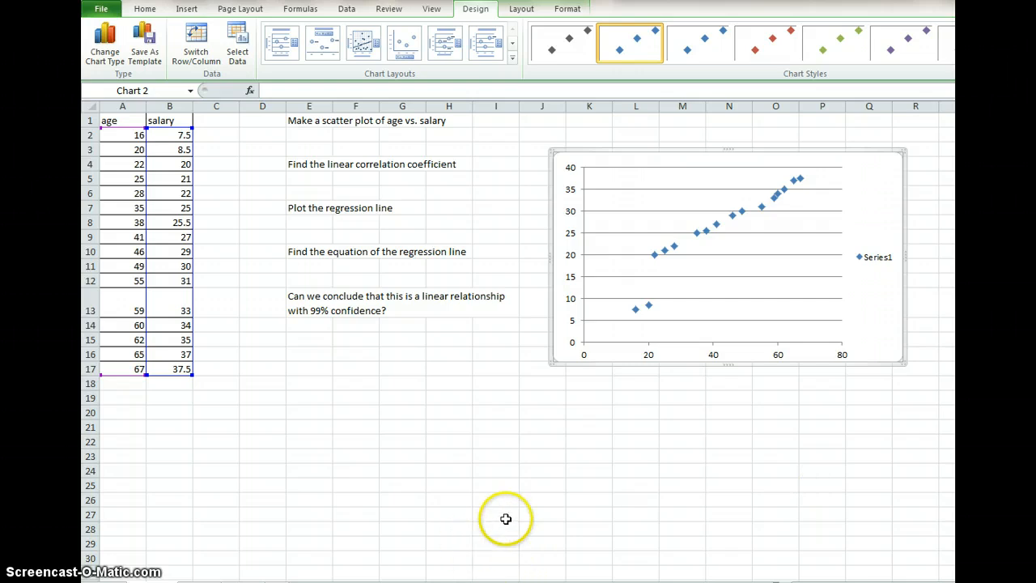
mouse_move(874, 262)
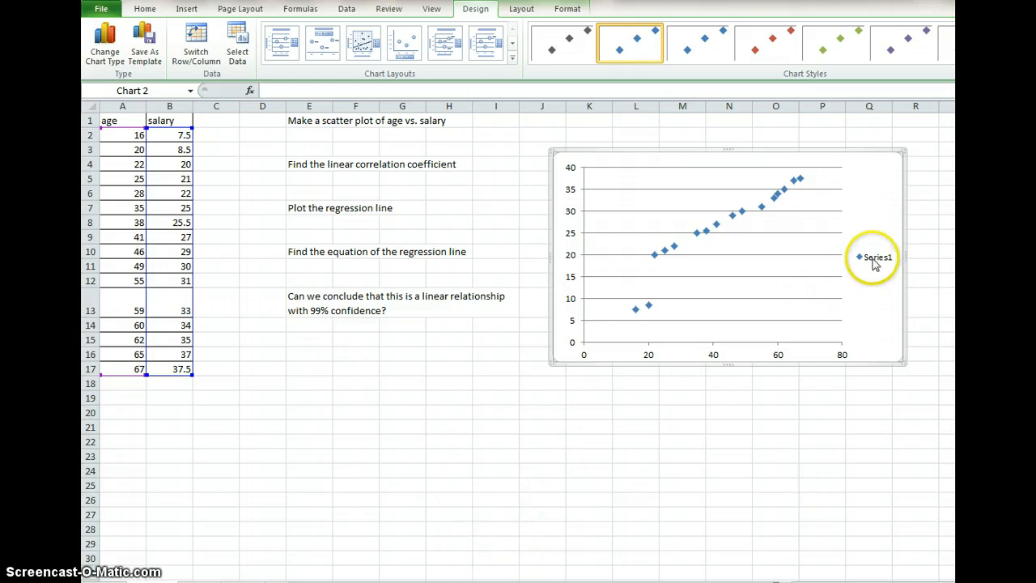
mouse_move(661, 256)
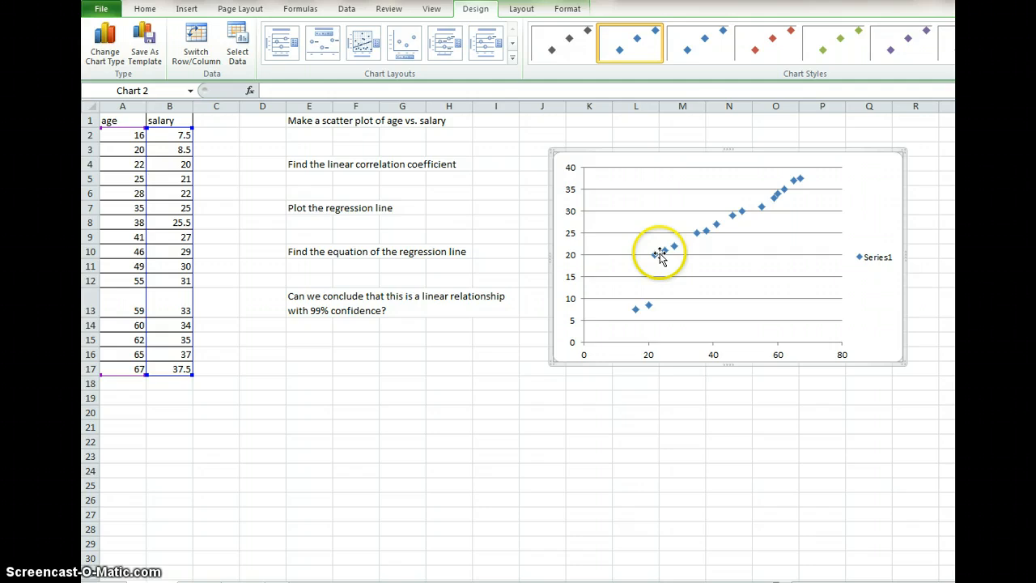
mouse_move(861, 250)
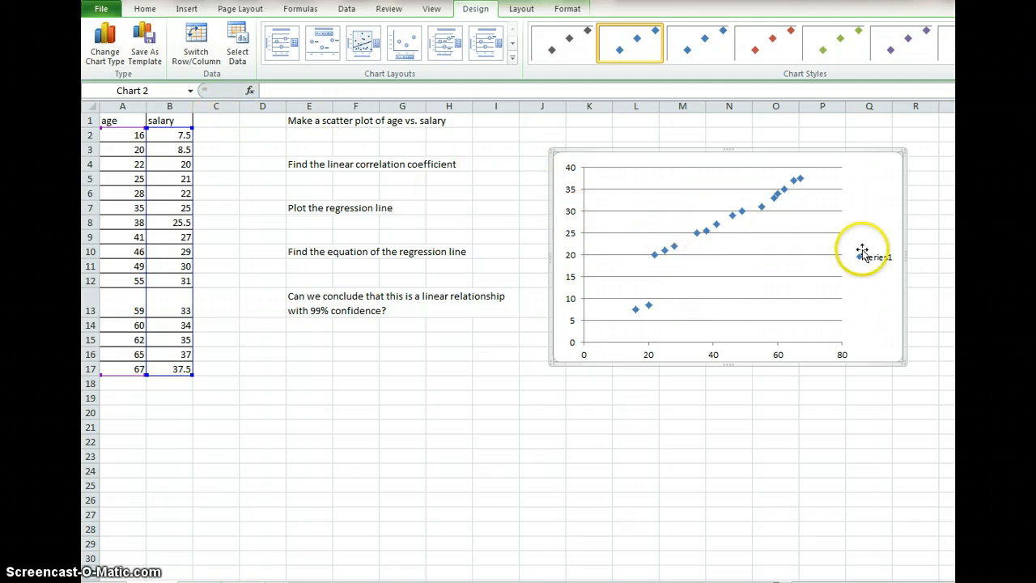
mouse_move(791, 242)
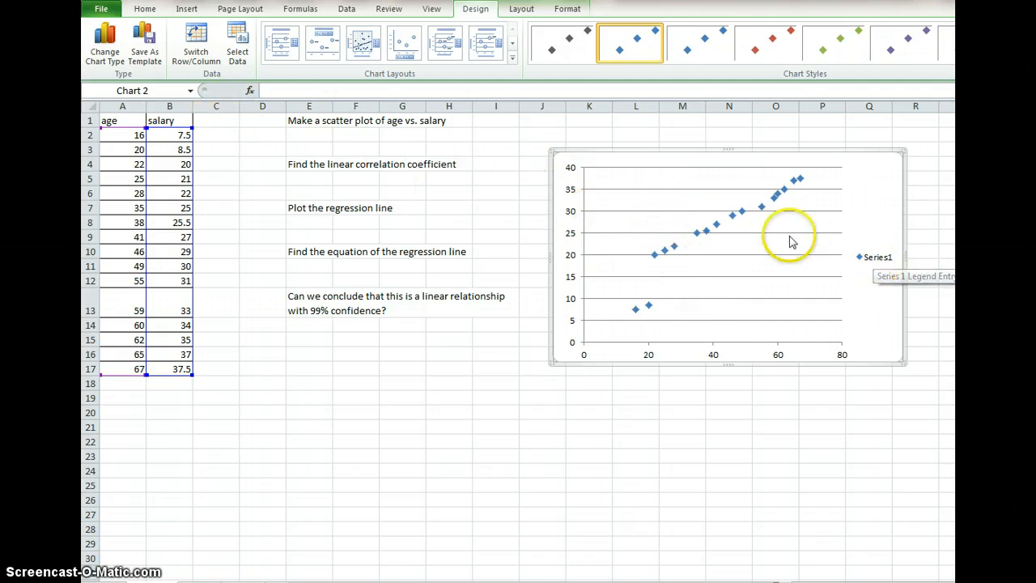
Rename Series1 to 'age vs. salary' through Select Data and apply it to the chart.
right_click(715, 226)
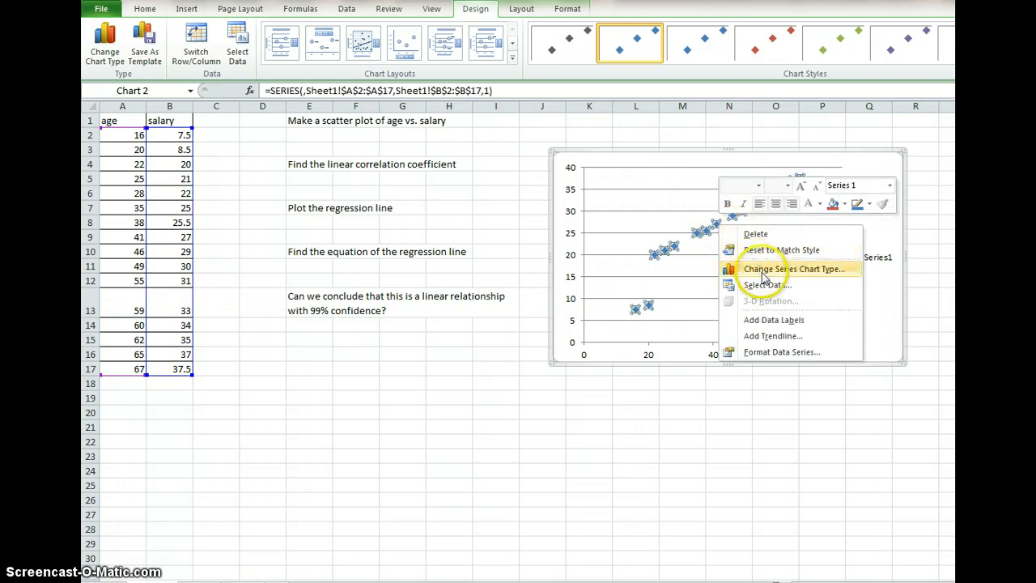
click(765, 285)
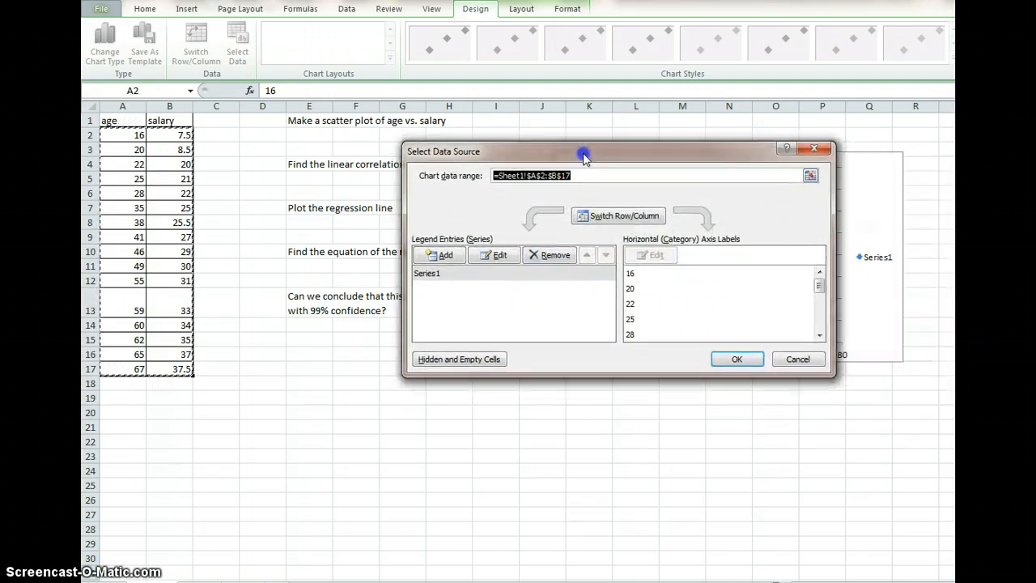
click(427, 271)
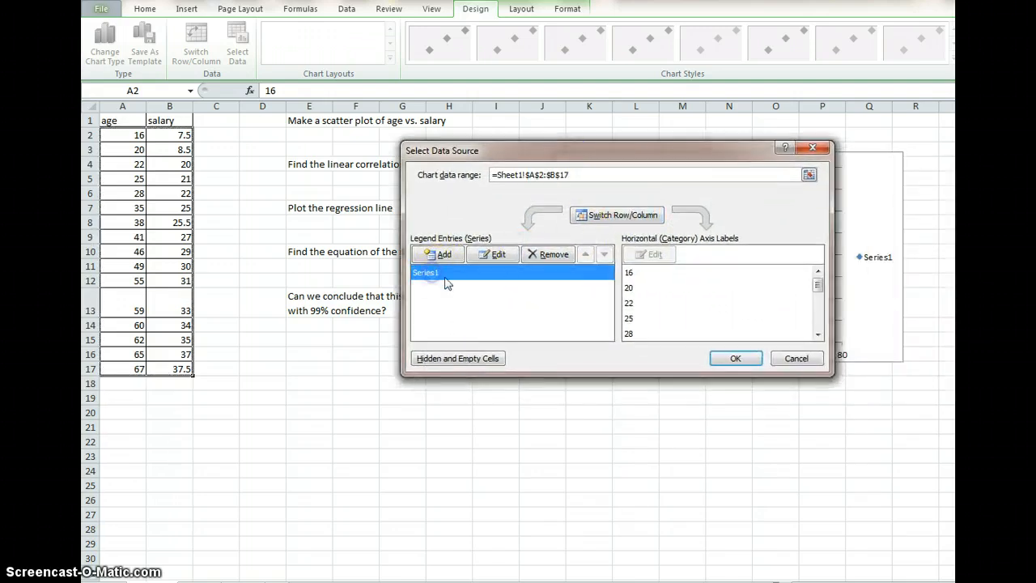
click(492, 255)
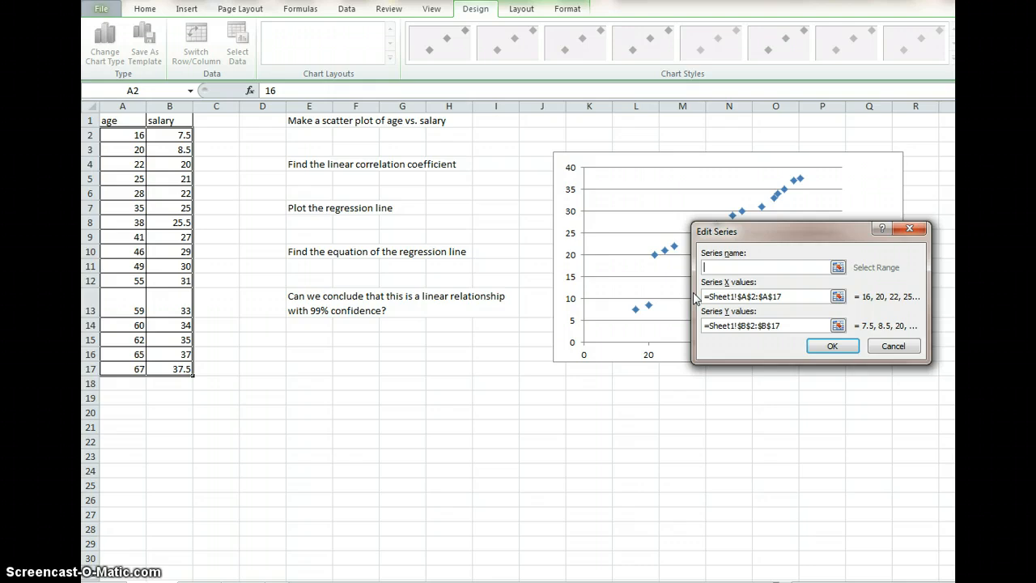
text(age v)
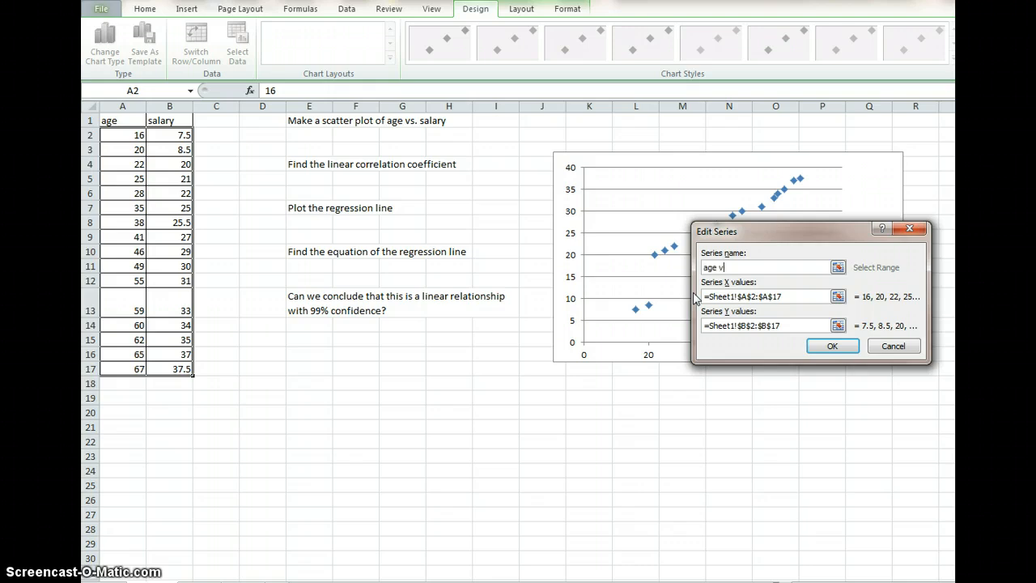
text(s. salary)
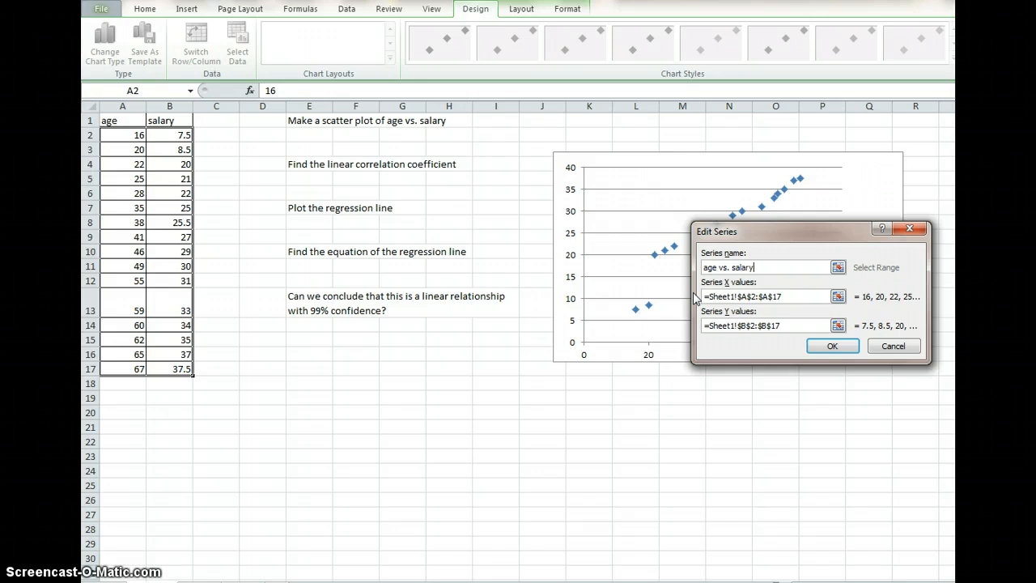
click(832, 346)
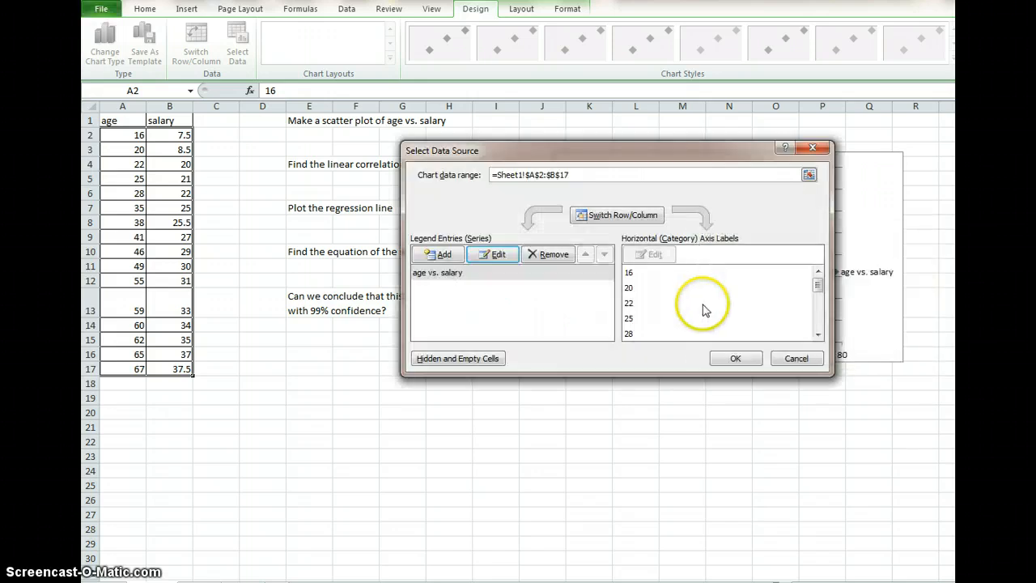
click(733, 358)
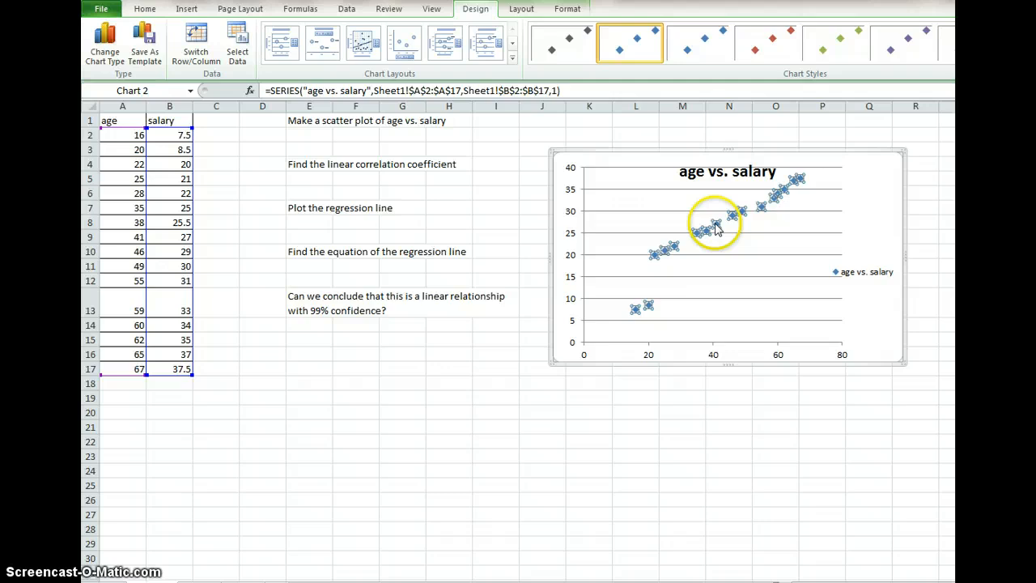
Reopen the chart's Select Data Source settings twice and close them without changes.
right_click(715, 226)
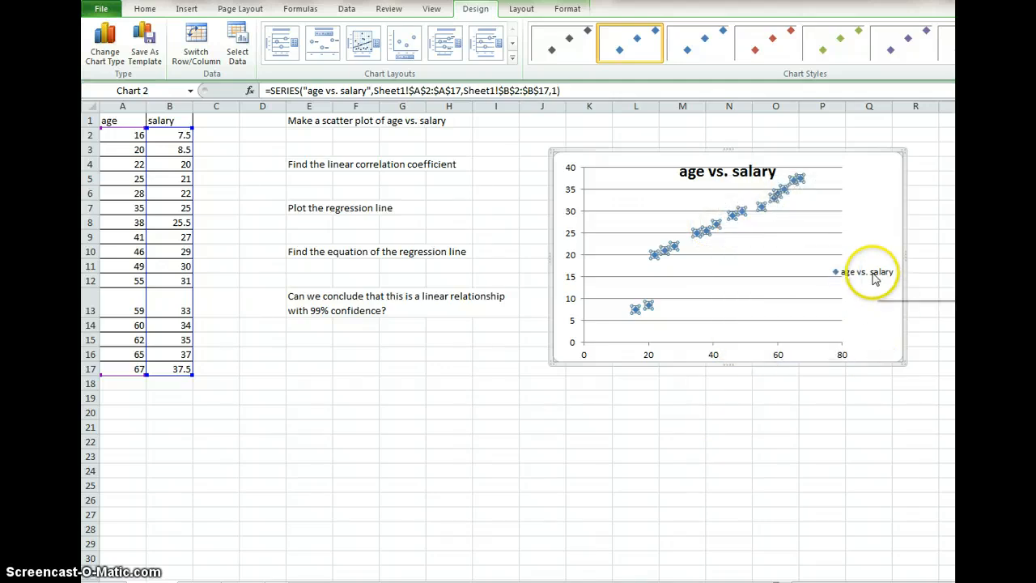
right_click(712, 223)
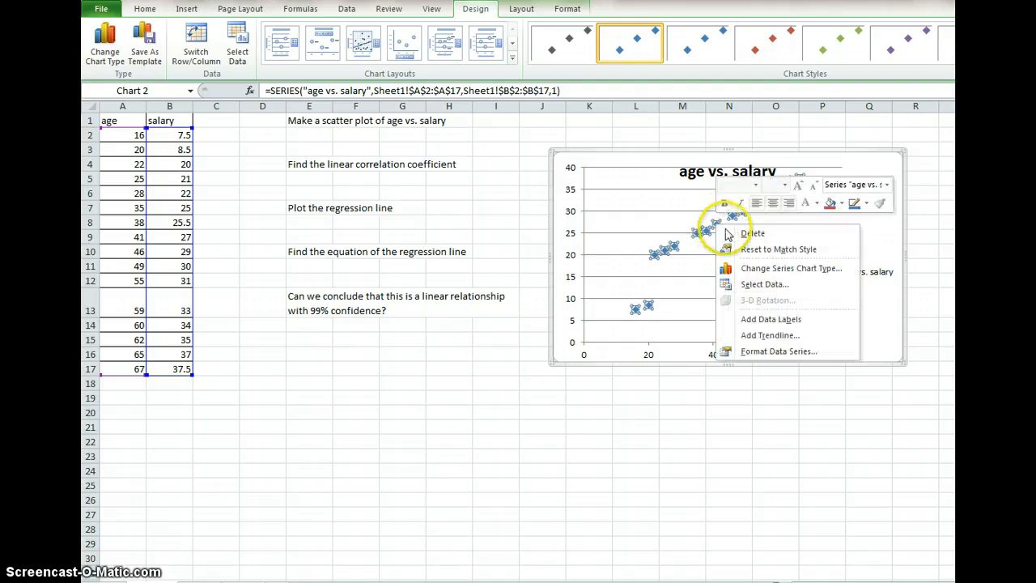
click(764, 285)
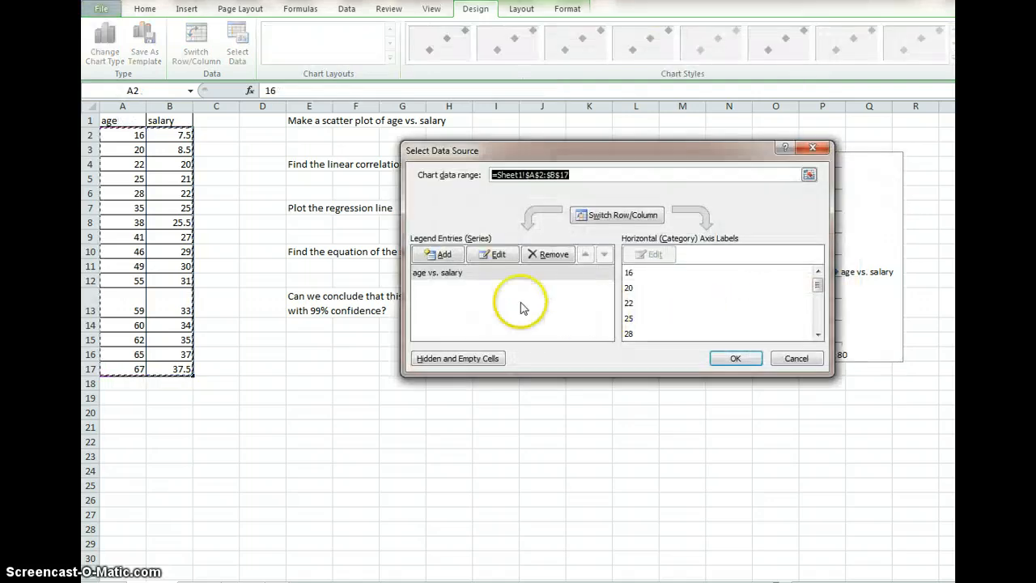
mouse_move(602, 214)
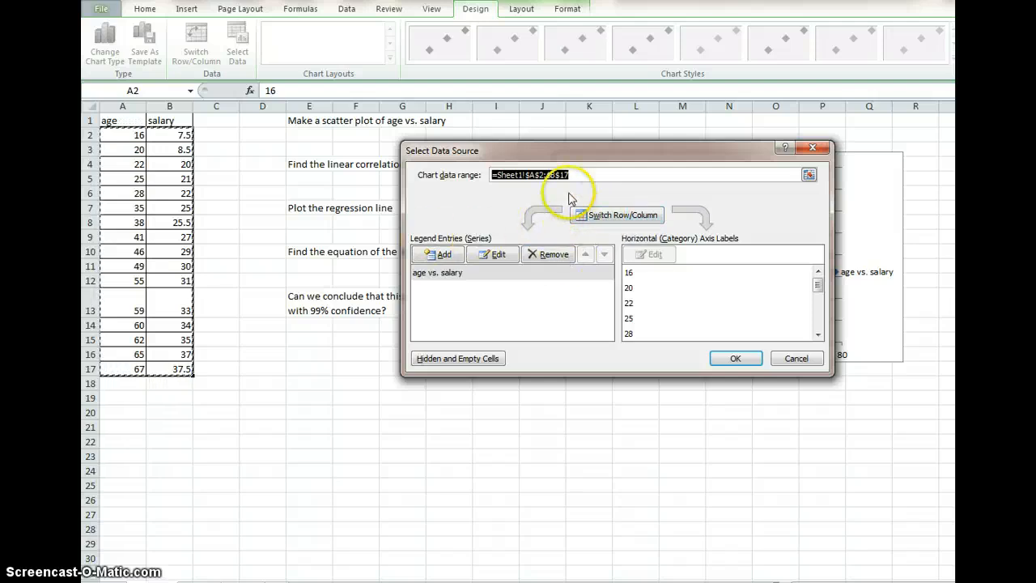
click(735, 358)
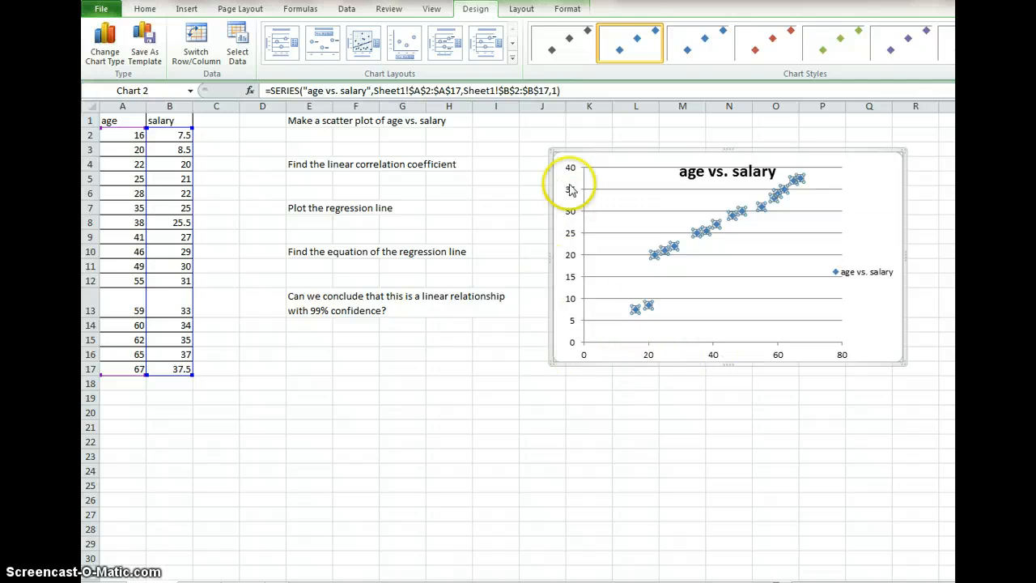
mouse_move(574, 324)
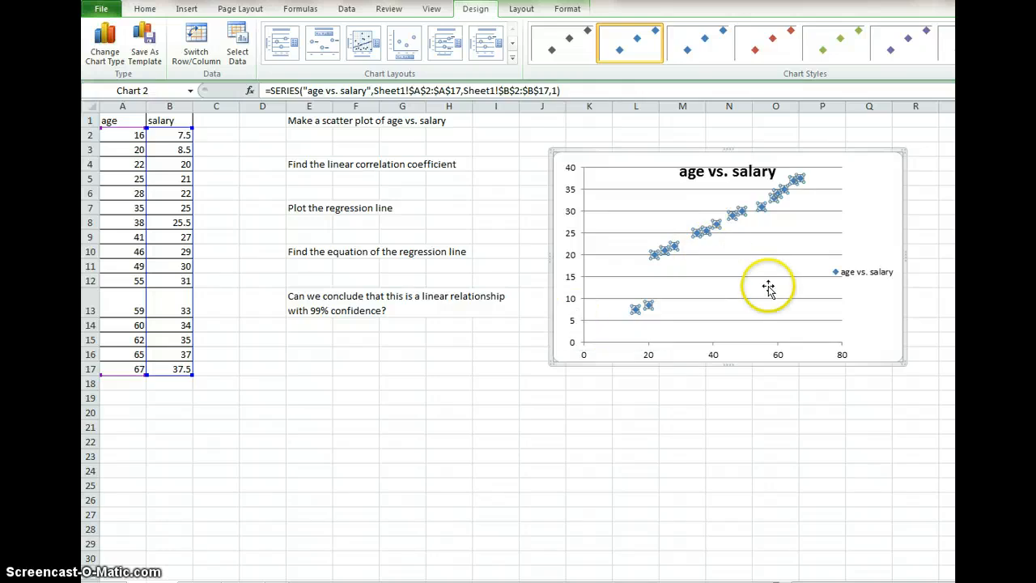
mouse_move(840, 276)
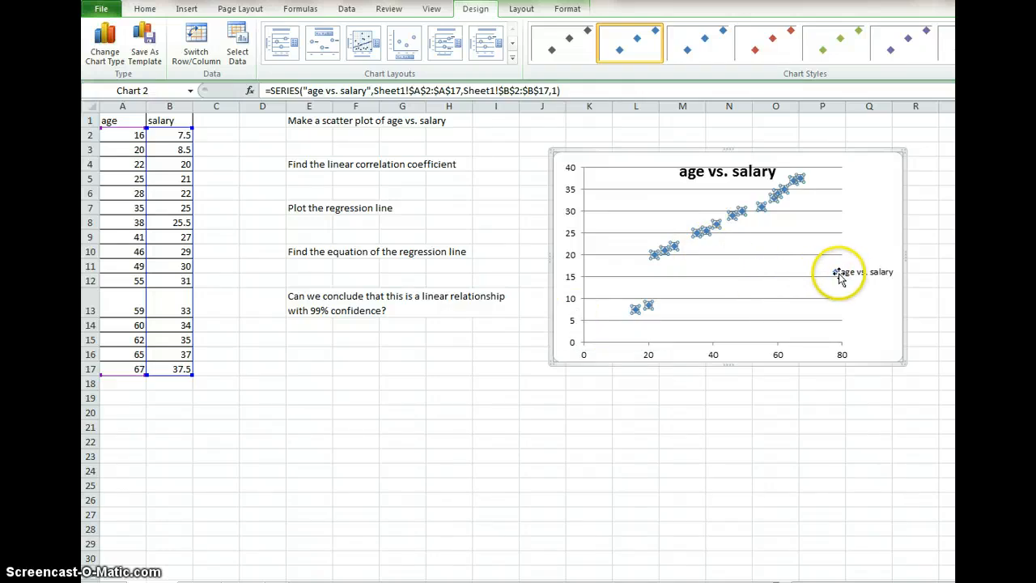
mouse_move(702, 230)
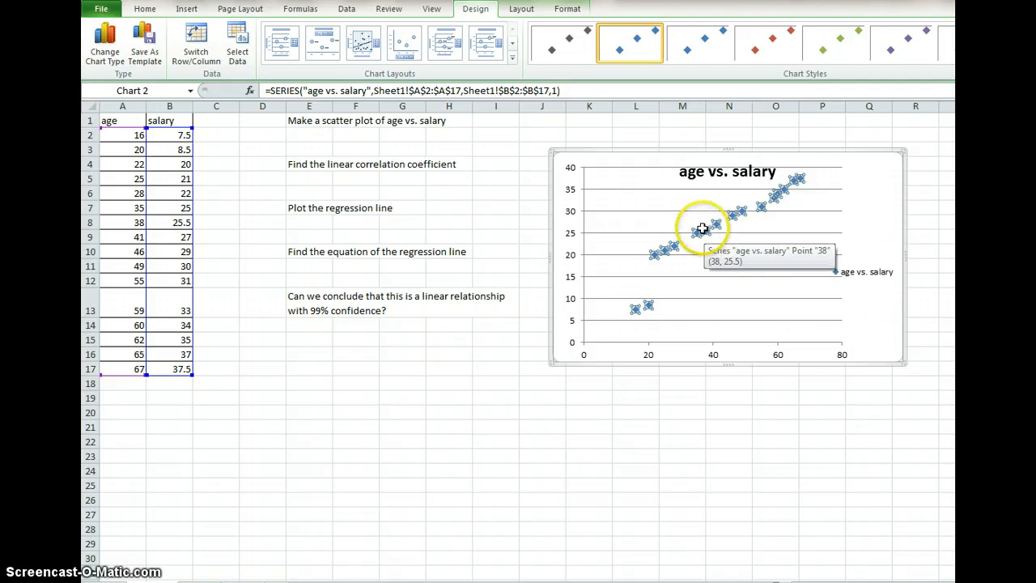
right_click(702, 228)
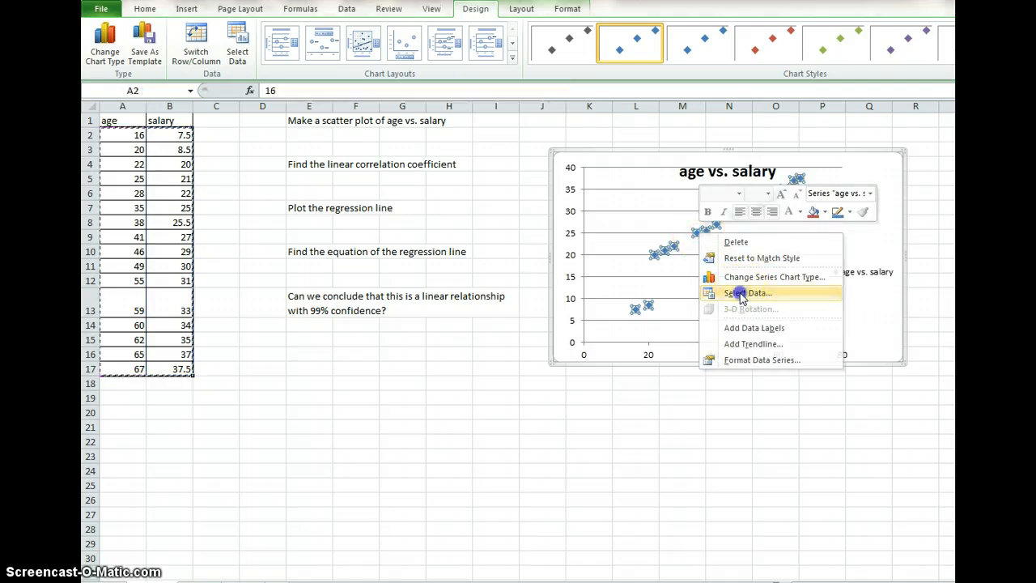
click(750, 293)
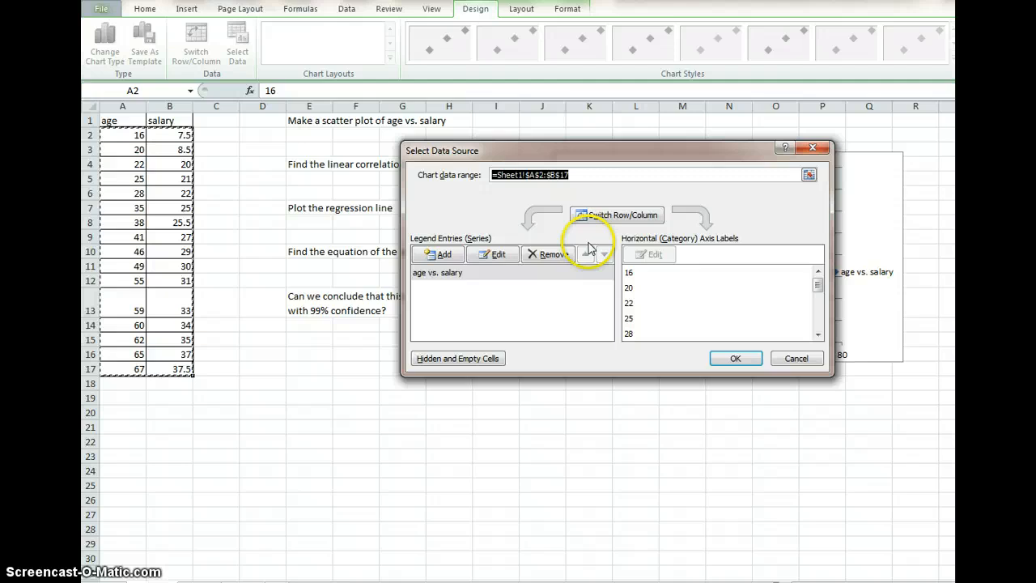
mouse_move(748, 348)
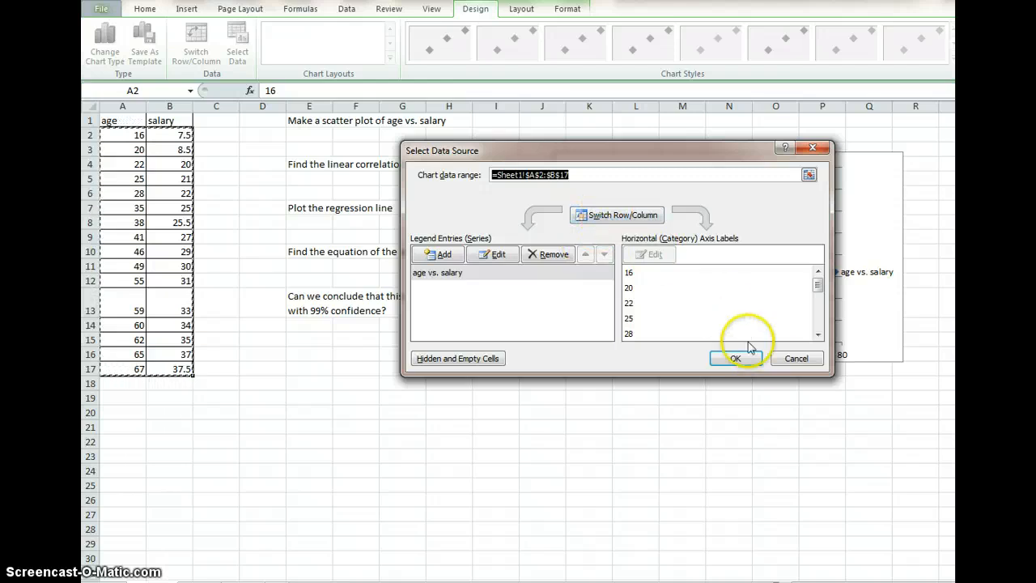
click(735, 358)
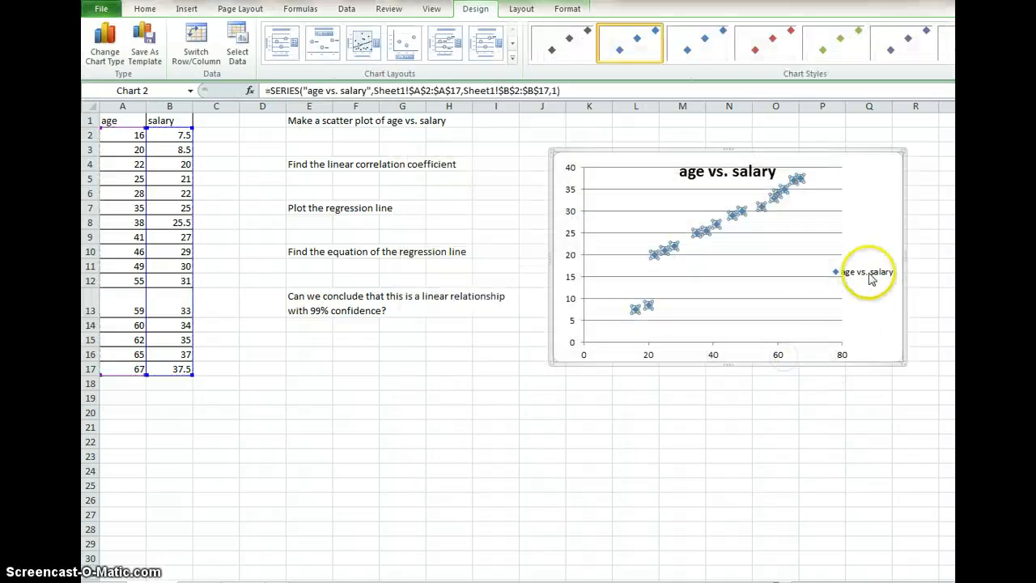
mouse_move(663, 265)
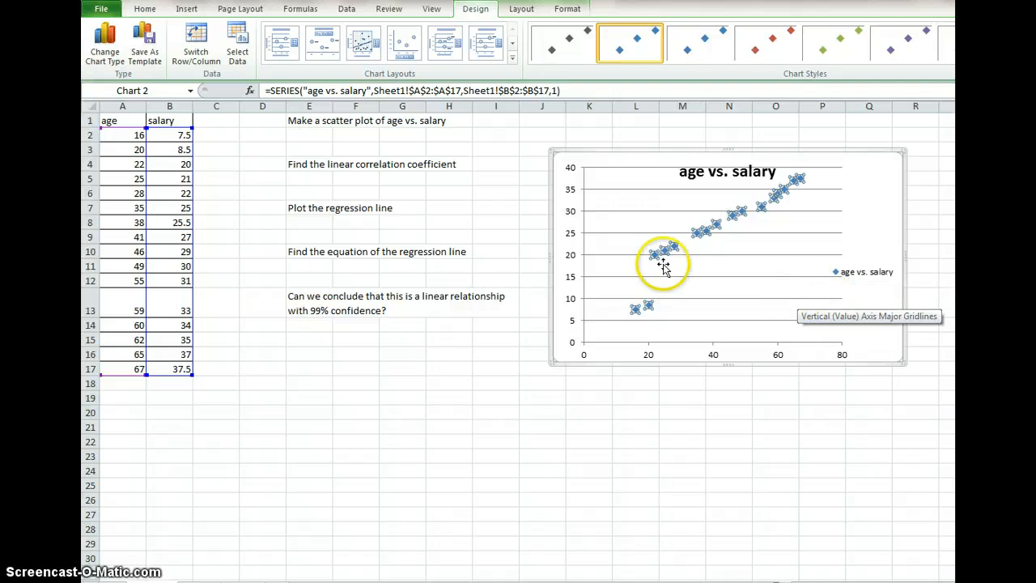
mouse_move(631, 324)
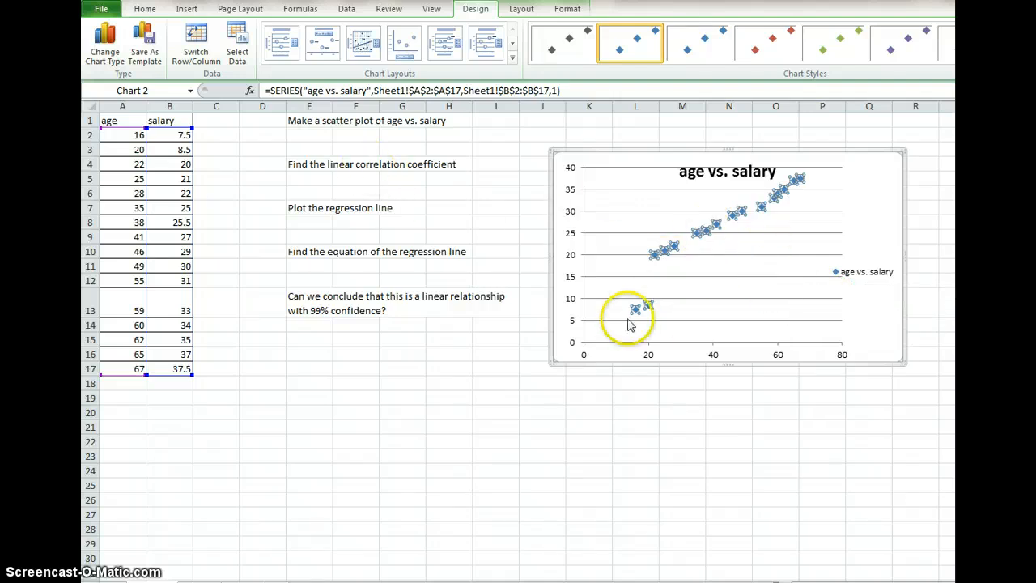
mouse_move(648, 340)
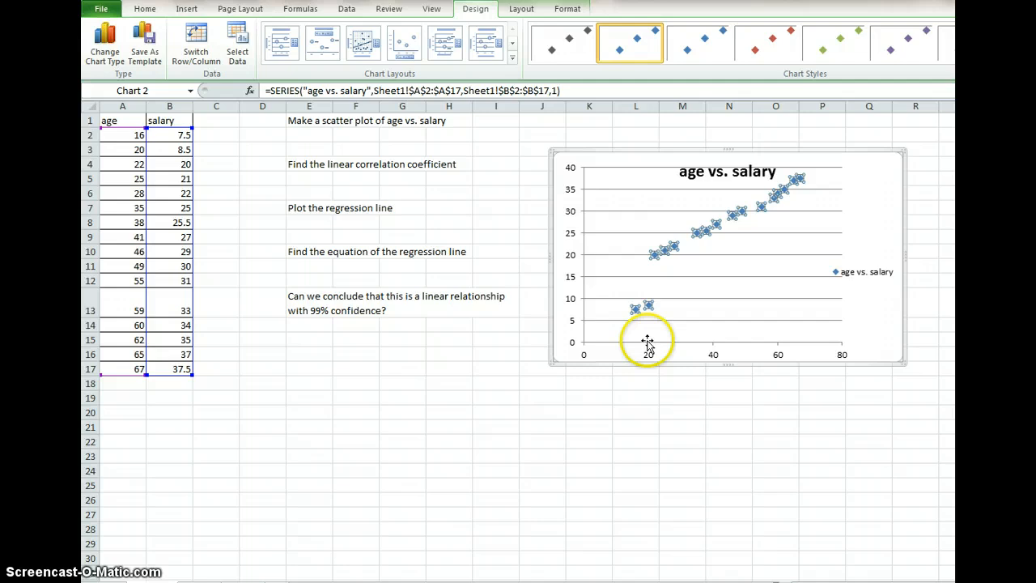
mouse_move(661, 281)
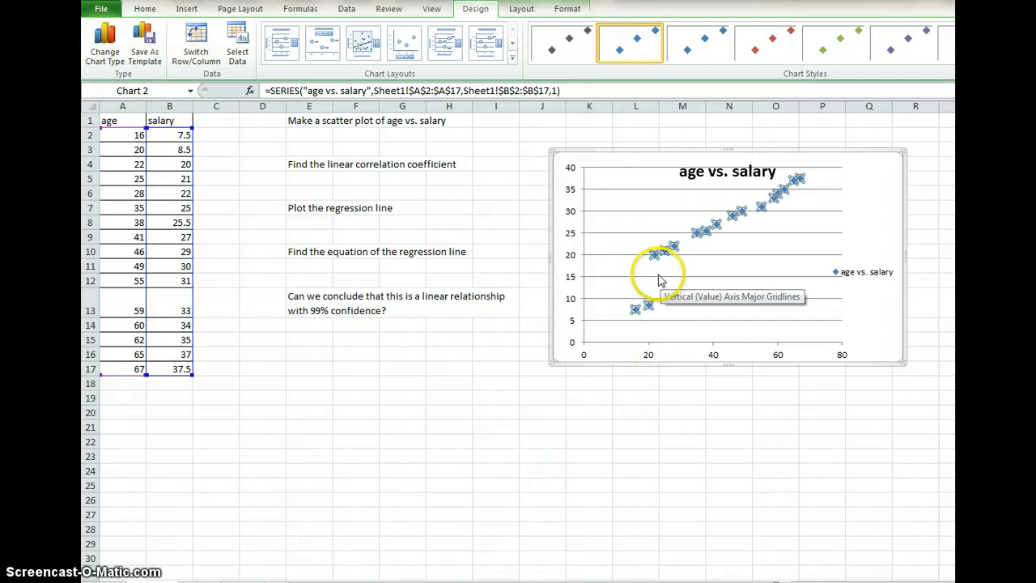
mouse_move(777, 201)
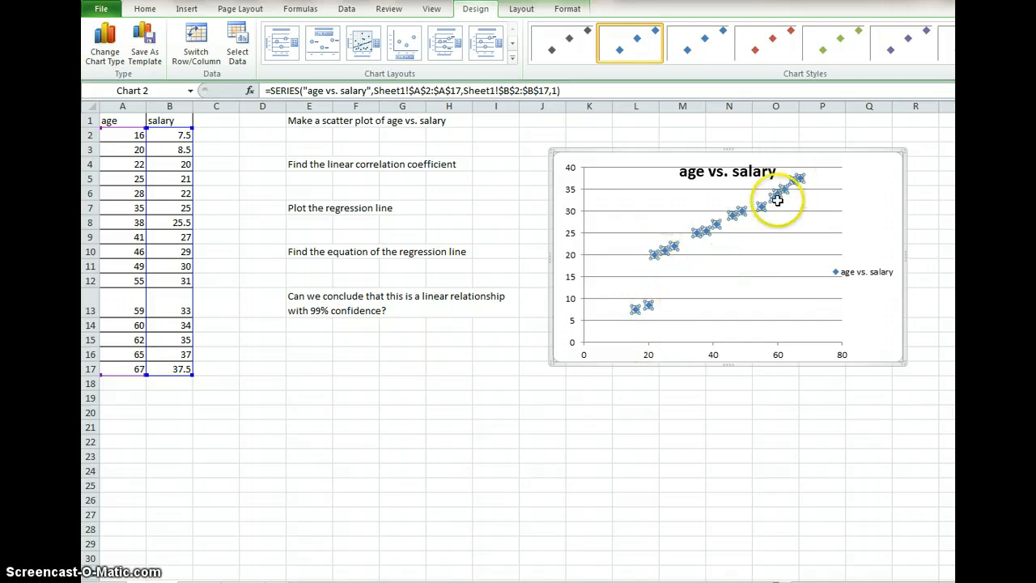
mouse_move(711, 242)
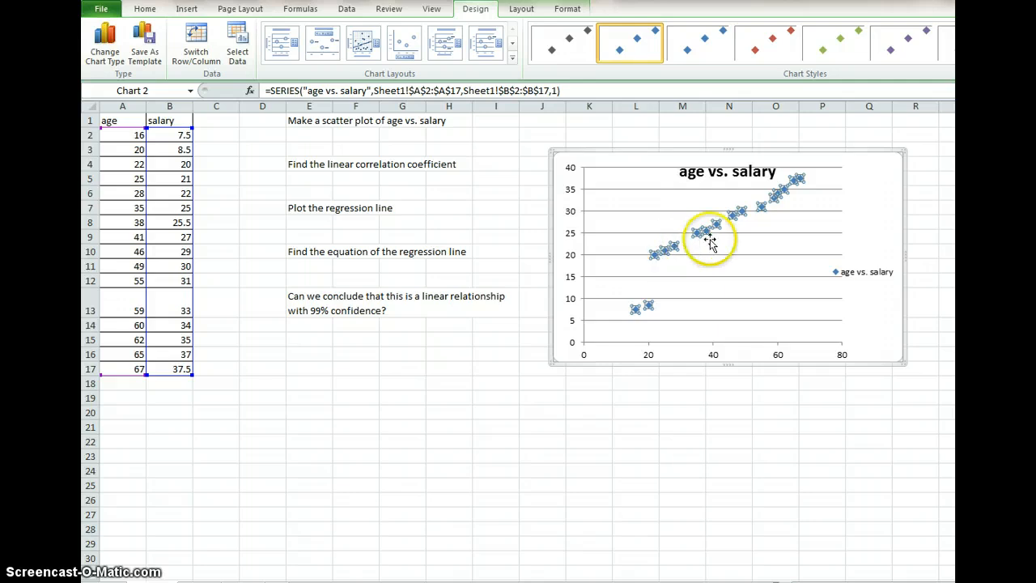
mouse_move(638, 306)
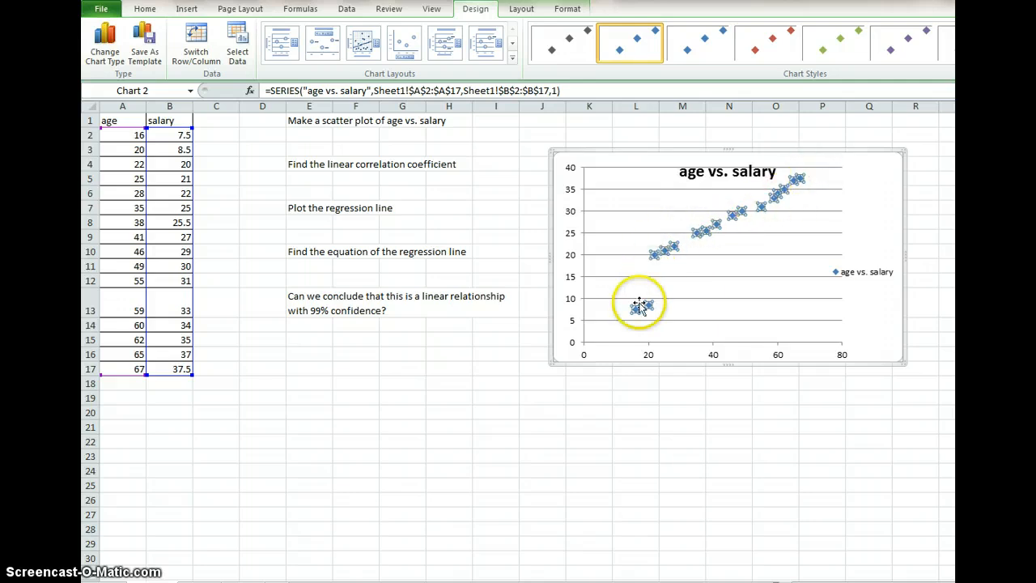
mouse_move(635, 310)
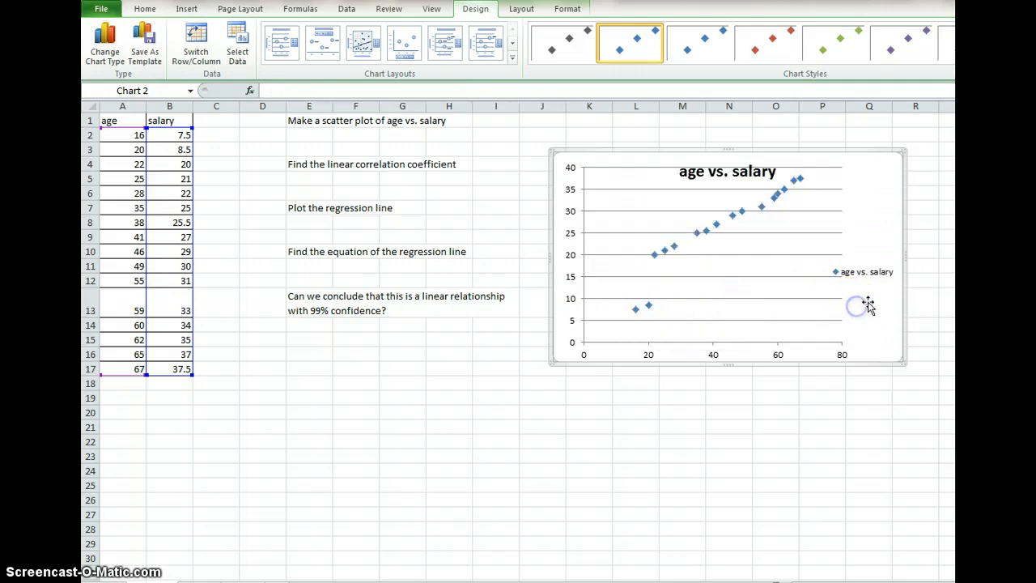
Move the legend to the Top position via Format Legend and make the chart taller.
right_click(864, 272)
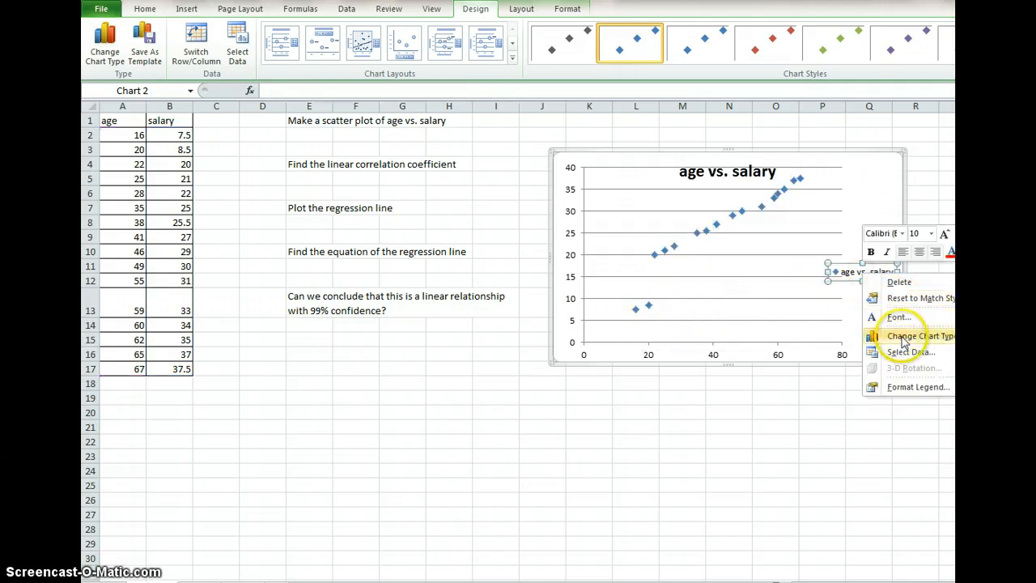
click(910, 351)
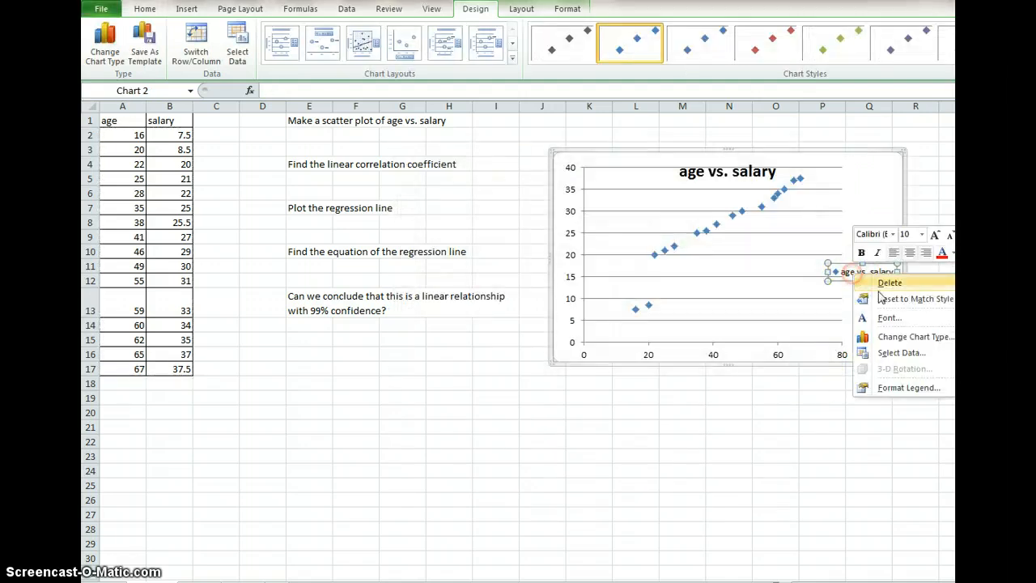
click(908, 387)
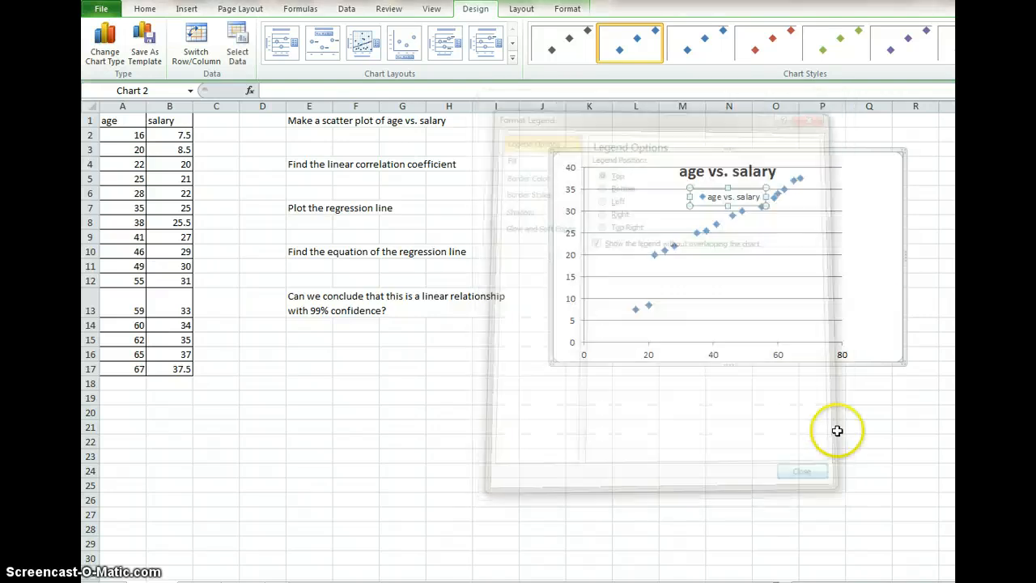
click(801, 471)
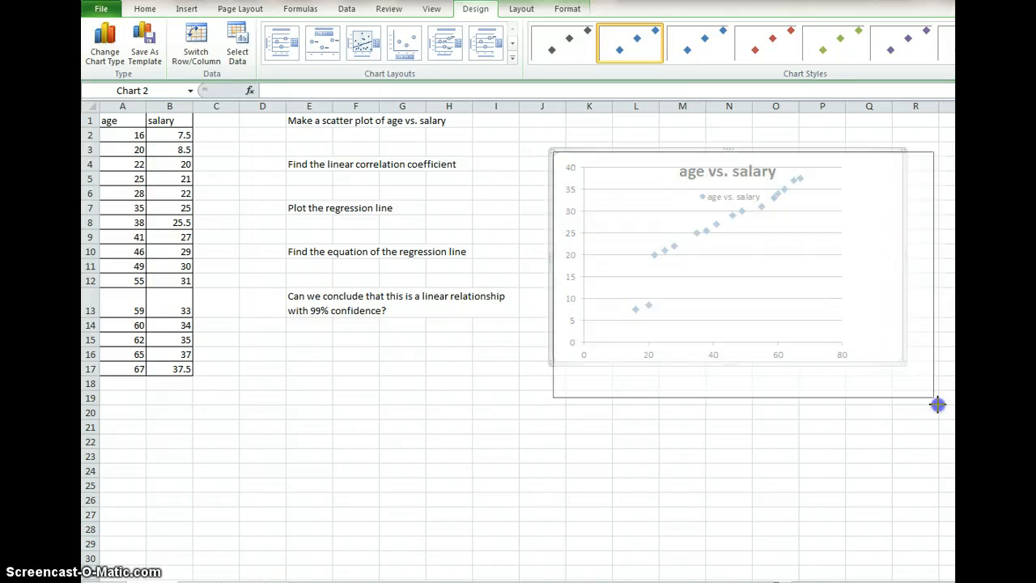
drag(937, 405, 942, 415)
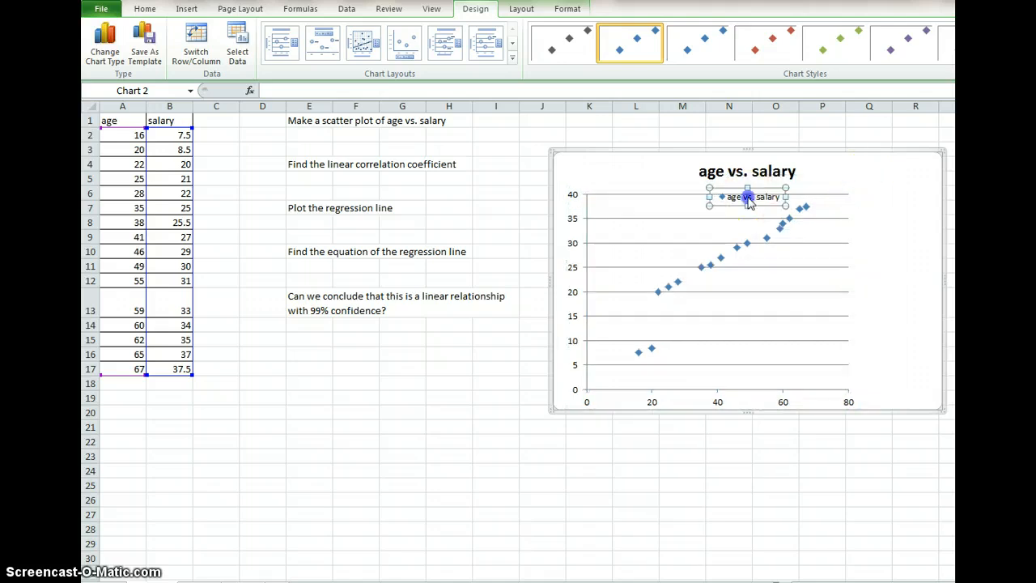
Remove the separate chart title so the legend serves as the heading.
click(746, 171)
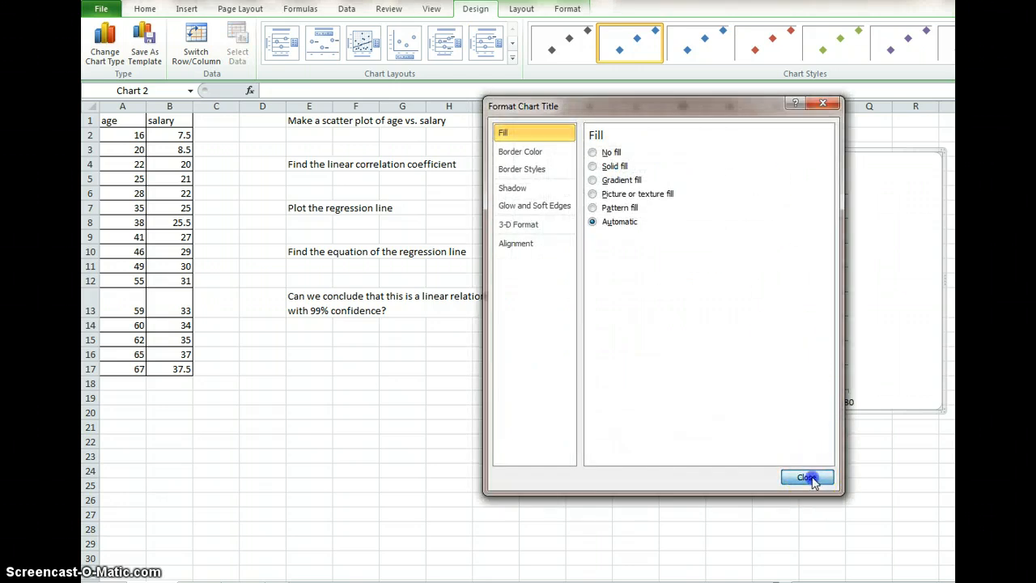
click(806, 476)
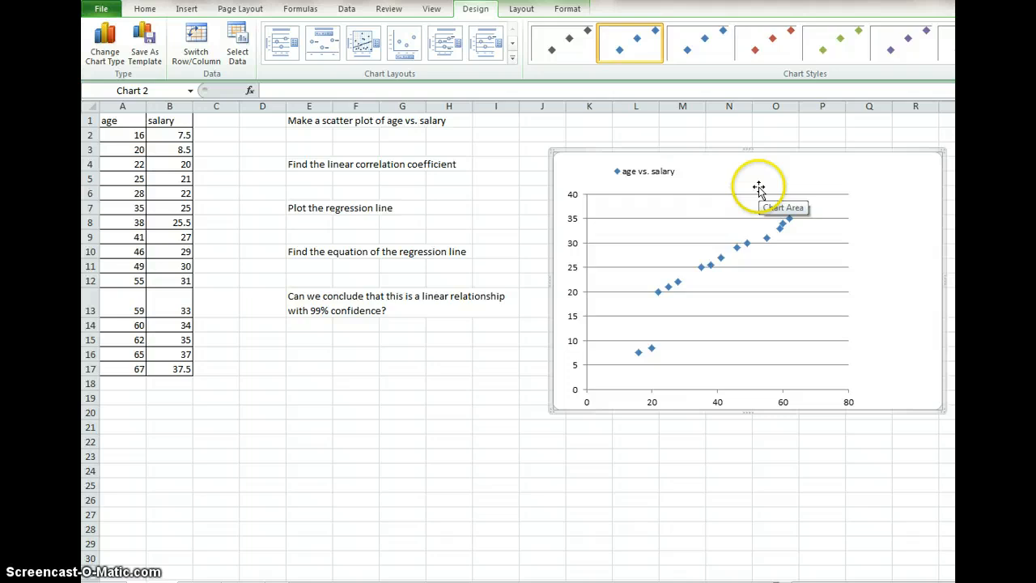
click(647, 171)
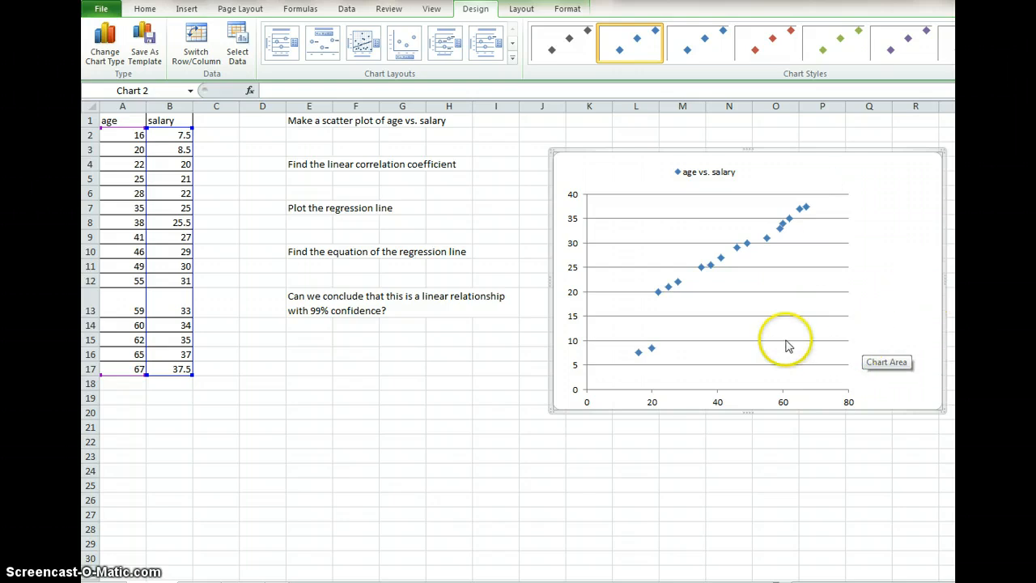
mouse_move(337, 165)
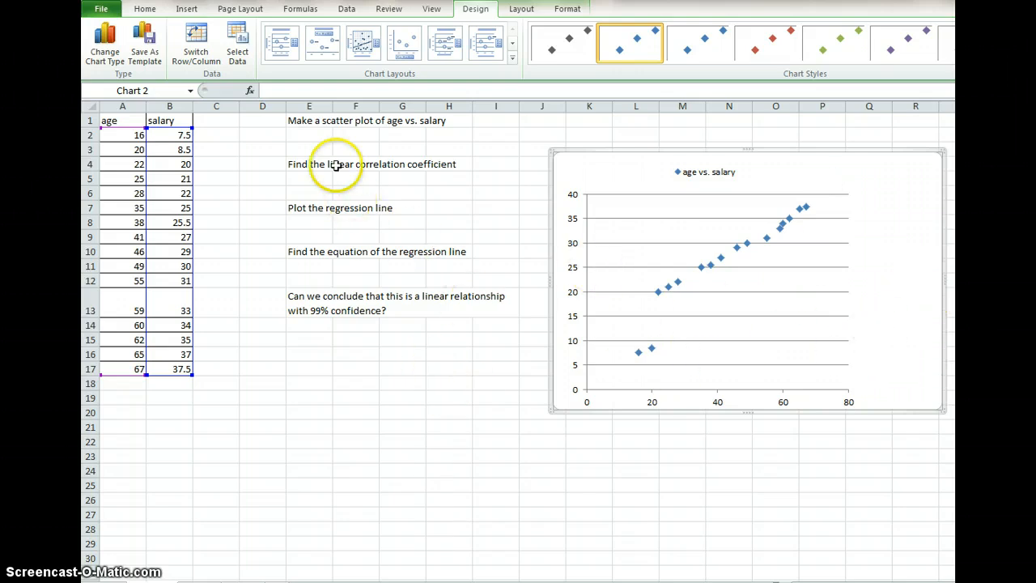
mouse_move(845, 403)
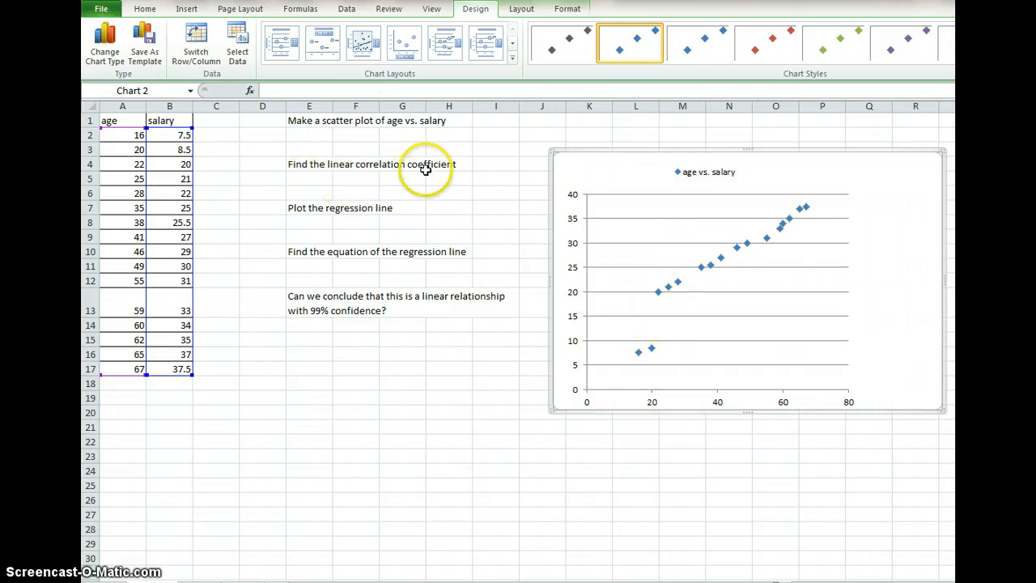
Enter =RSQ(B2:B17,A2:A17) under the correlation question, returning 0.894253.
click(309, 178)
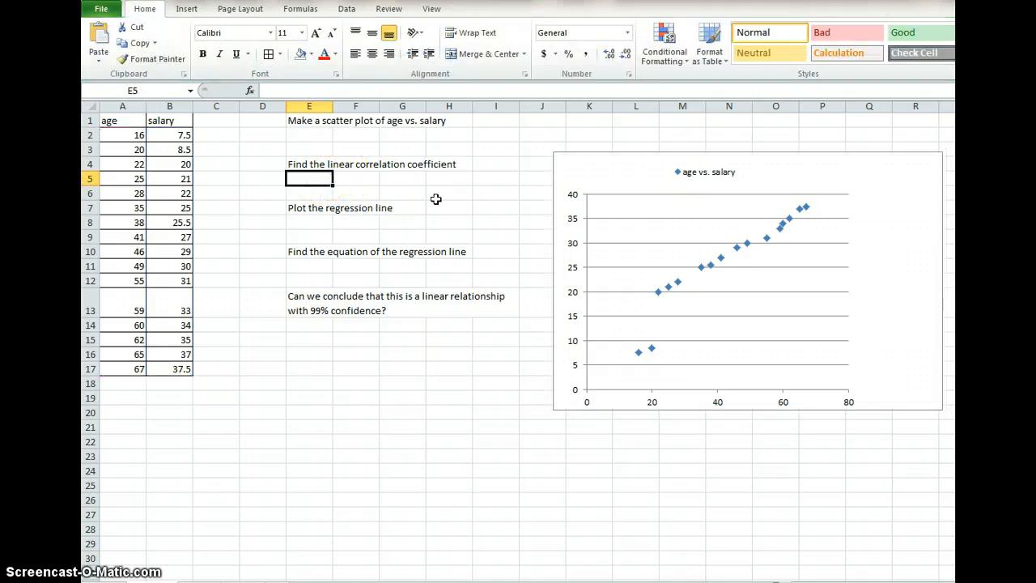
text(=)
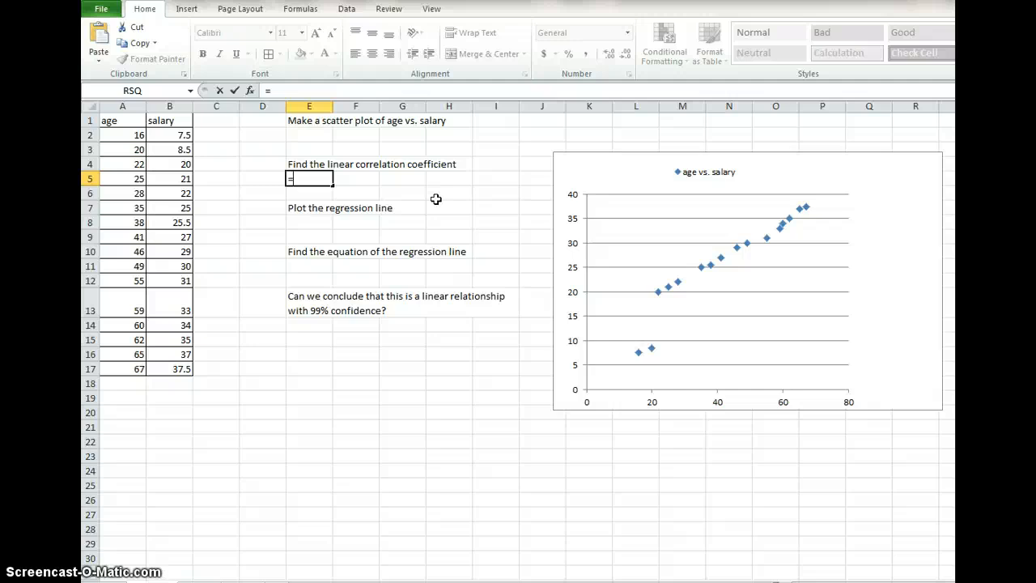
text(rs)
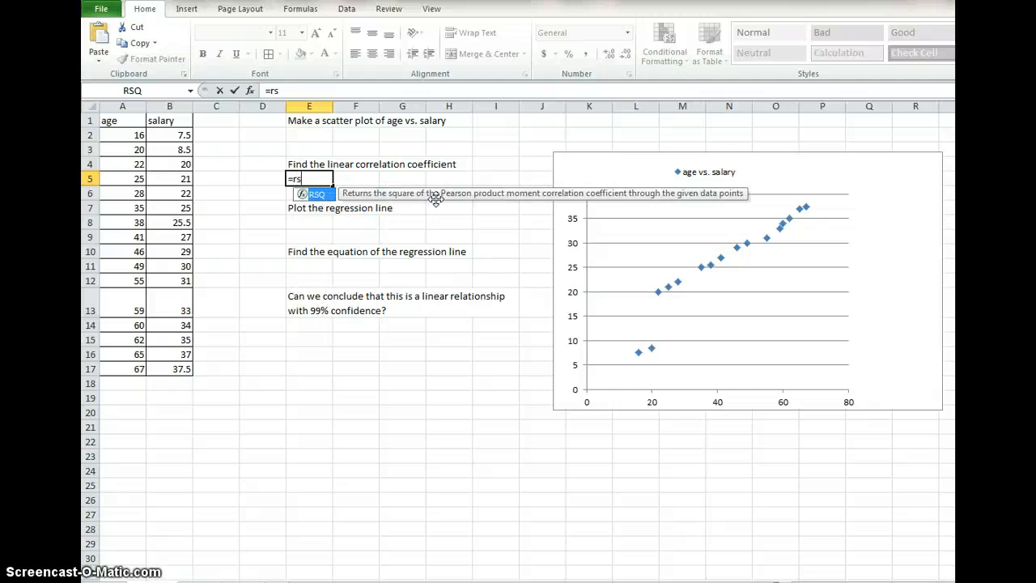
text(q()
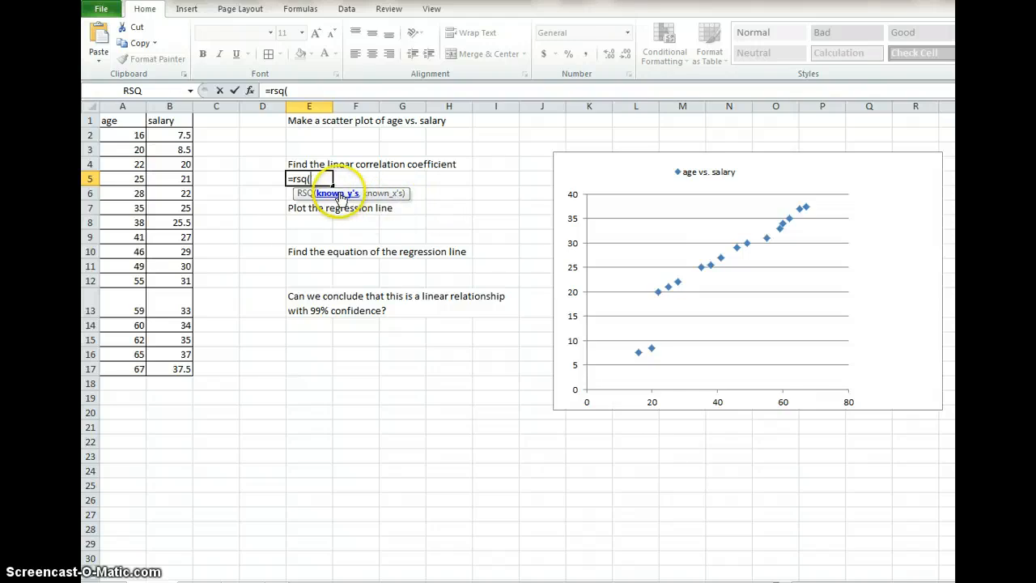
mouse_move(379, 195)
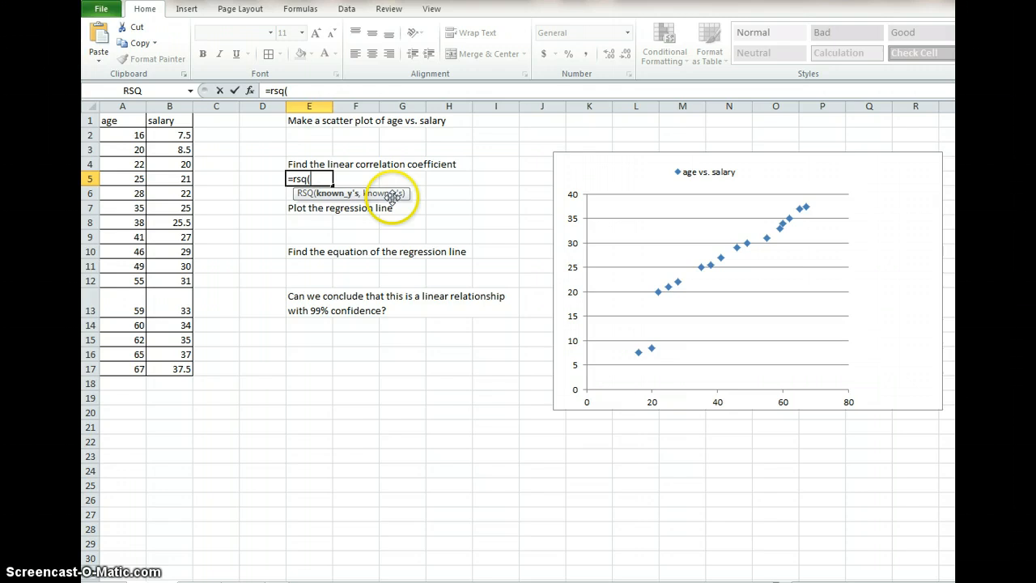
mouse_move(563, 369)
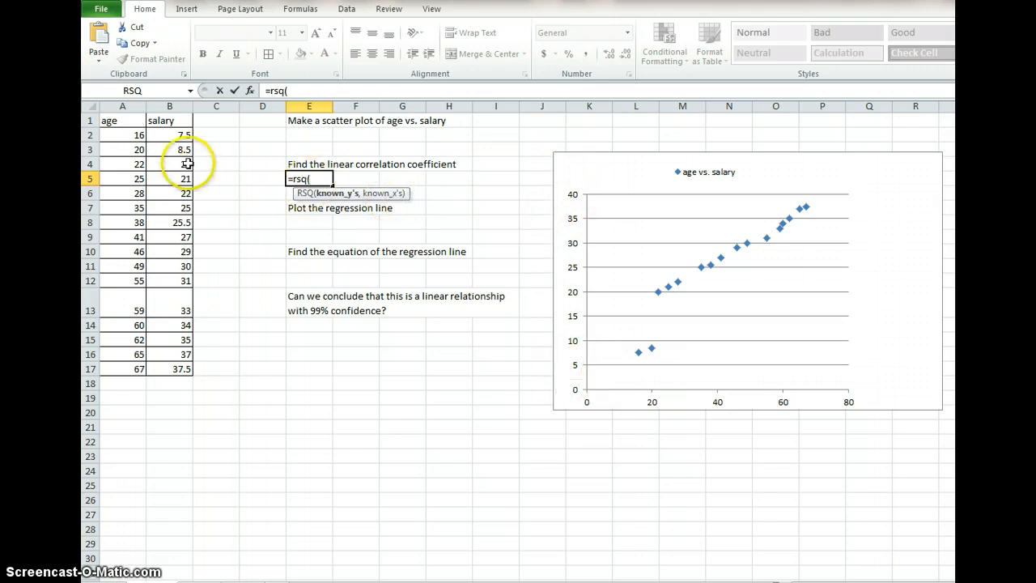
drag(169, 134, 168, 222)
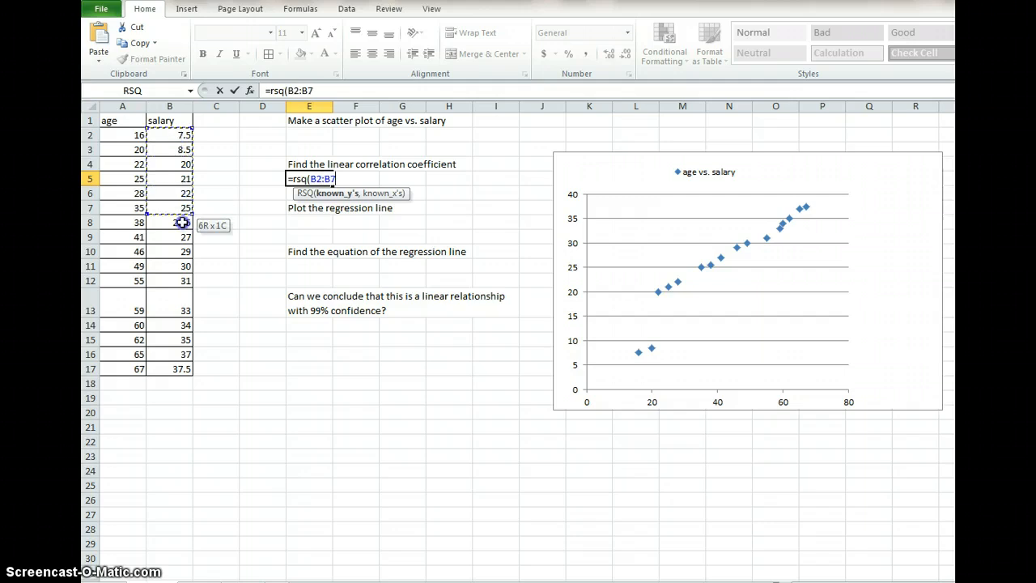
drag(168, 223, 168, 382)
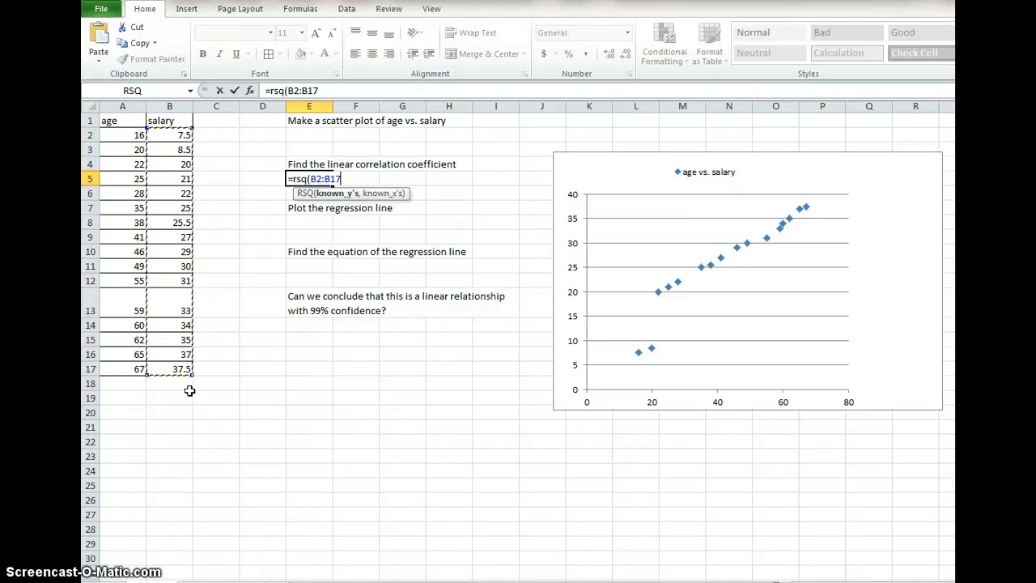
text(,)
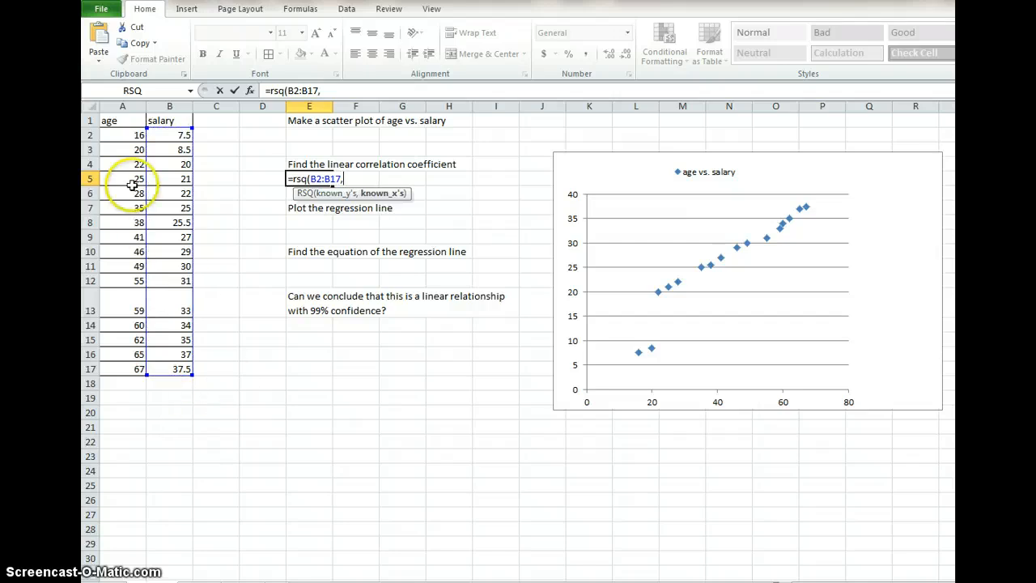
drag(123, 136, 123, 311)
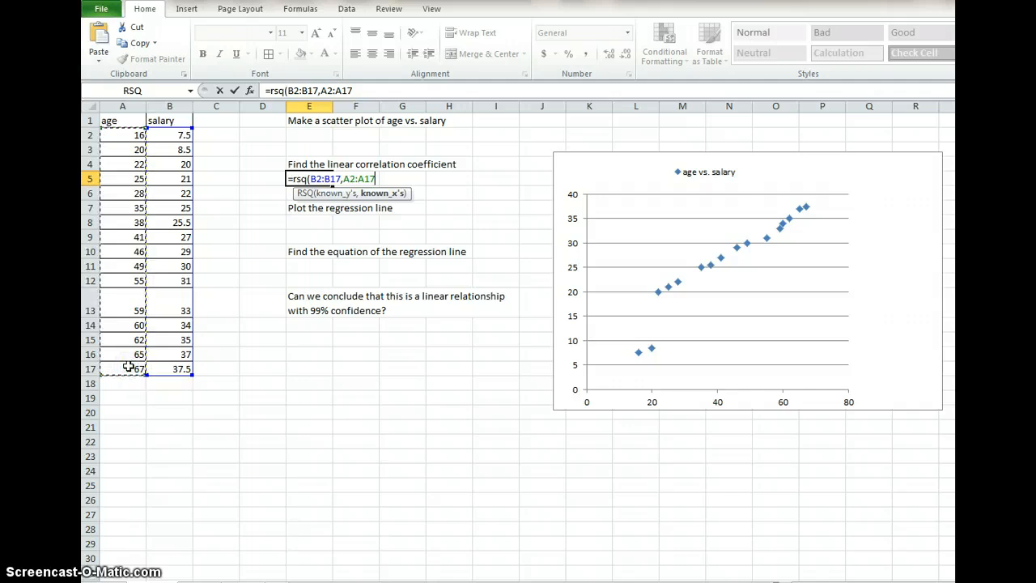
key(Return)
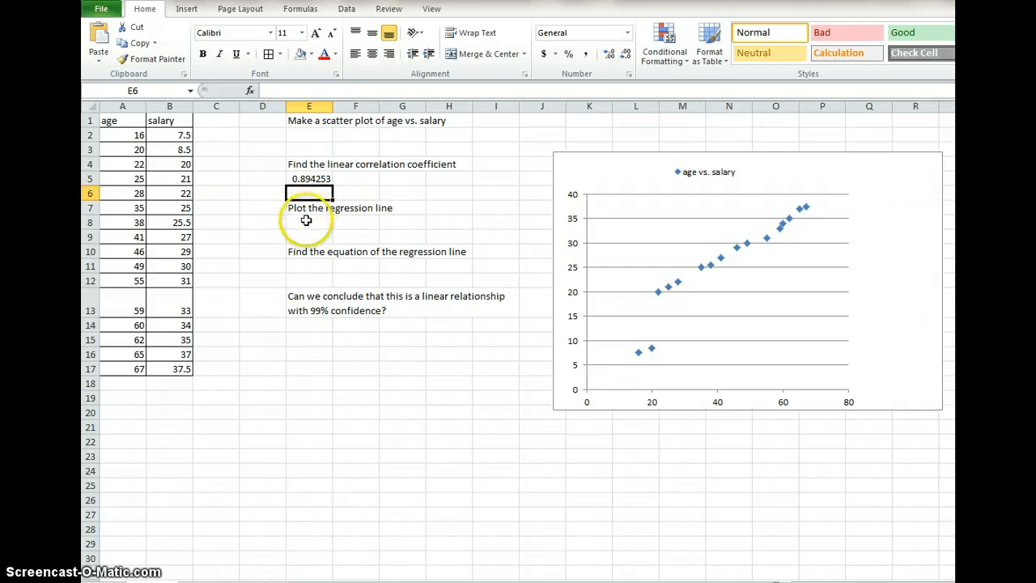
Add a trendline to the age vs. salary data points, bringing up Format Trendline.
click(309, 221)
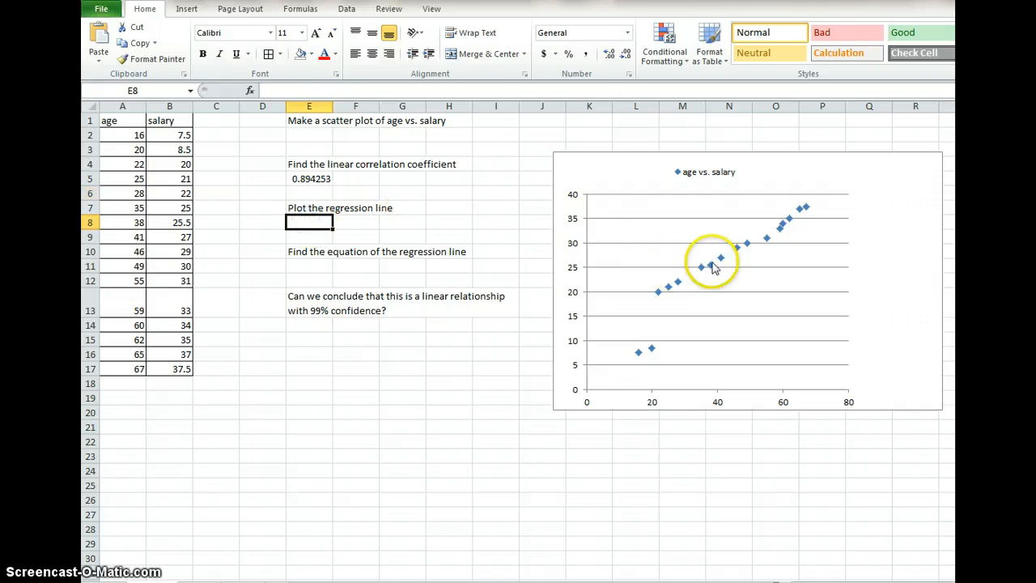
click(712, 268)
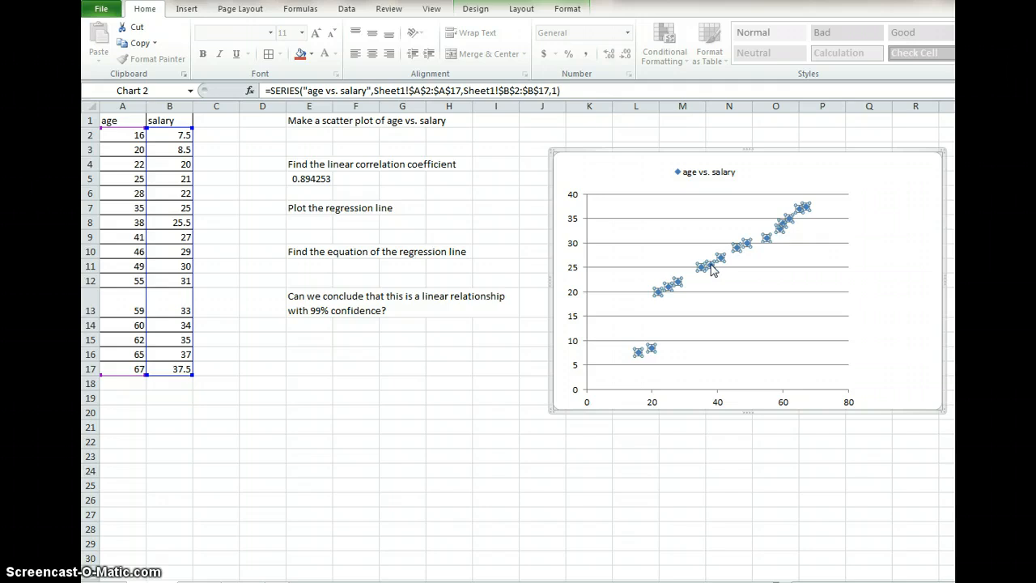
right_click(710, 267)
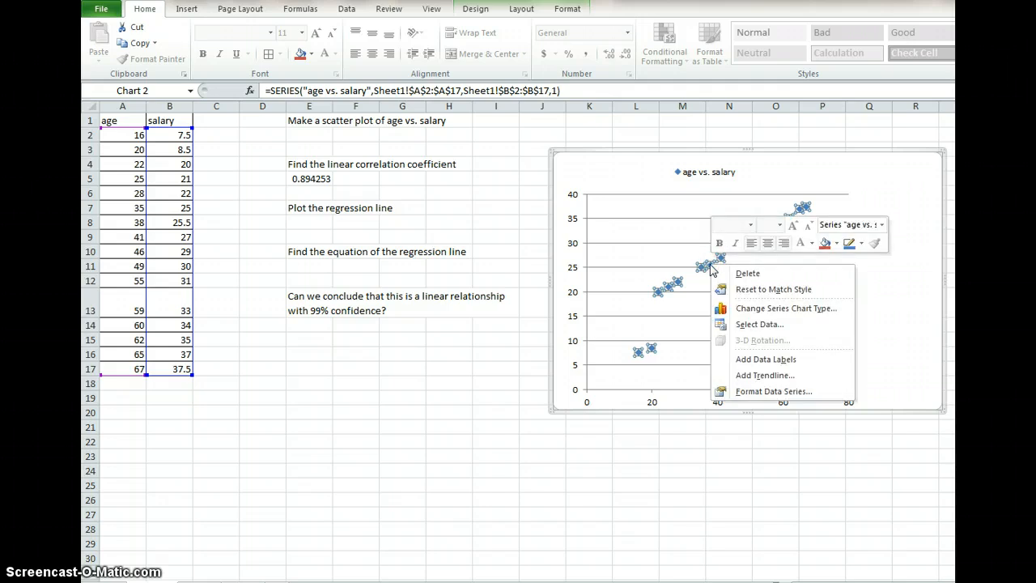
mouse_move(764, 359)
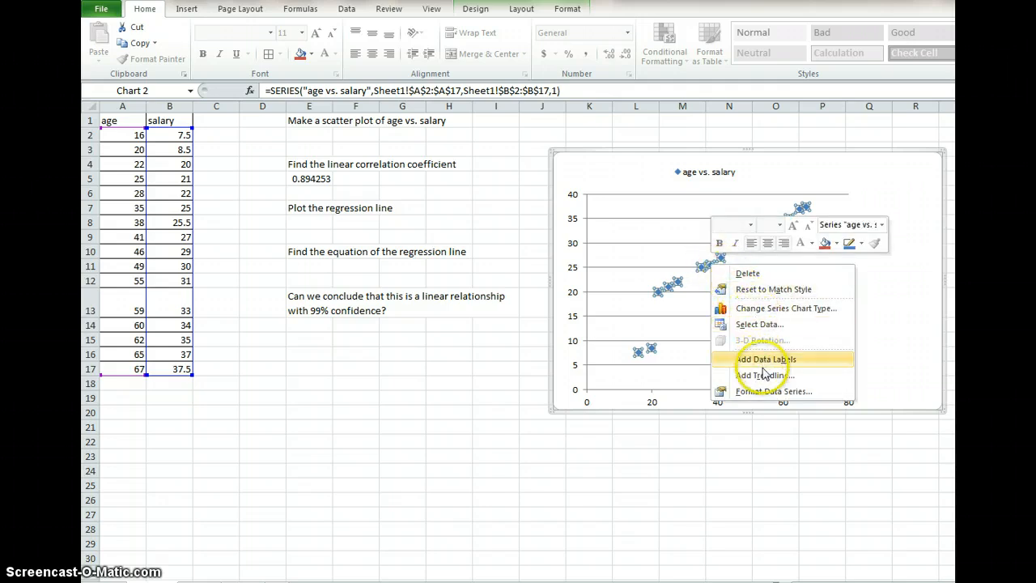
mouse_move(764, 376)
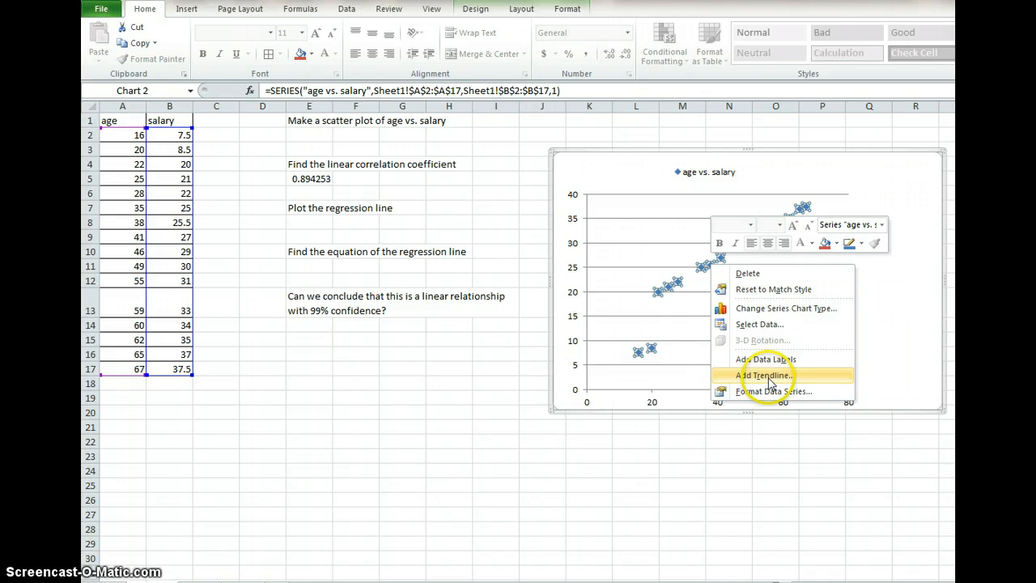
click(764, 376)
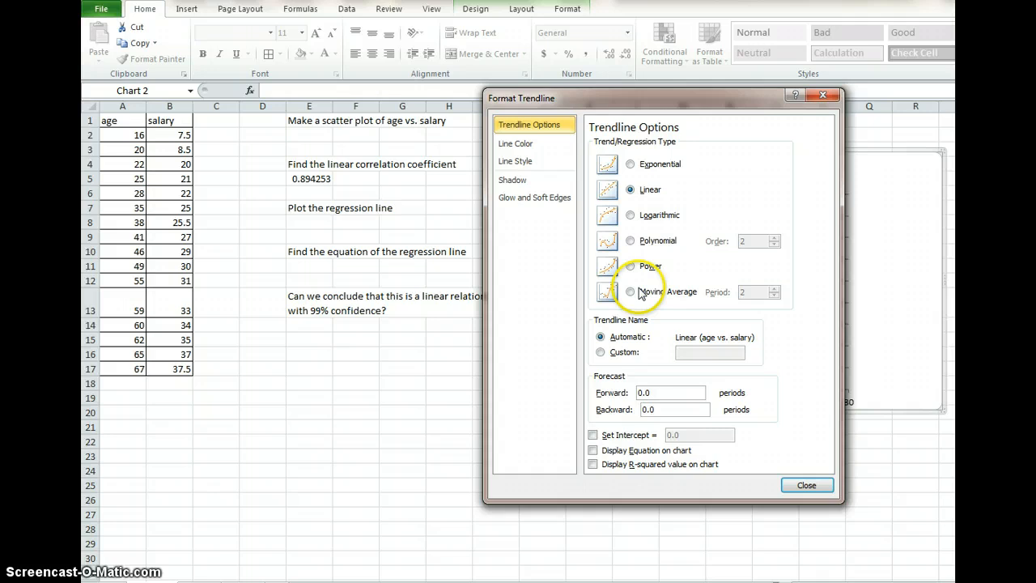
mouse_move(637, 251)
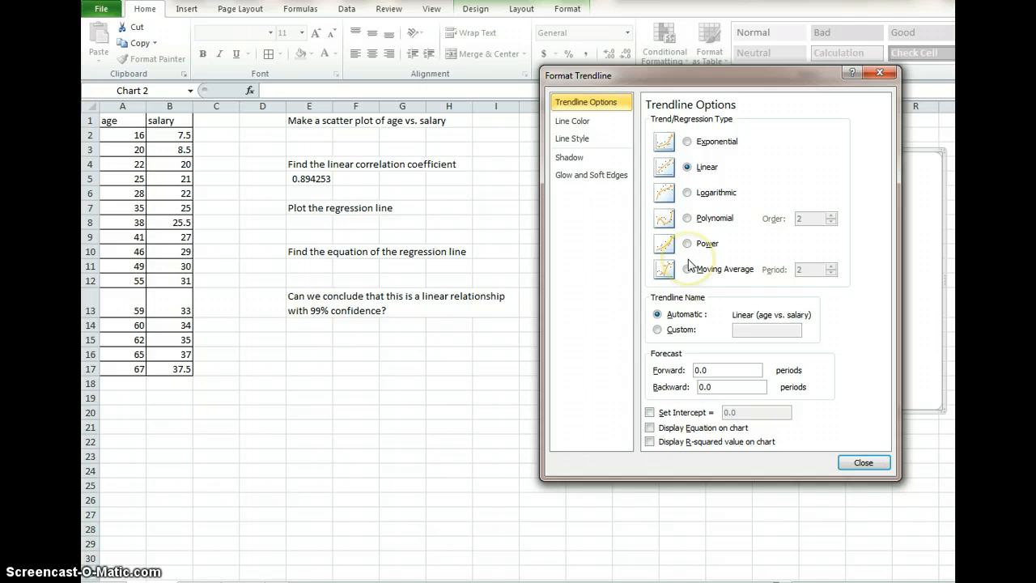
mouse_move(688, 350)
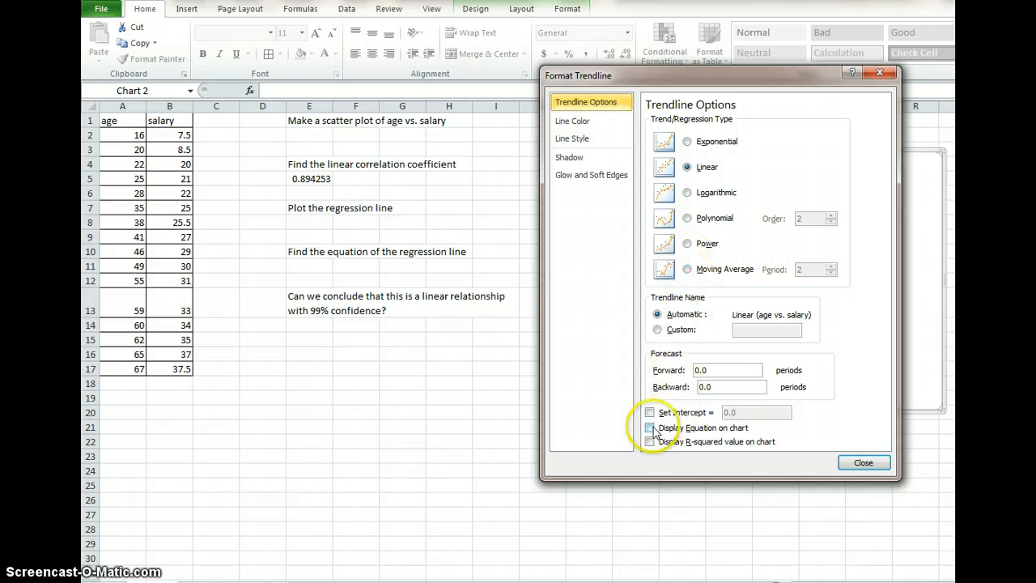
Display the linear trendline's equation and R² value on the chart and close.
click(649, 428)
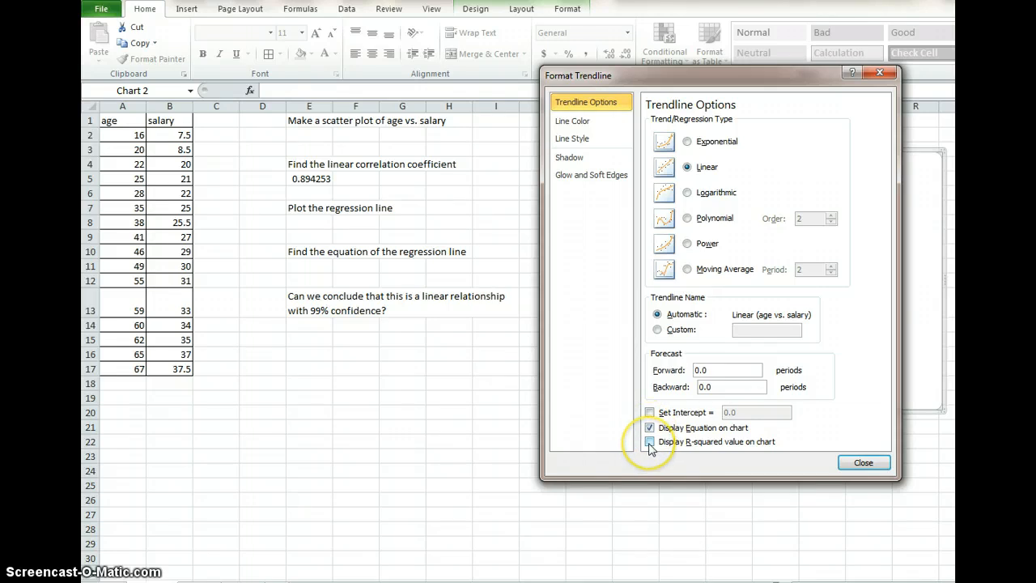
click(647, 440)
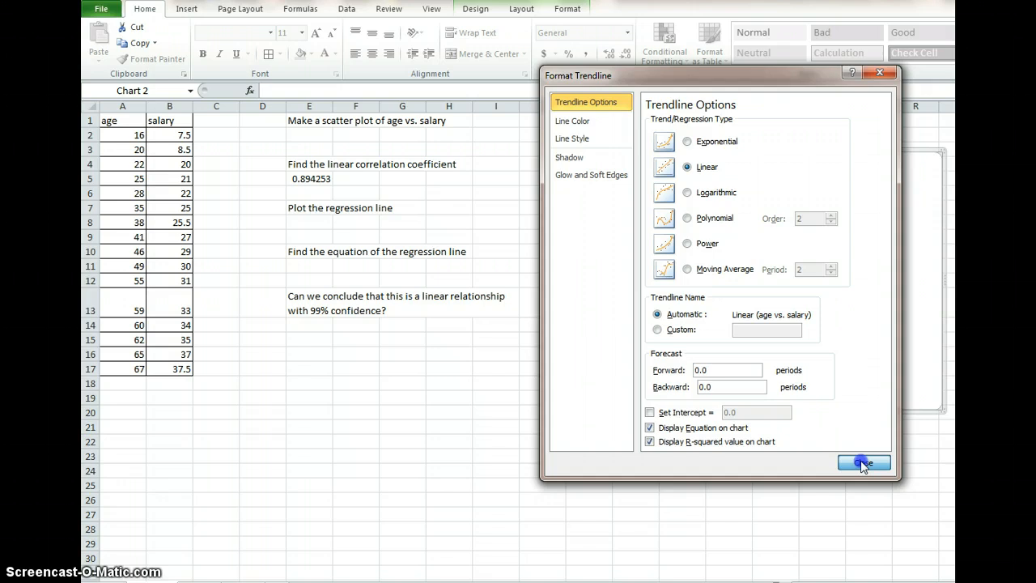
click(863, 463)
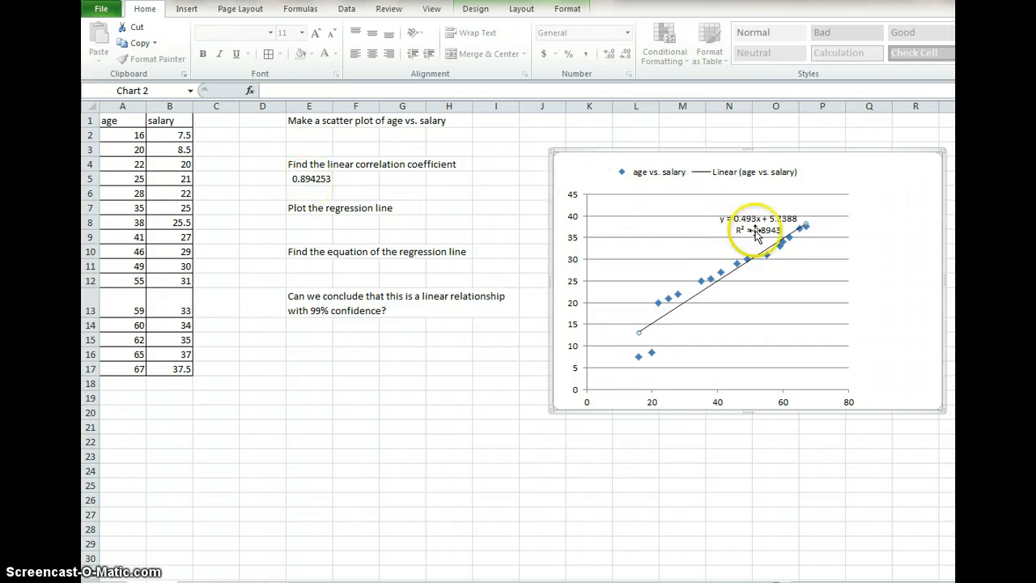
mouse_move(728, 218)
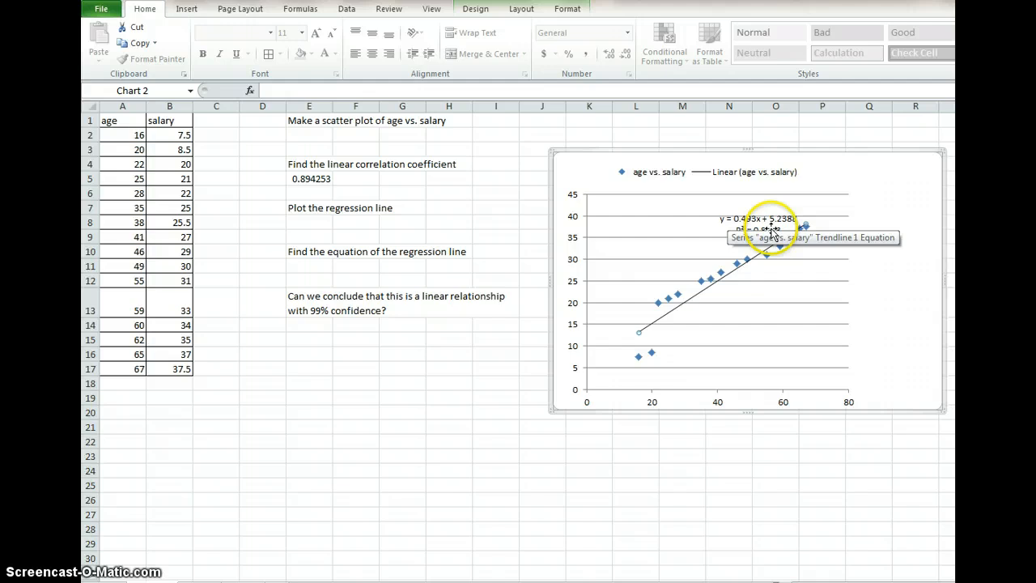
mouse_move(817, 265)
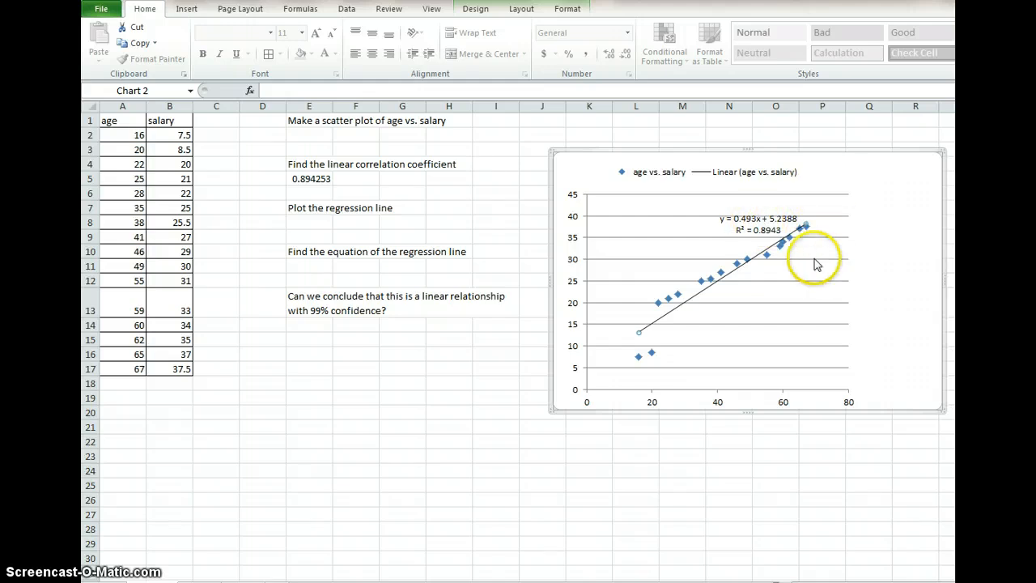
mouse_move(346, 259)
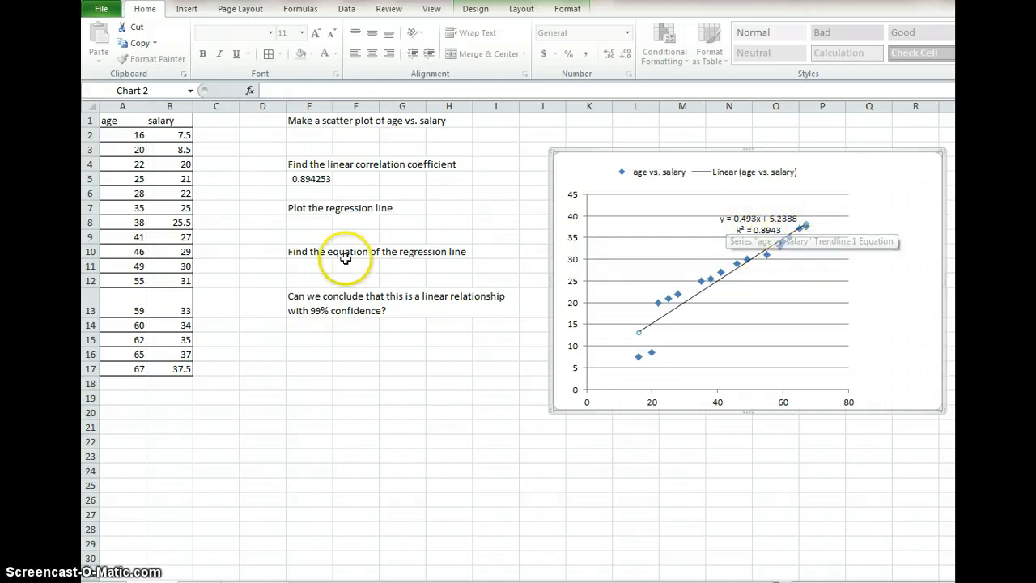
Type y=0.493x+5.2388 in the cell under the regression equation question.
click(309, 265)
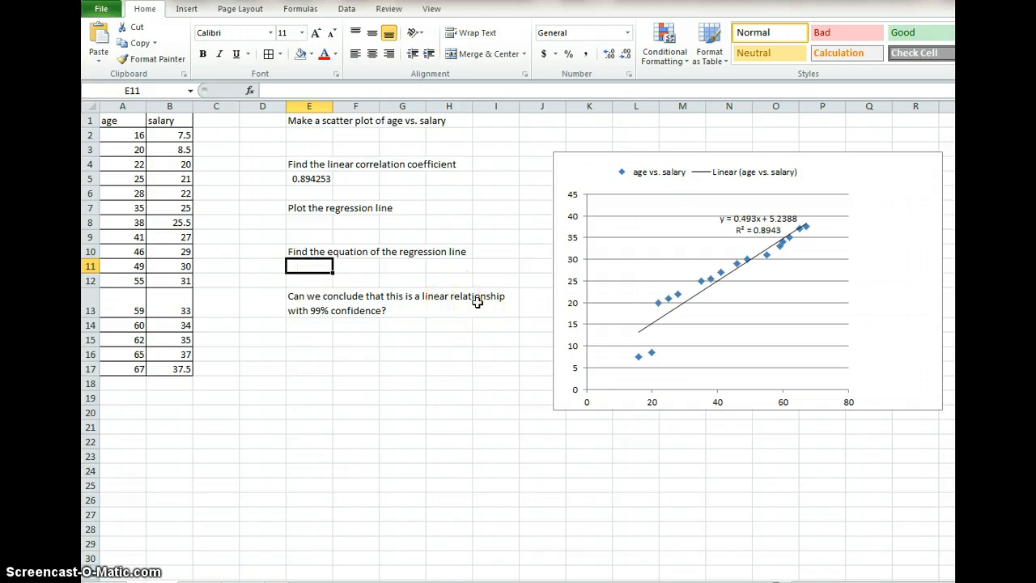
text(y=)
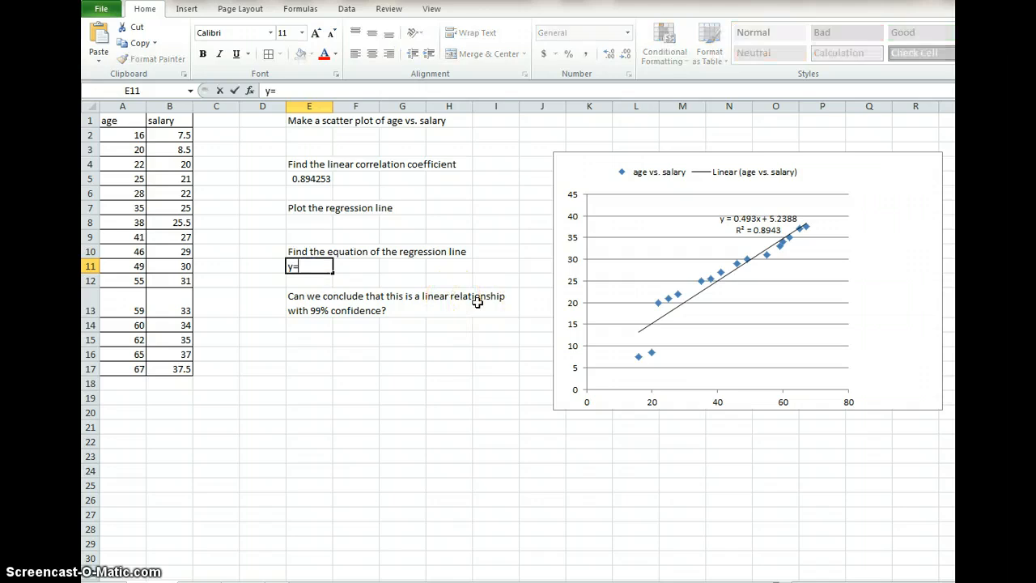
text(0.)
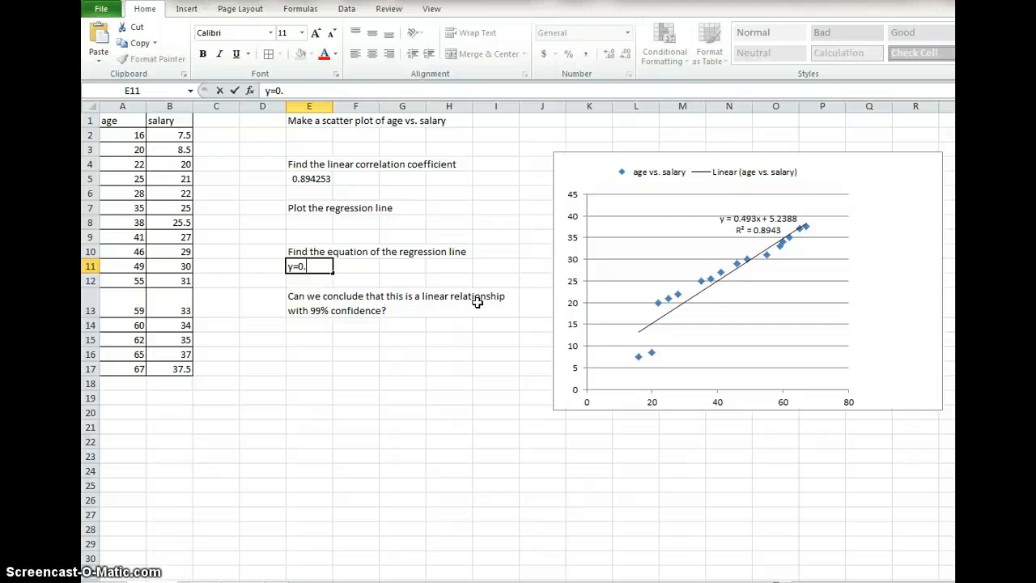
text(493x)
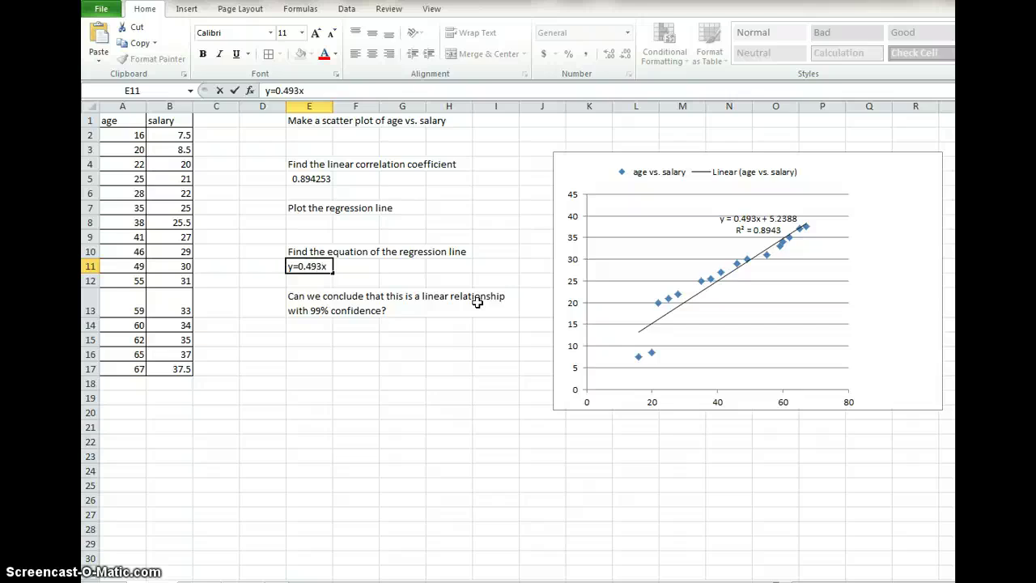
text(+)
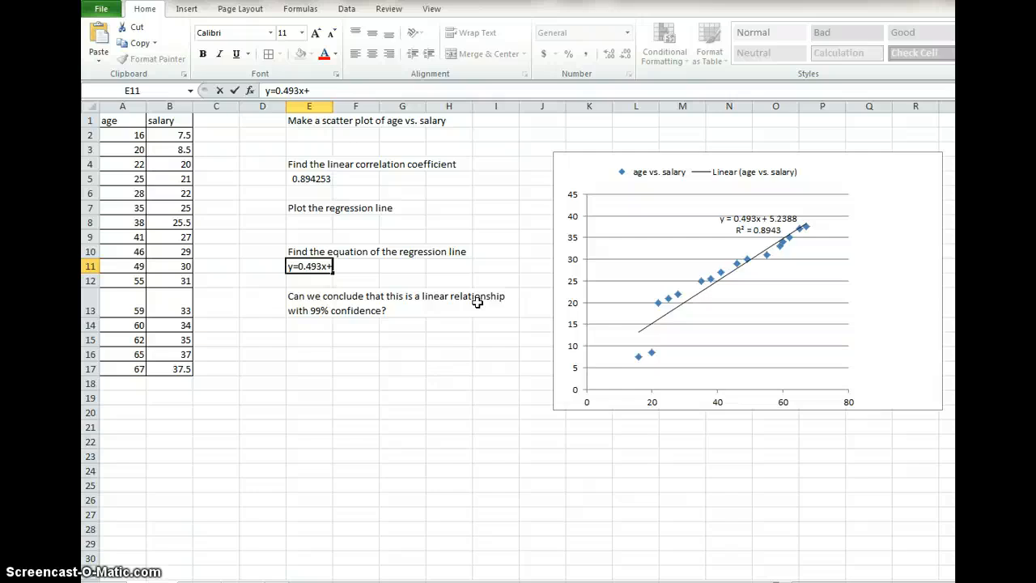
text(5.23)
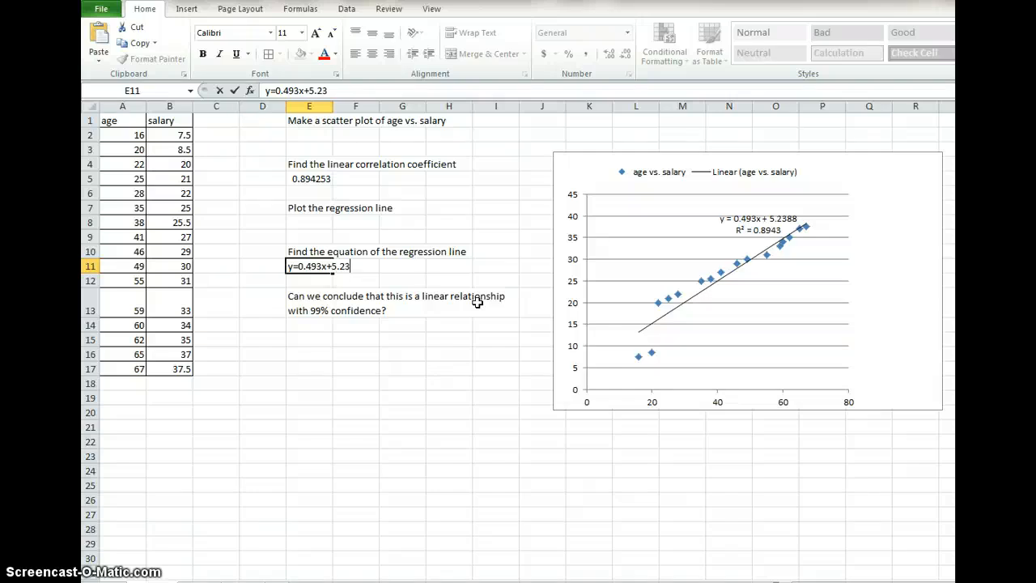
text(88)
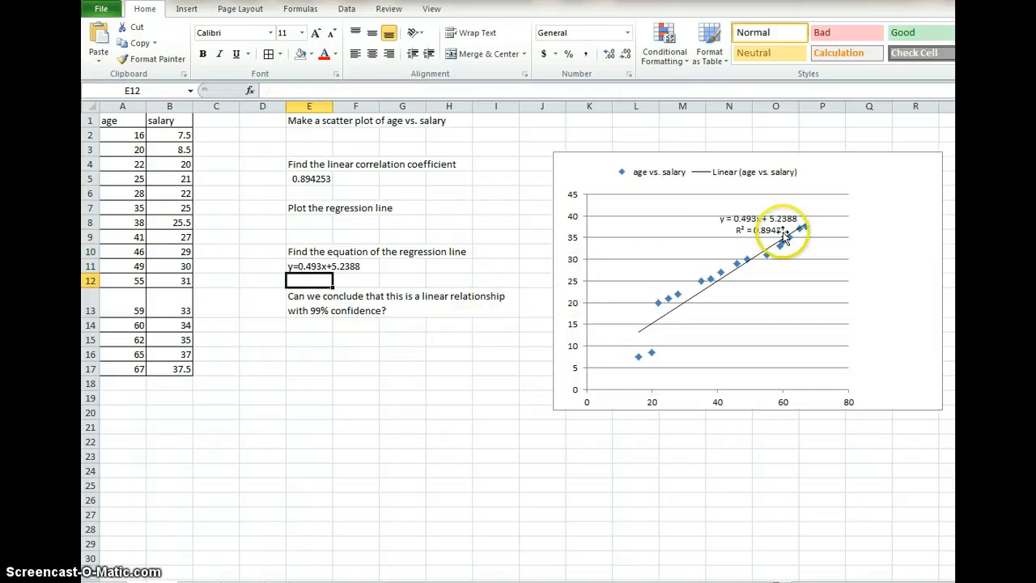
mouse_move(540, 226)
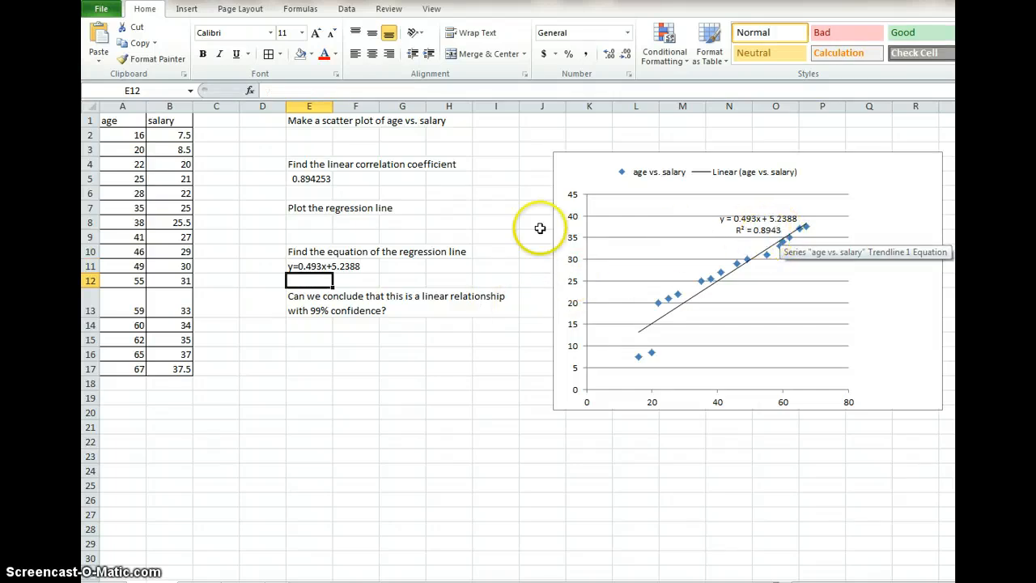
mouse_move(309, 178)
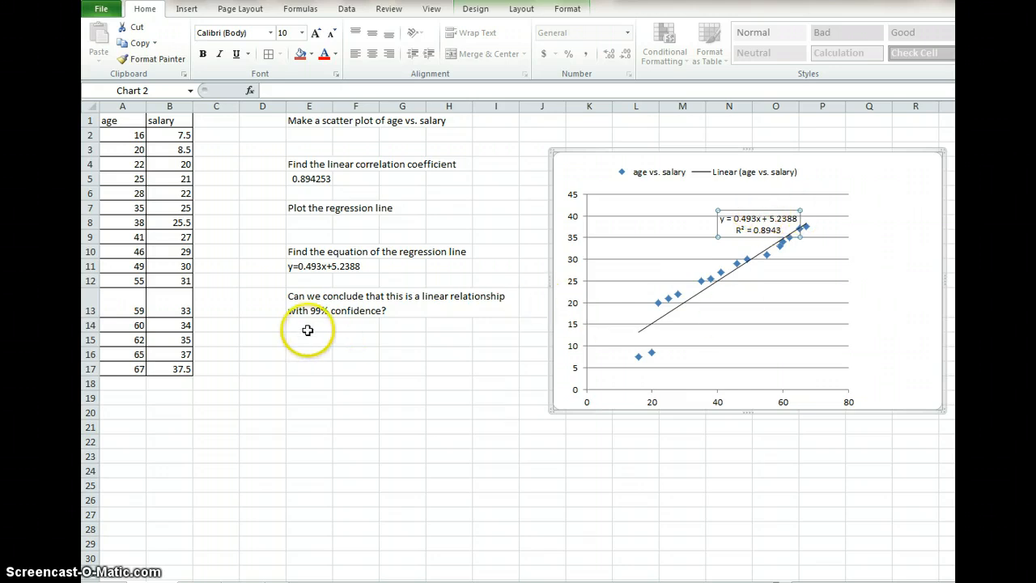
click(309, 323)
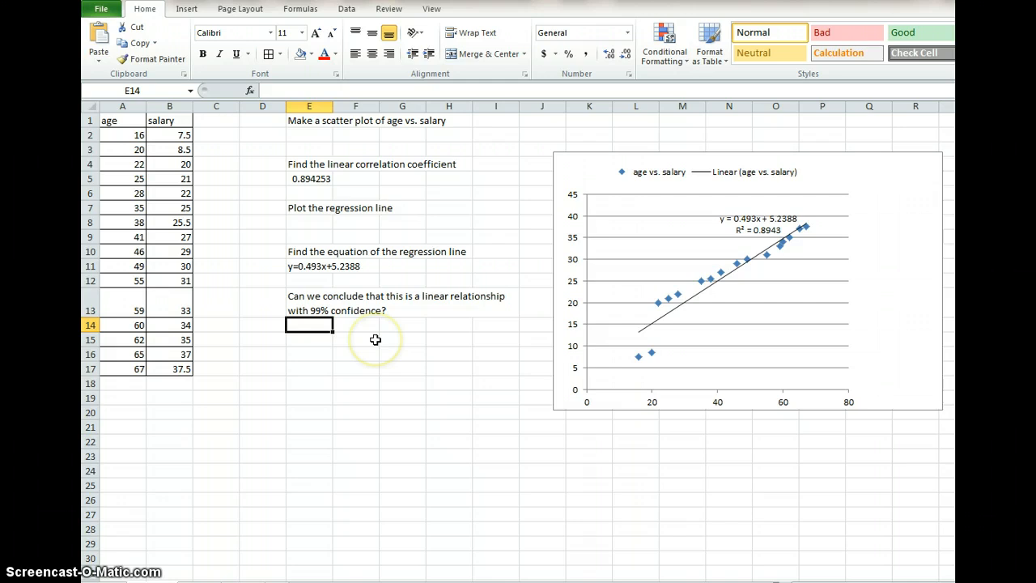
mouse_move(376, 354)
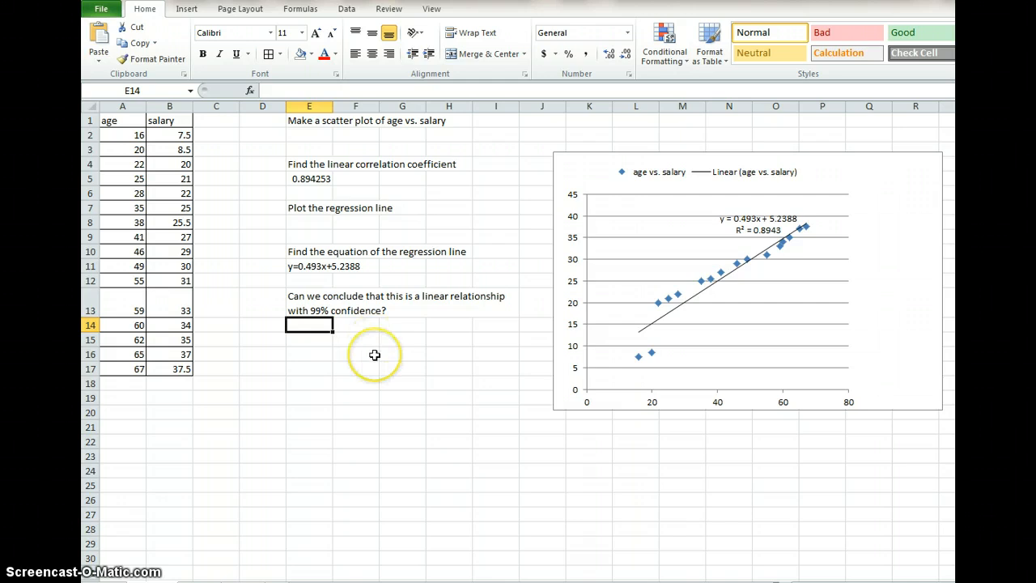
mouse_move(376, 355)
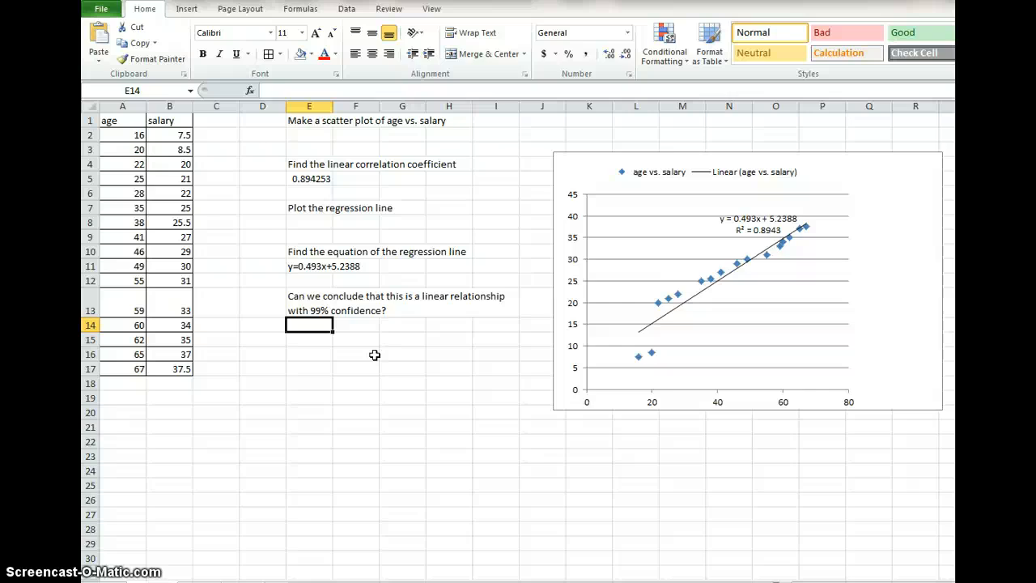
mouse_move(354, 346)
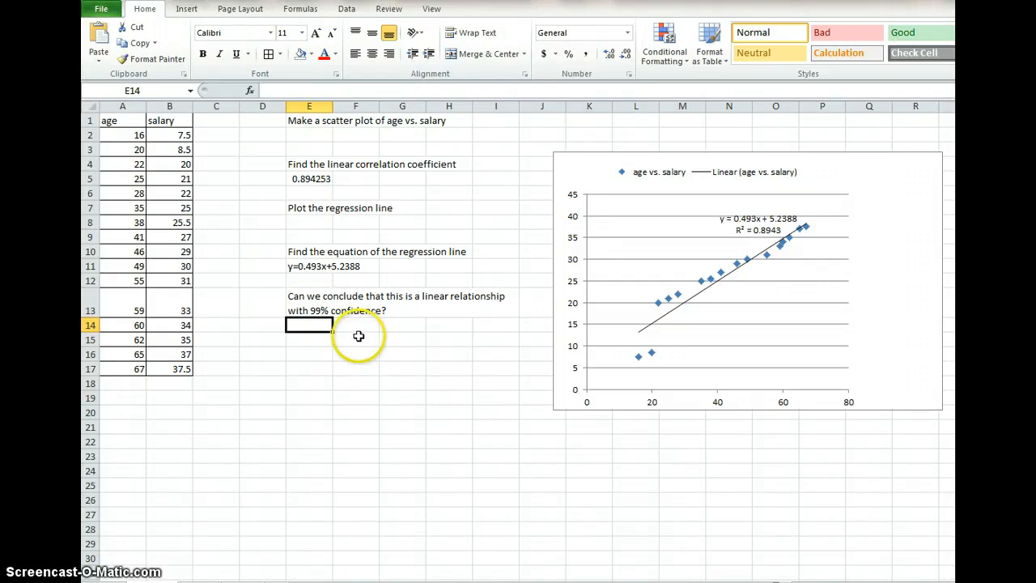
mouse_move(346, 335)
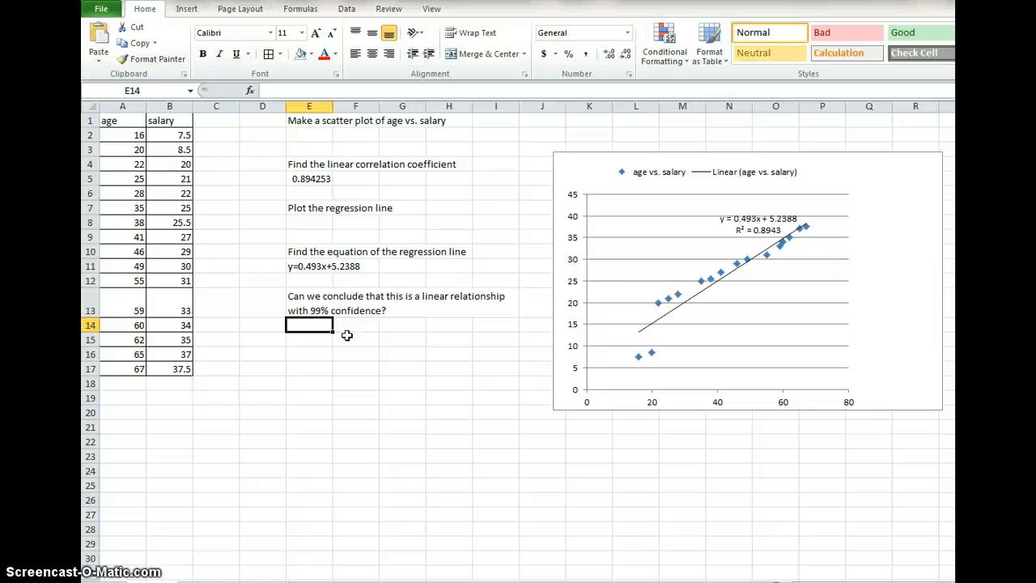
mouse_move(340, 314)
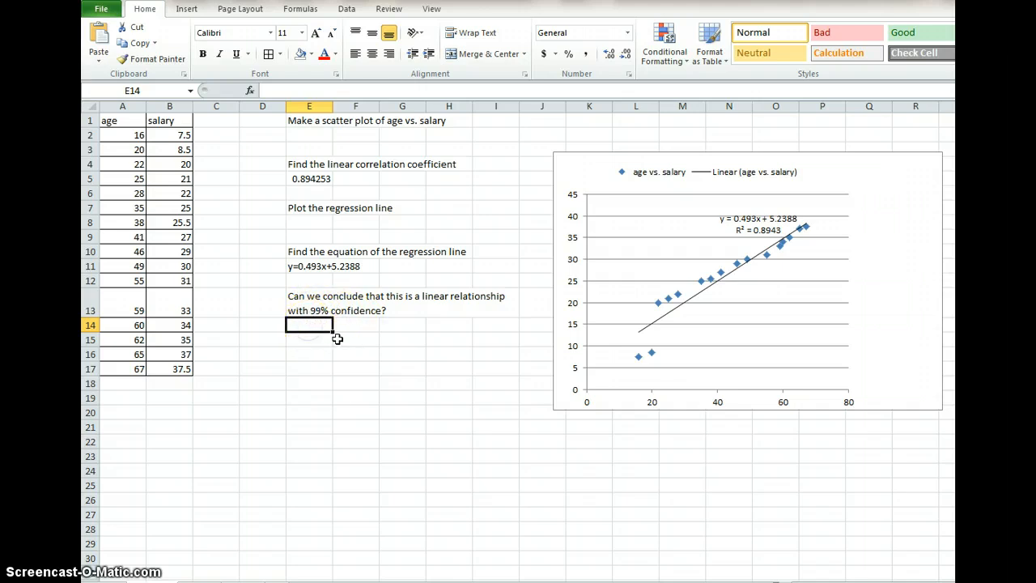
Type 'alpha = 0.01' and select the age values A2:A17 to count the data points.
text(al)
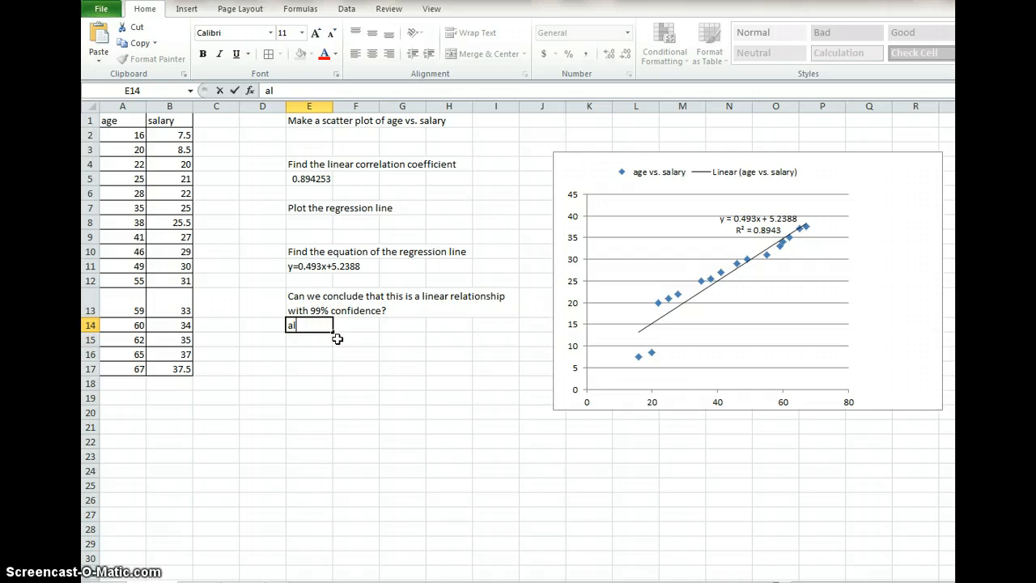
text(pha = 0)
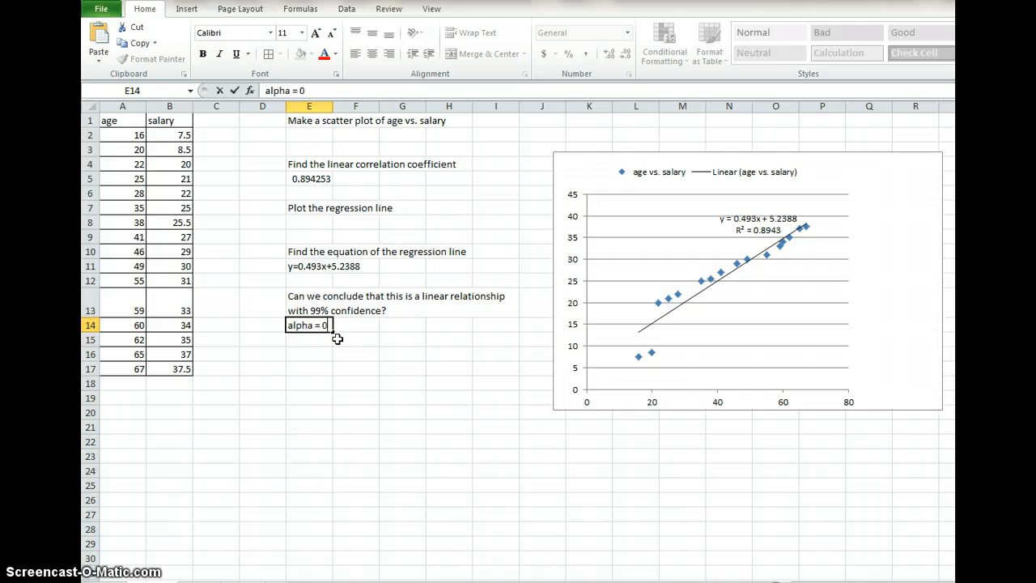
text(.01)
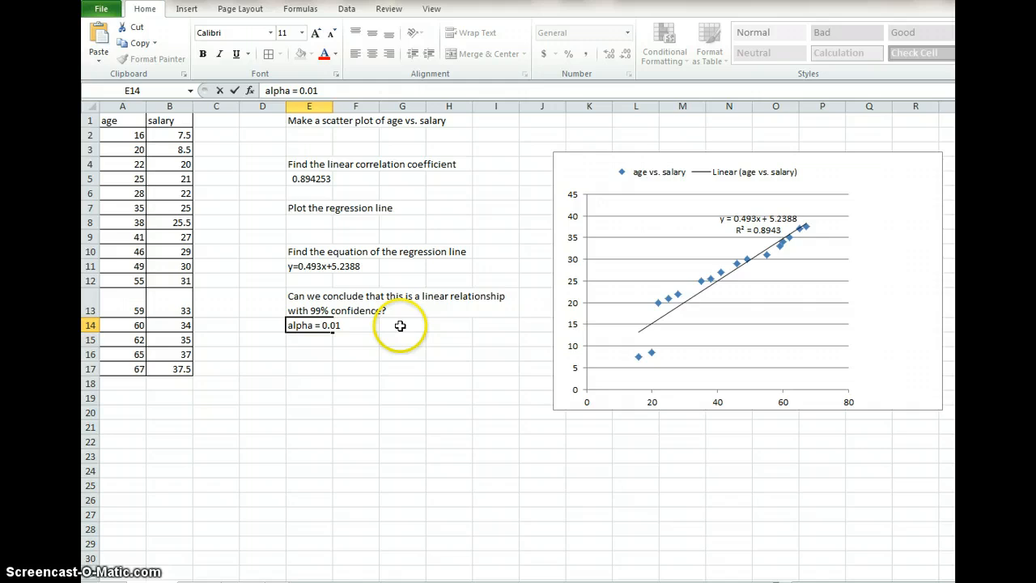
mouse_move(401, 331)
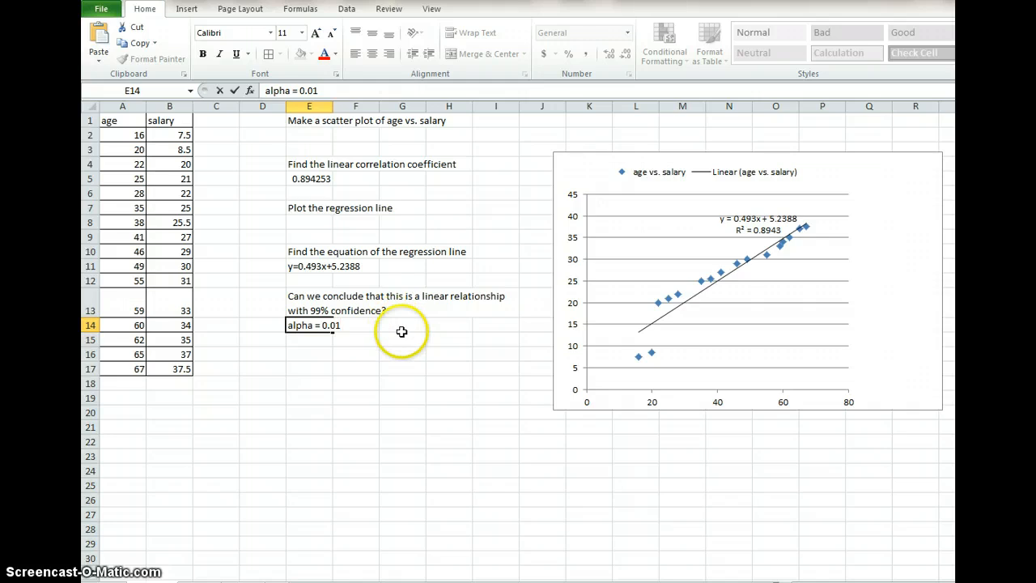
drag(122, 134, 121, 222)
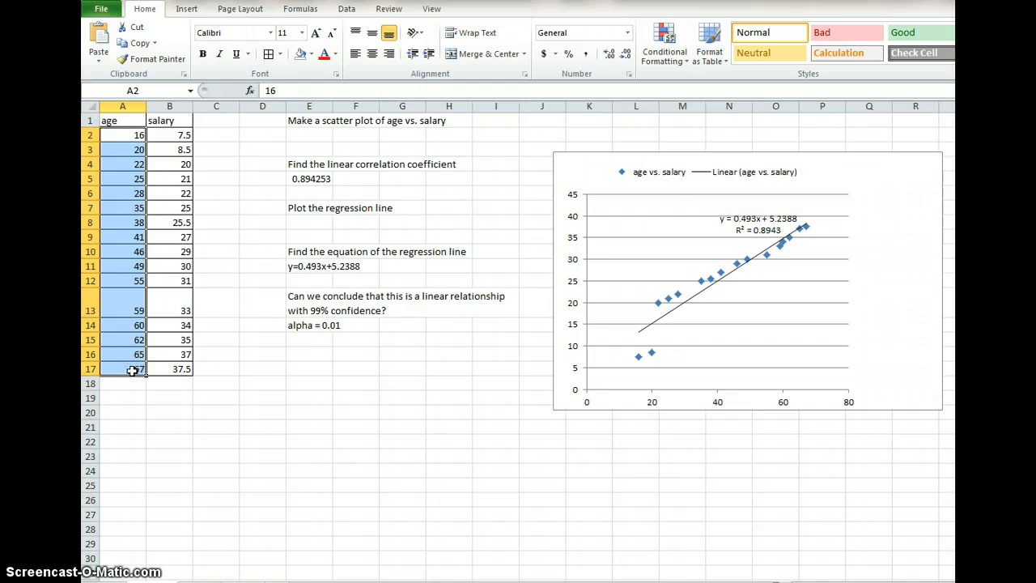
Enter n=16 below the age data and beneath alpha, then begin a 'critical values' label.
click(123, 399)
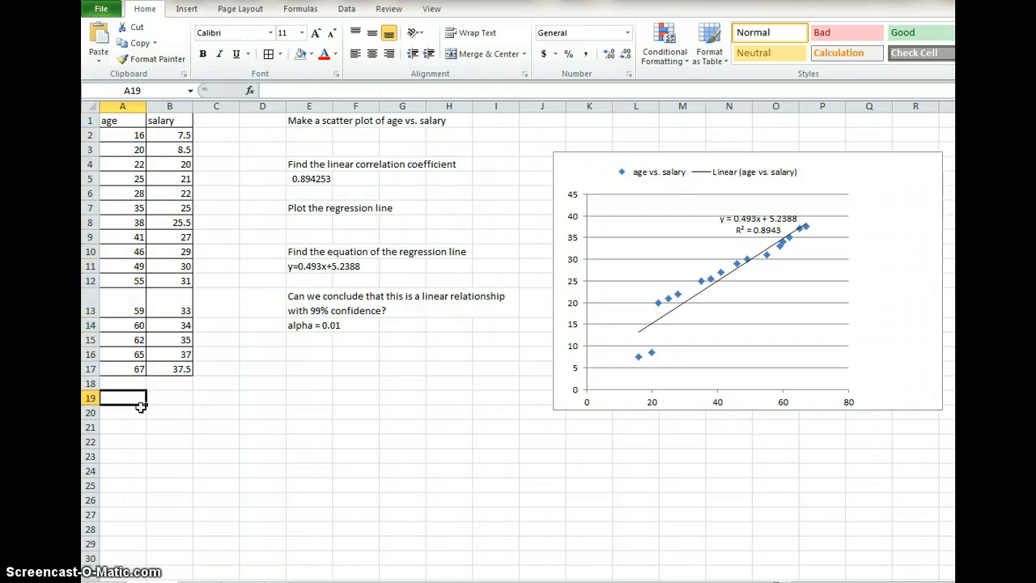
text(n=1)
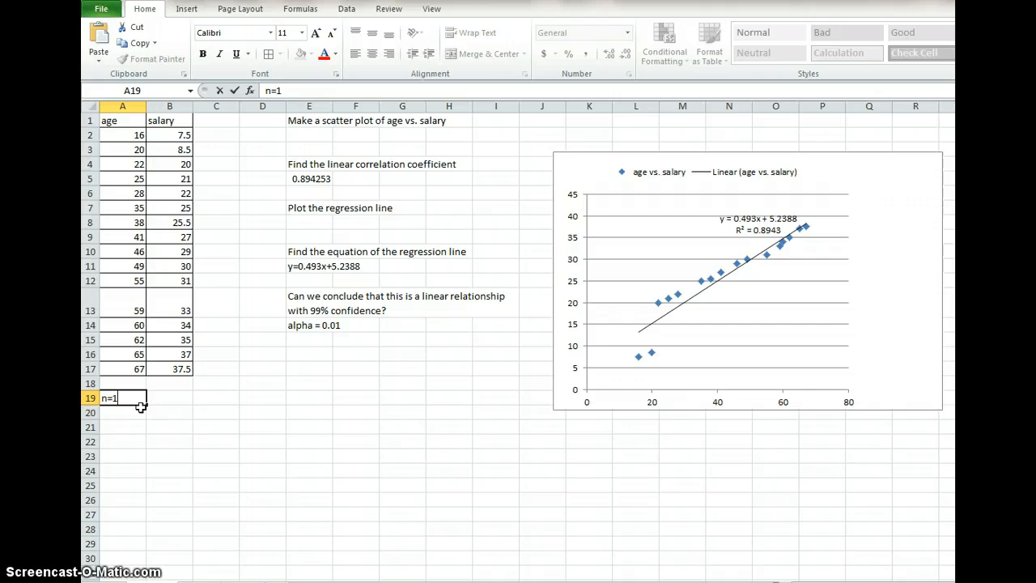
key(enter)
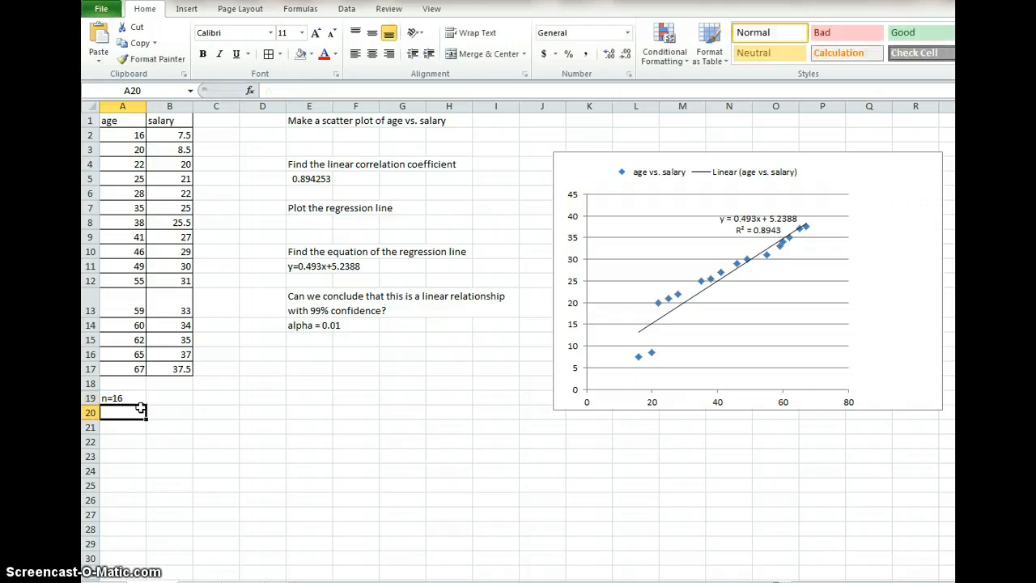
click(112, 398)
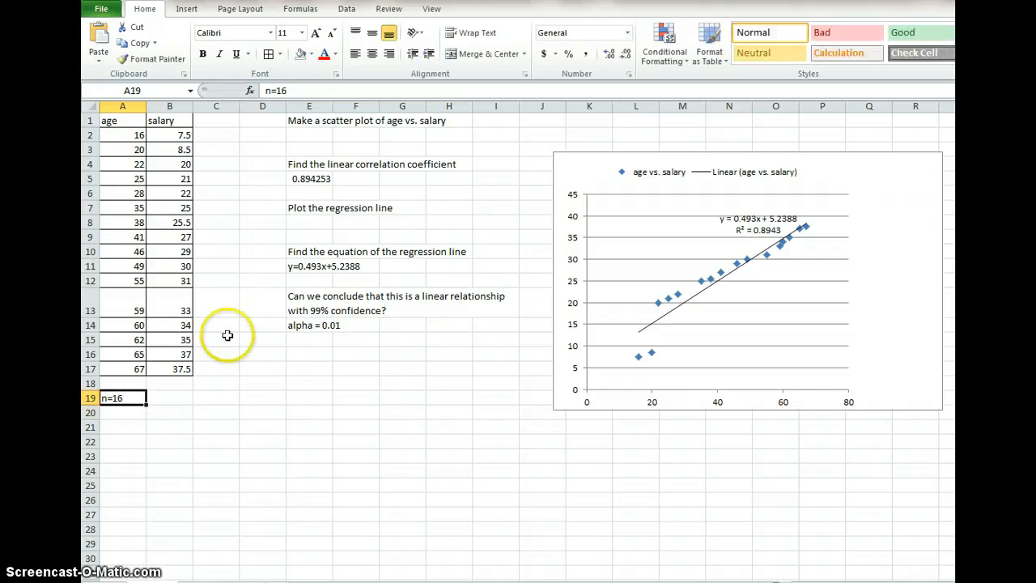
mouse_move(623, 338)
text(n)
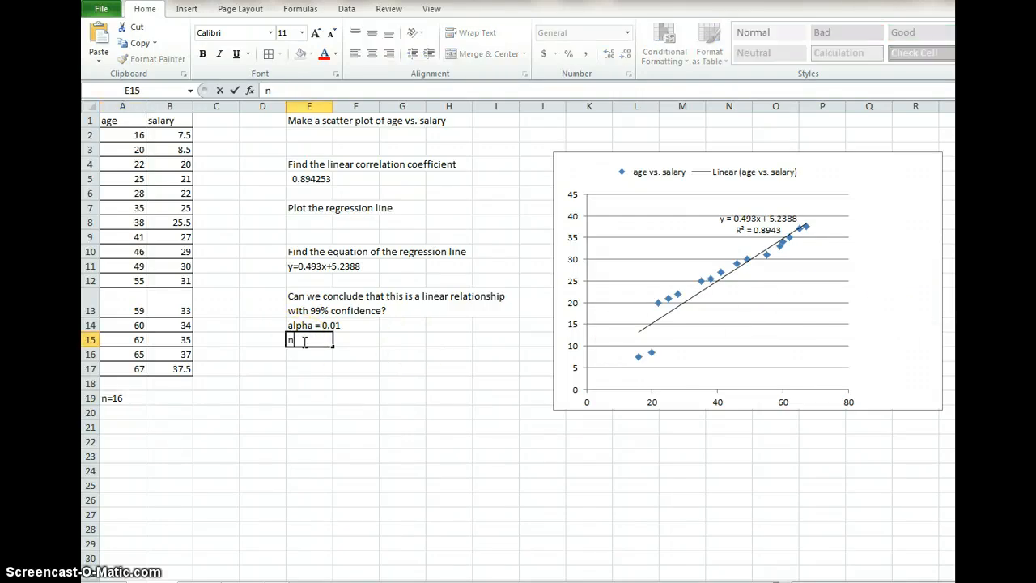
key(Return)
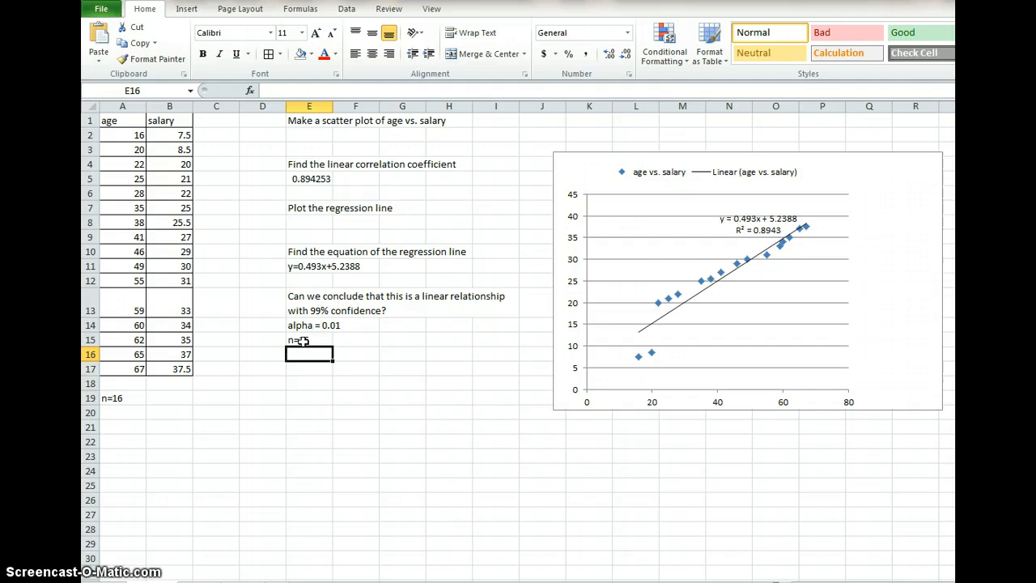
text(critical values)
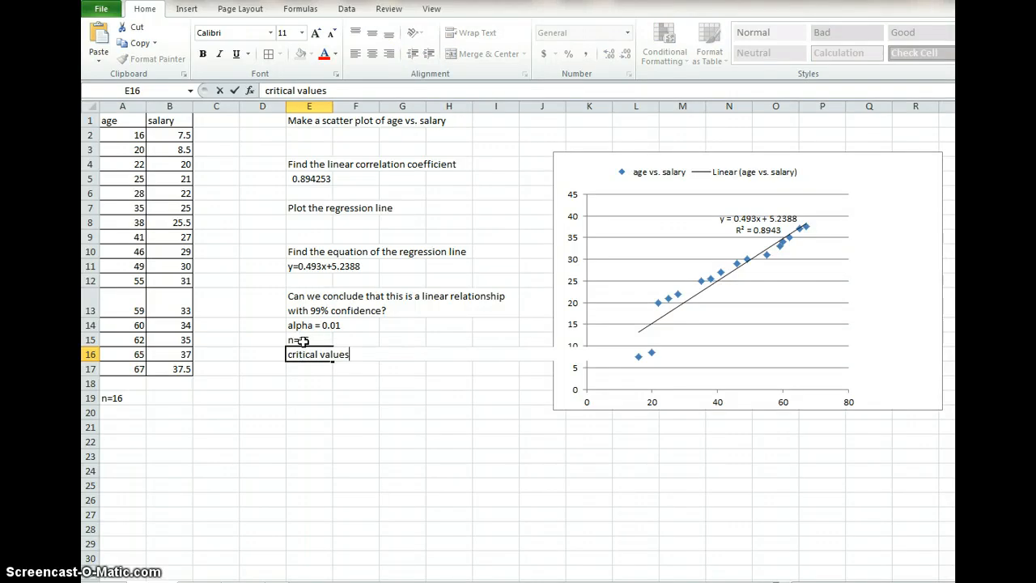
Enter the label 'critical values of the Pearson correlation coefficient (r' in E16.
text(of the P)
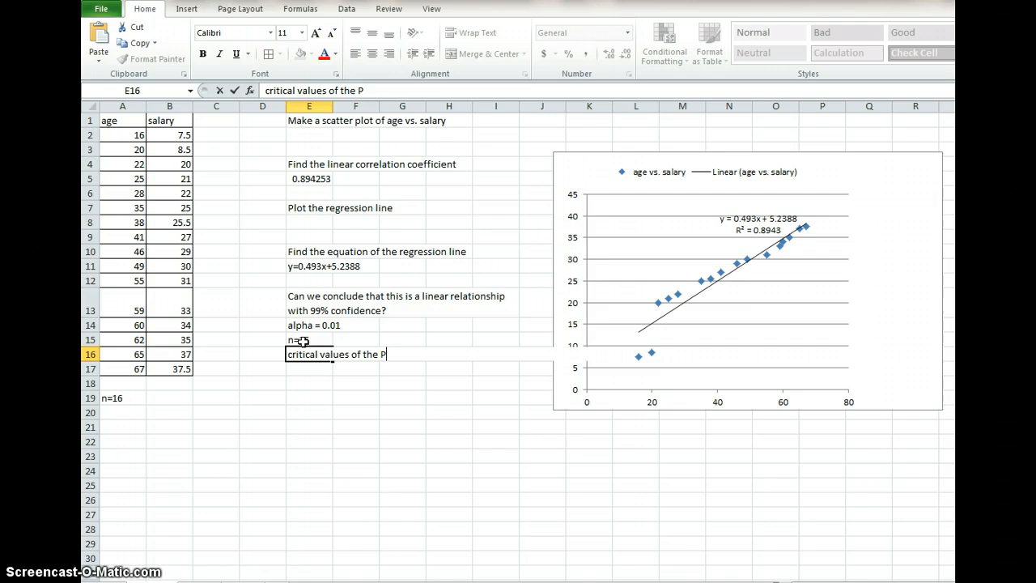
text(earson co)
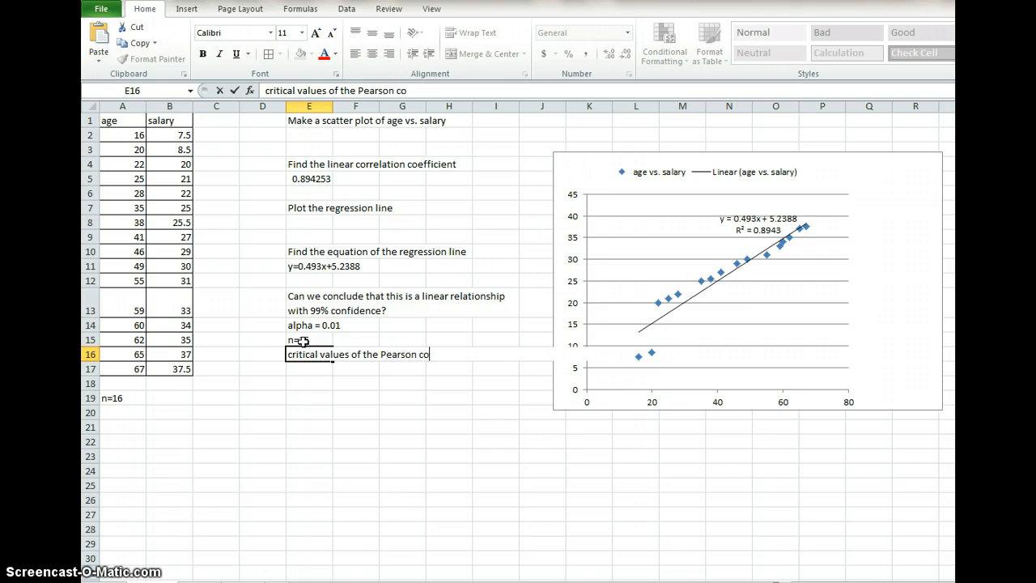
text(rrelation o)
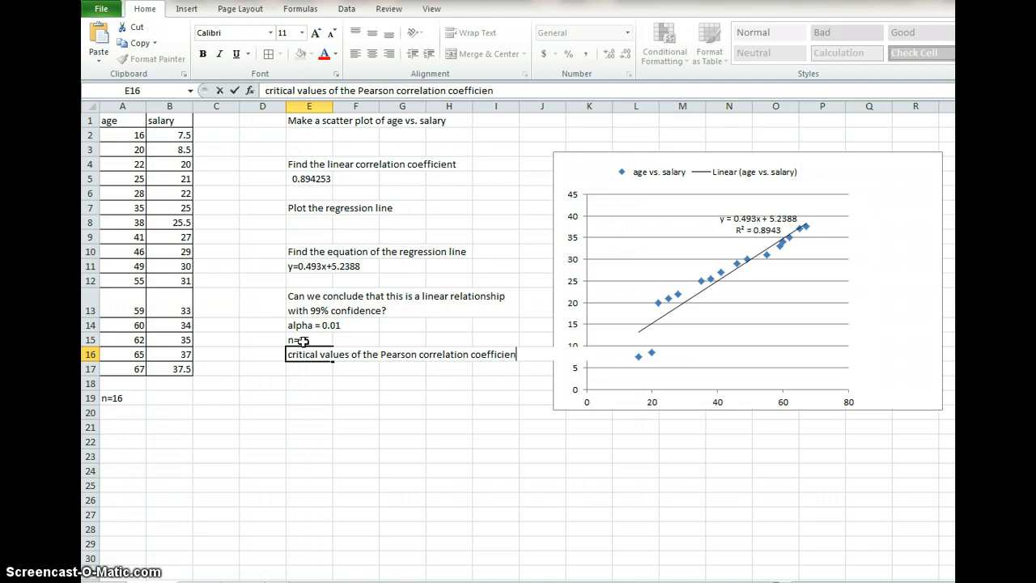
text((r)
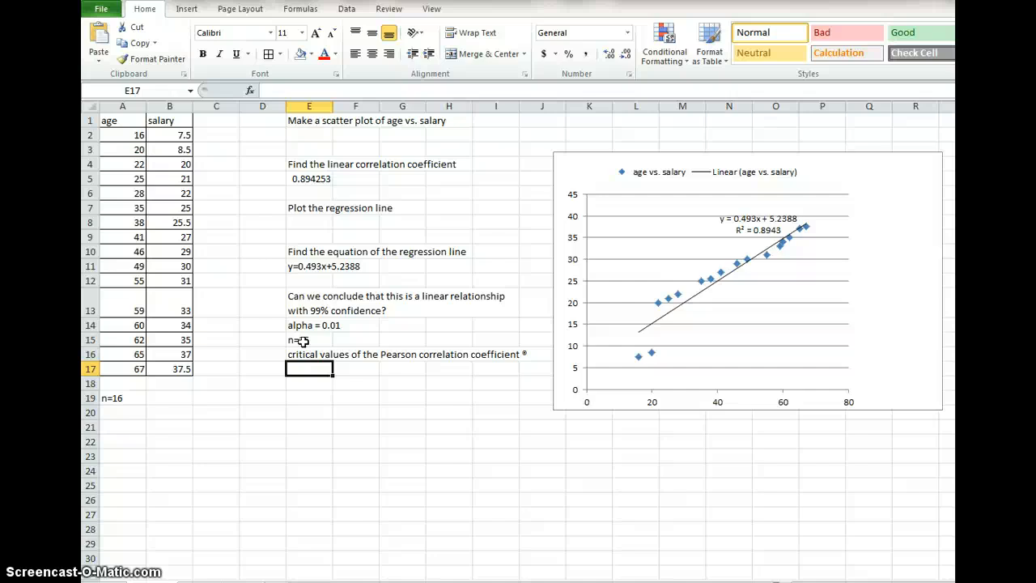
Enter the critical value 0.623 in E17 below the label.
text(0.)
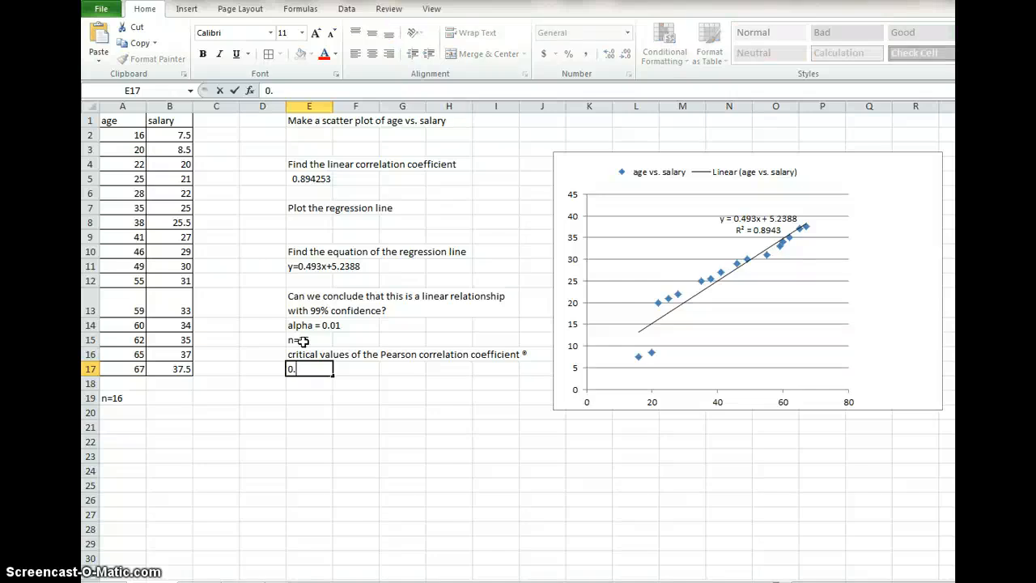
text(623)
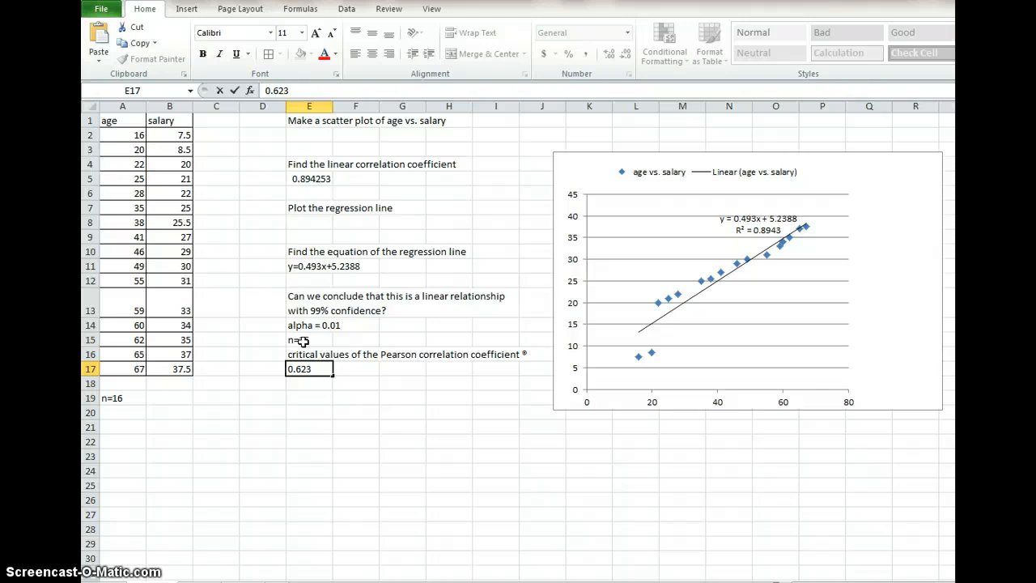
Edit the E16 label so it ends with the bracketed symbol [ r ].
click(310, 353)
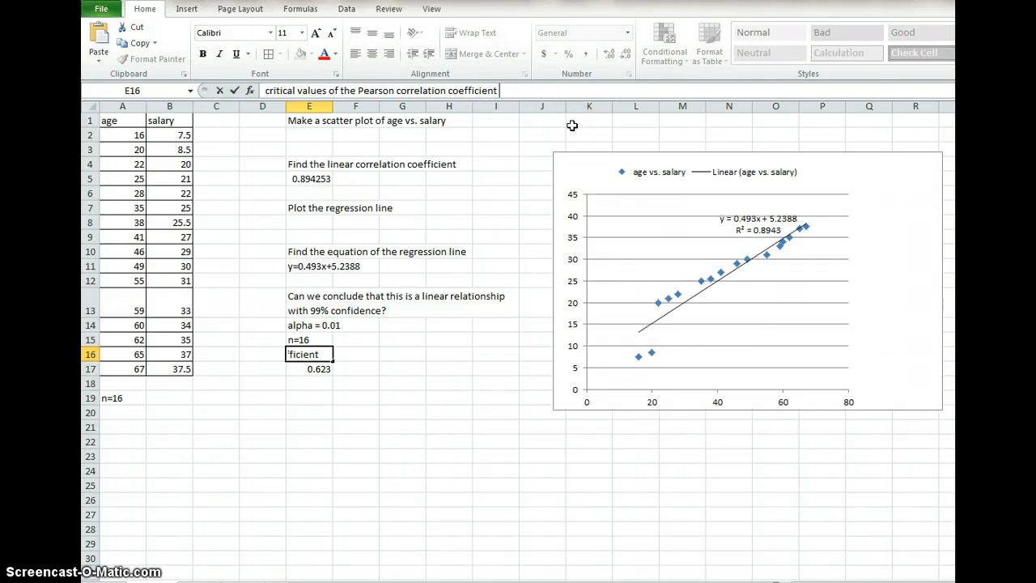
text([ f)
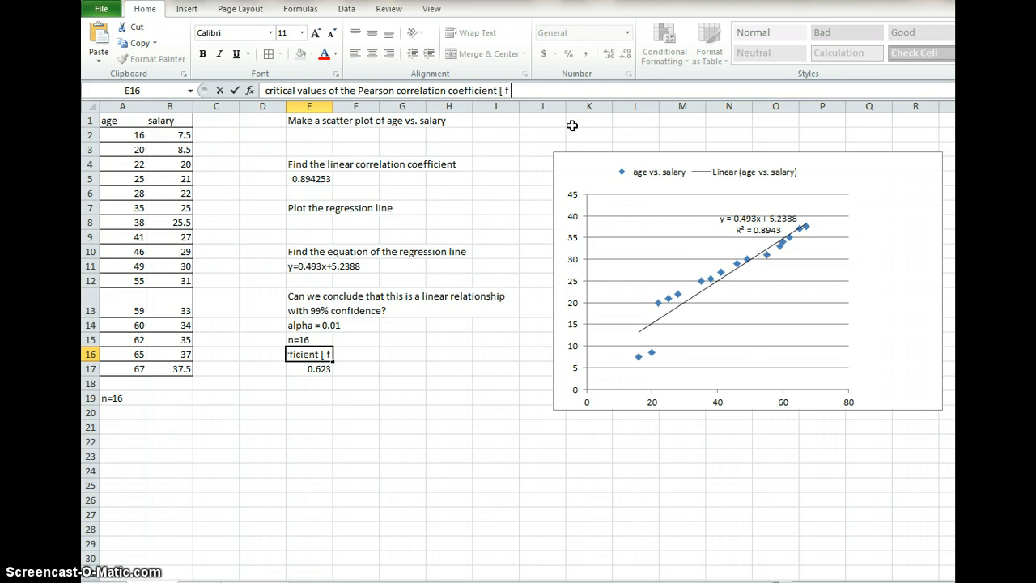
text(r ])
key(Return)
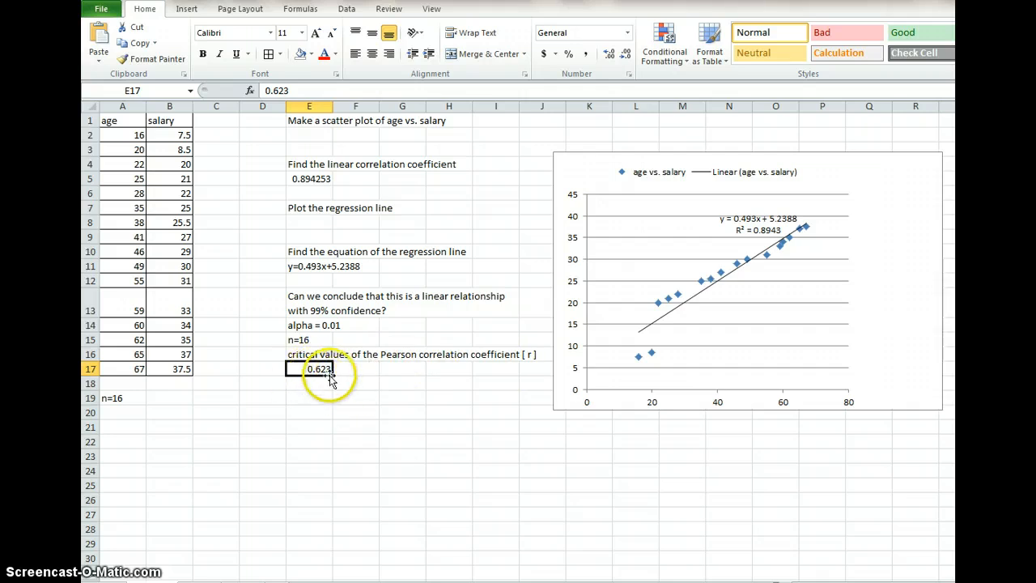
mouse_move(317, 382)
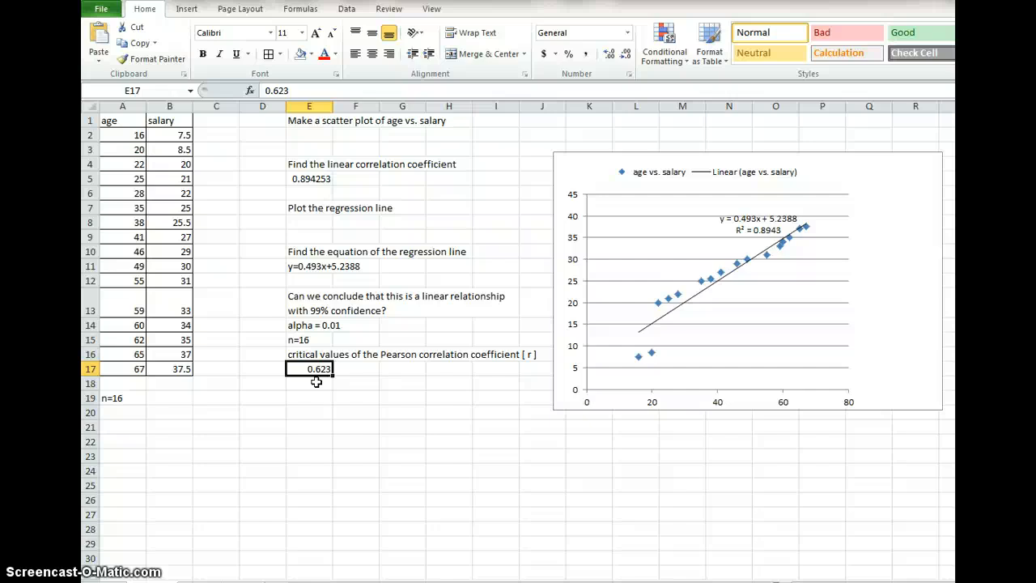
mouse_move(304, 178)
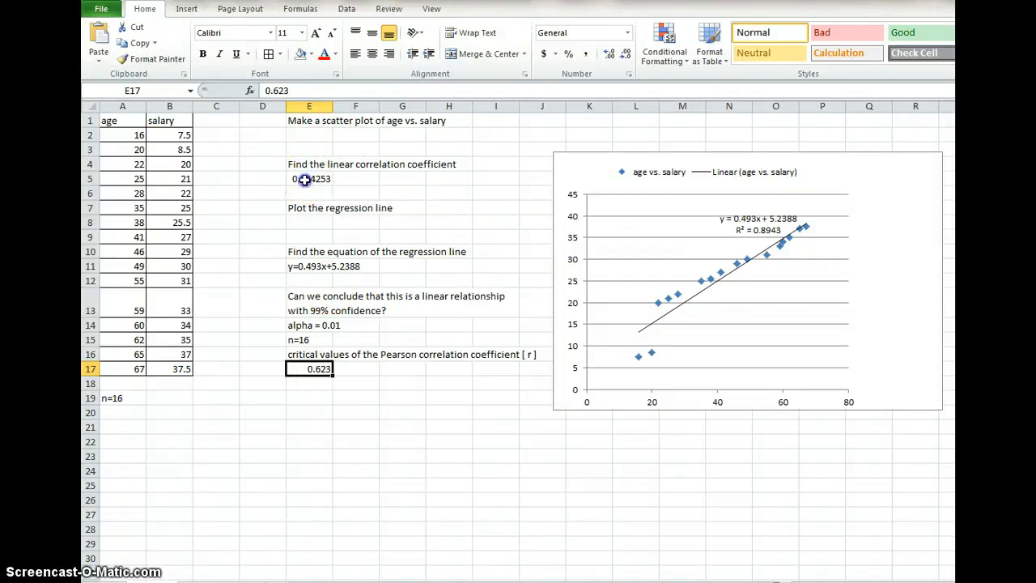
click(309, 178)
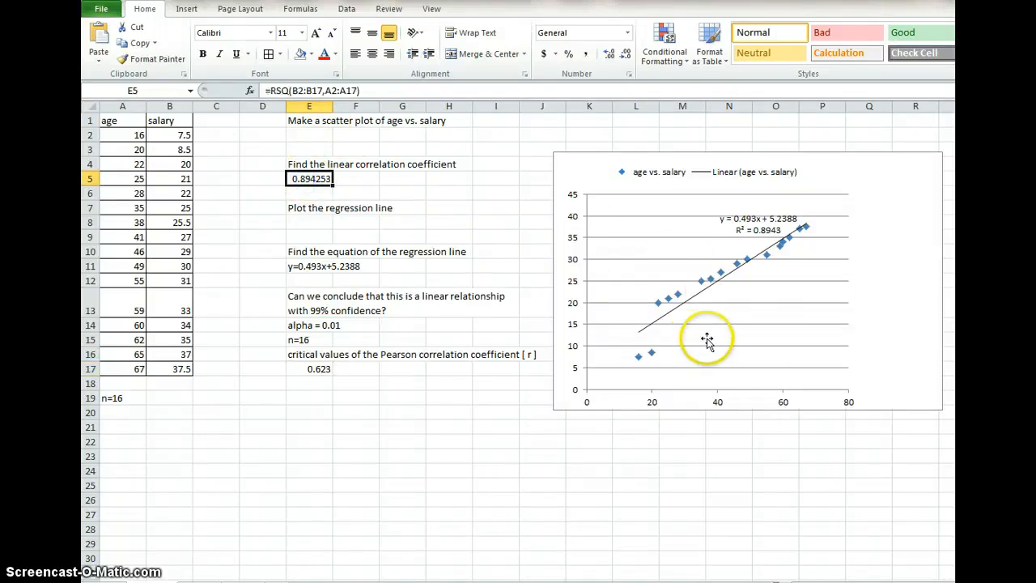
mouse_move(877, 317)
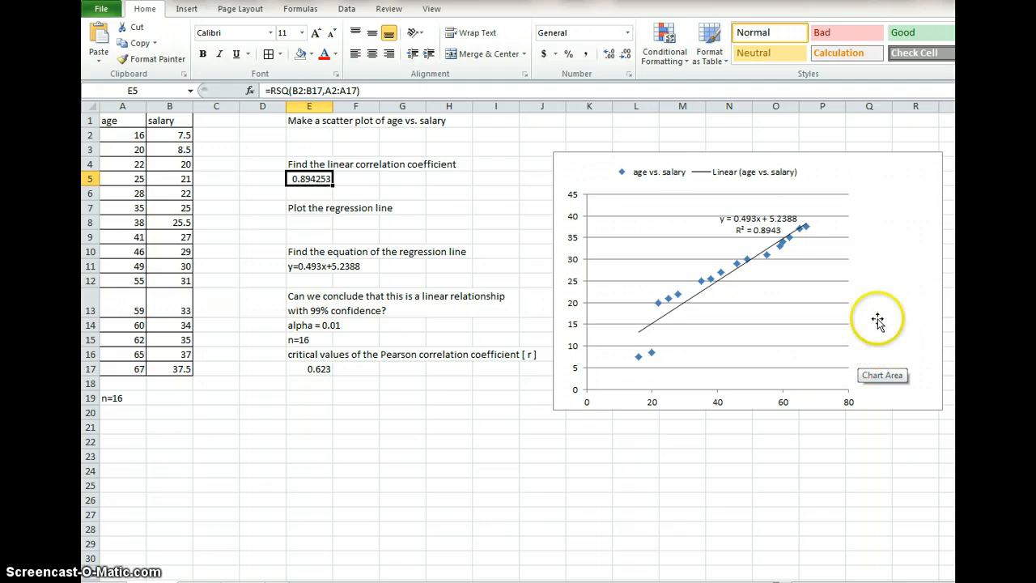
mouse_move(728, 288)
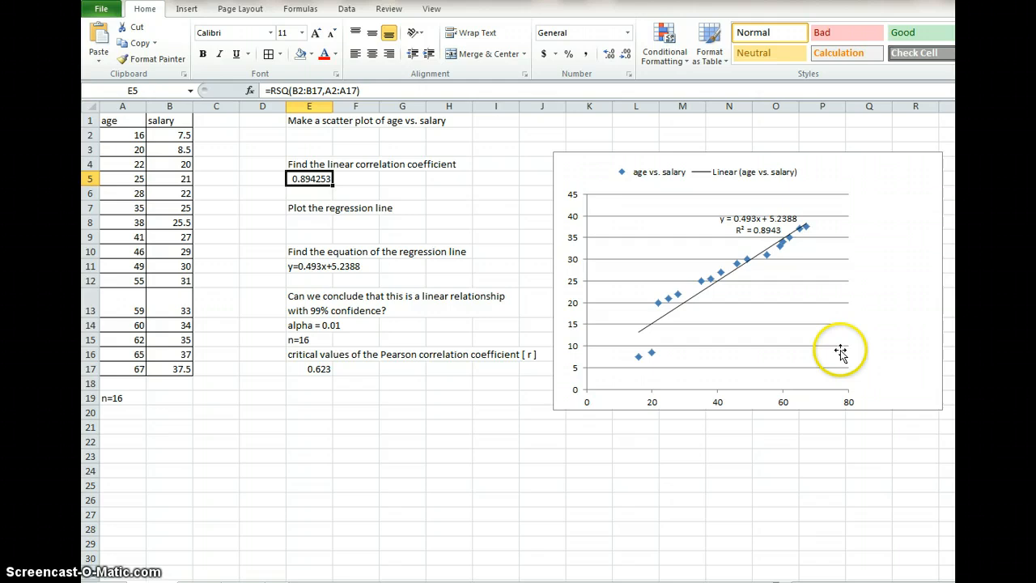
mouse_move(518, 199)
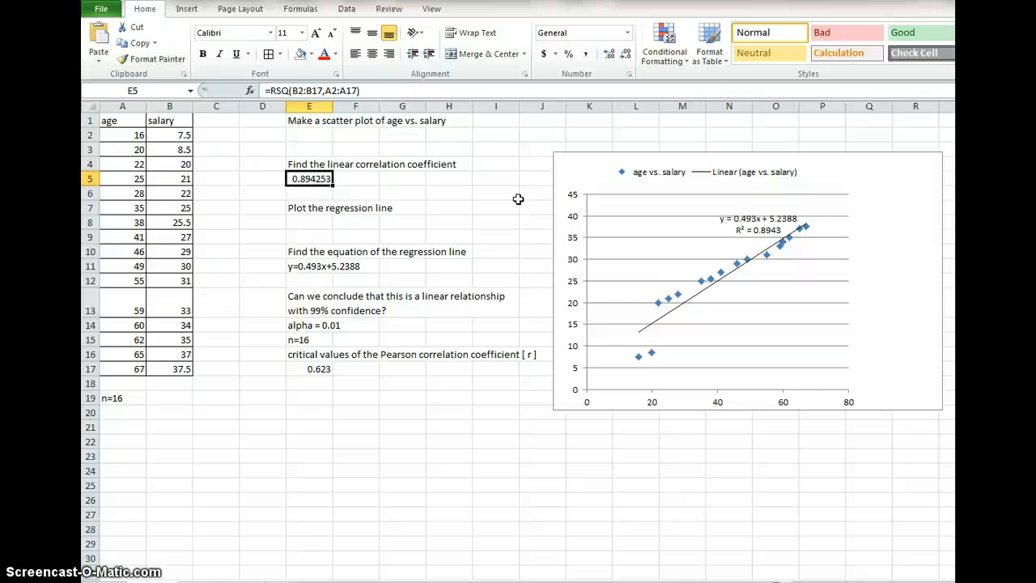
mouse_move(767, 204)
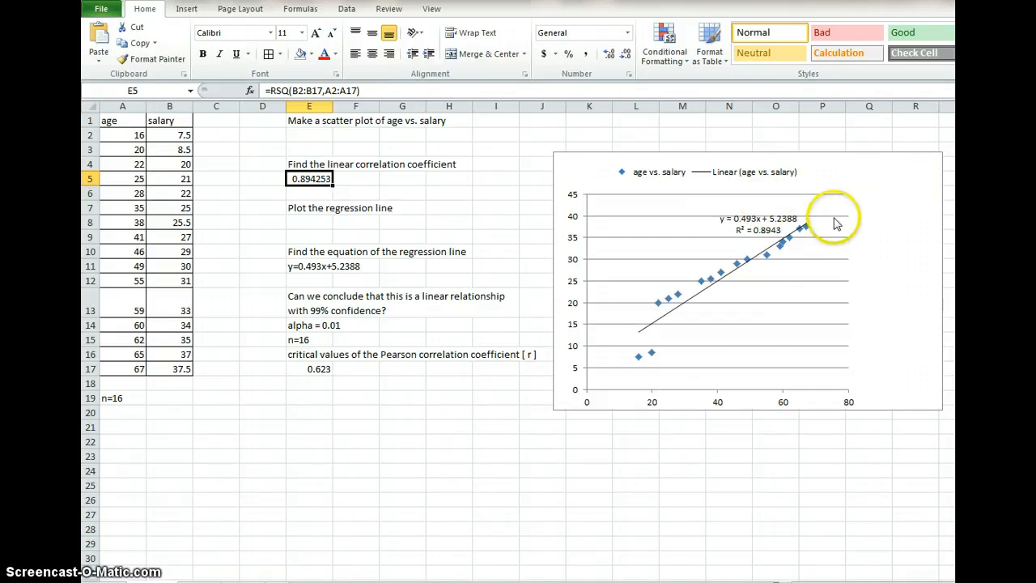
mouse_move(874, 235)
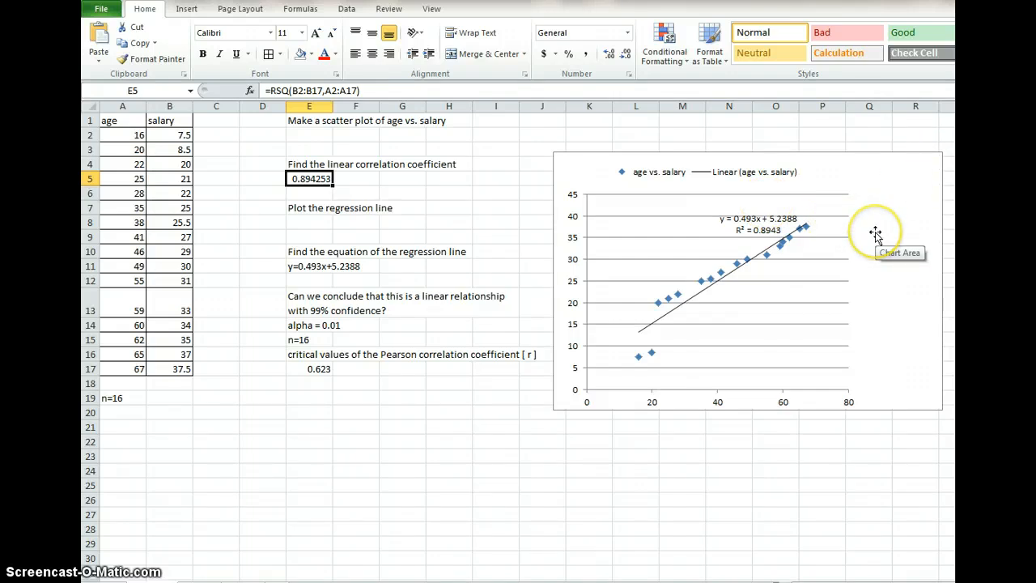